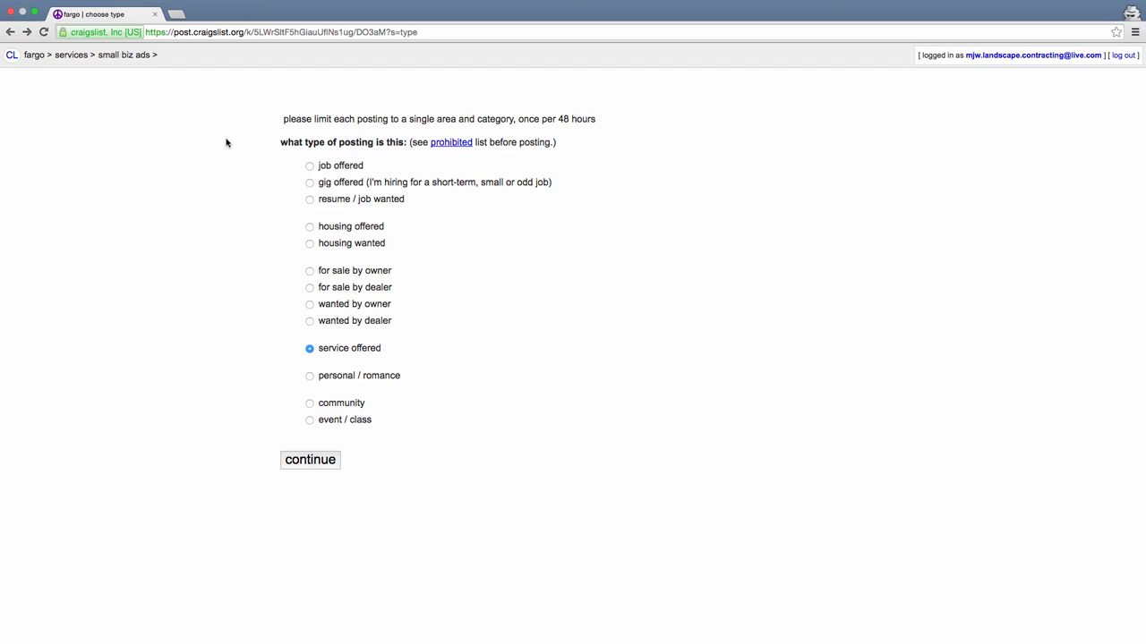
pyautogui.moveTo(258, 201)
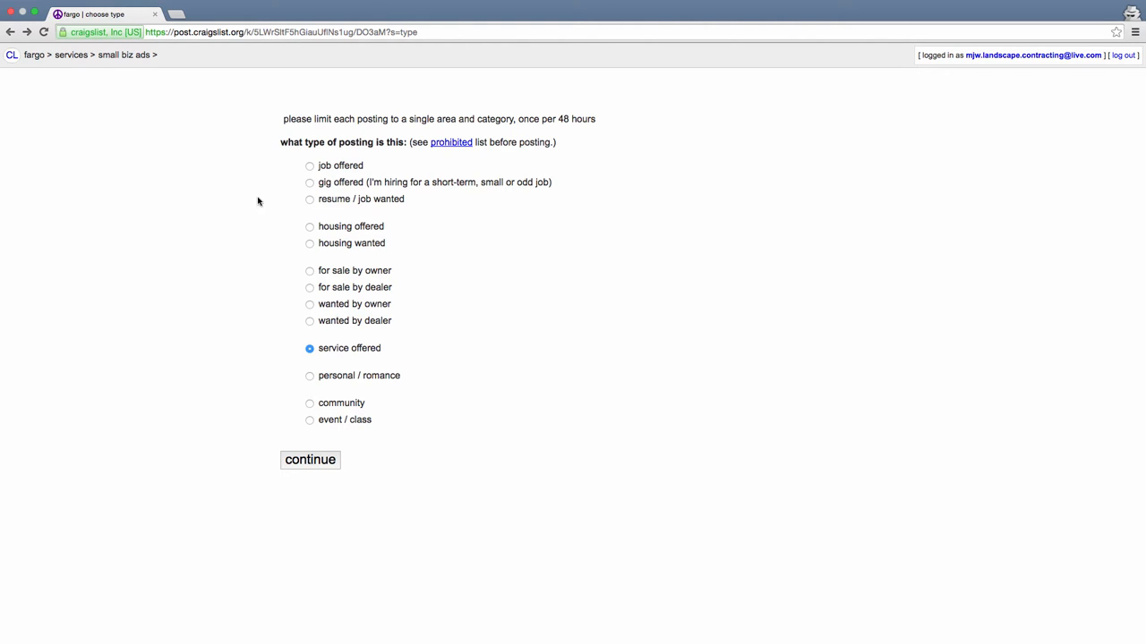
pyautogui.moveTo(1085, 104)
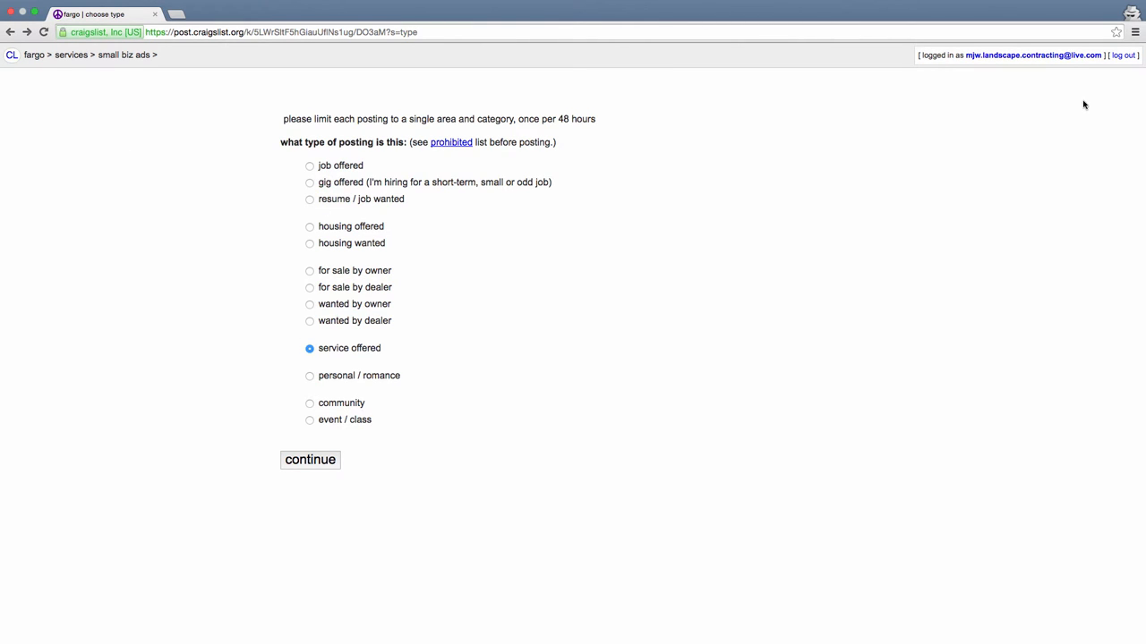
pyautogui.moveTo(14, 54)
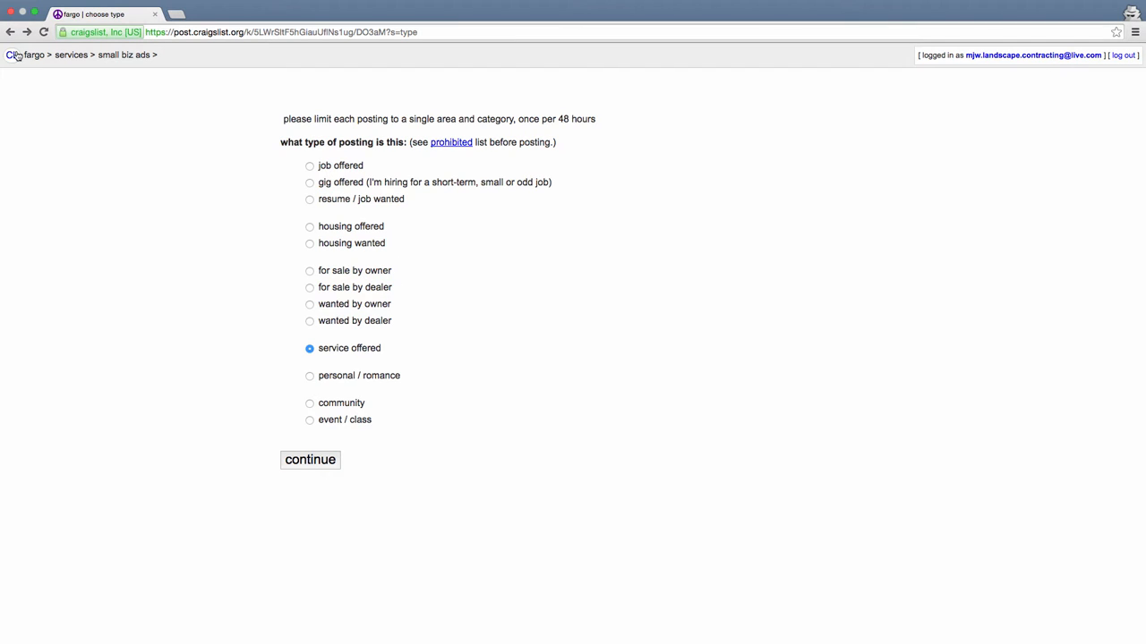
pyautogui.moveTo(365, 243)
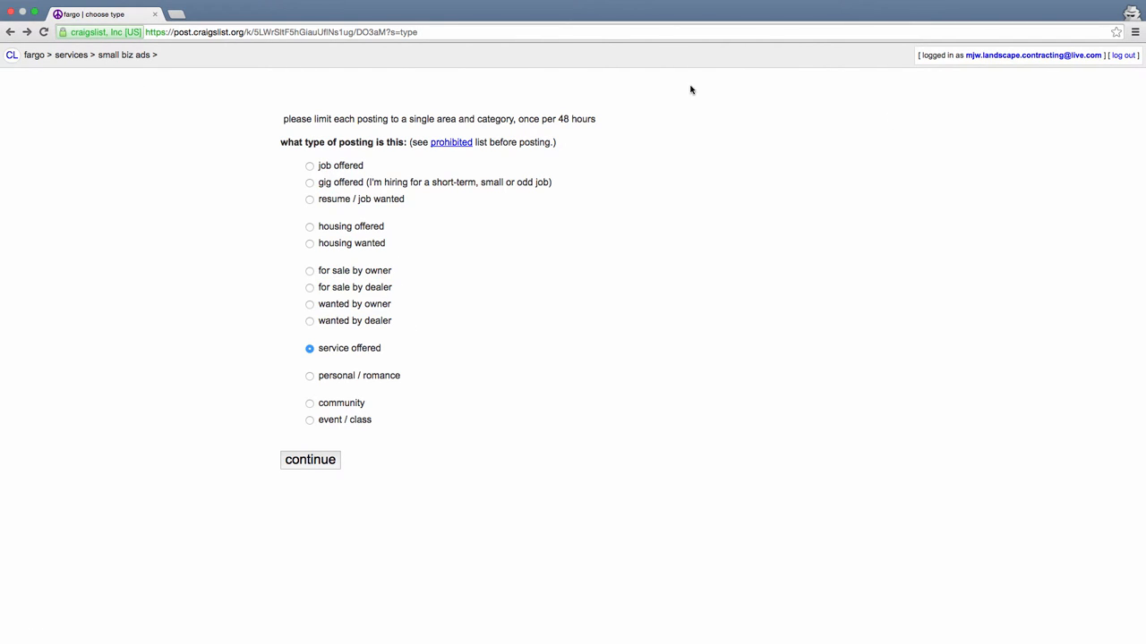
pyautogui.moveTo(457, 157)
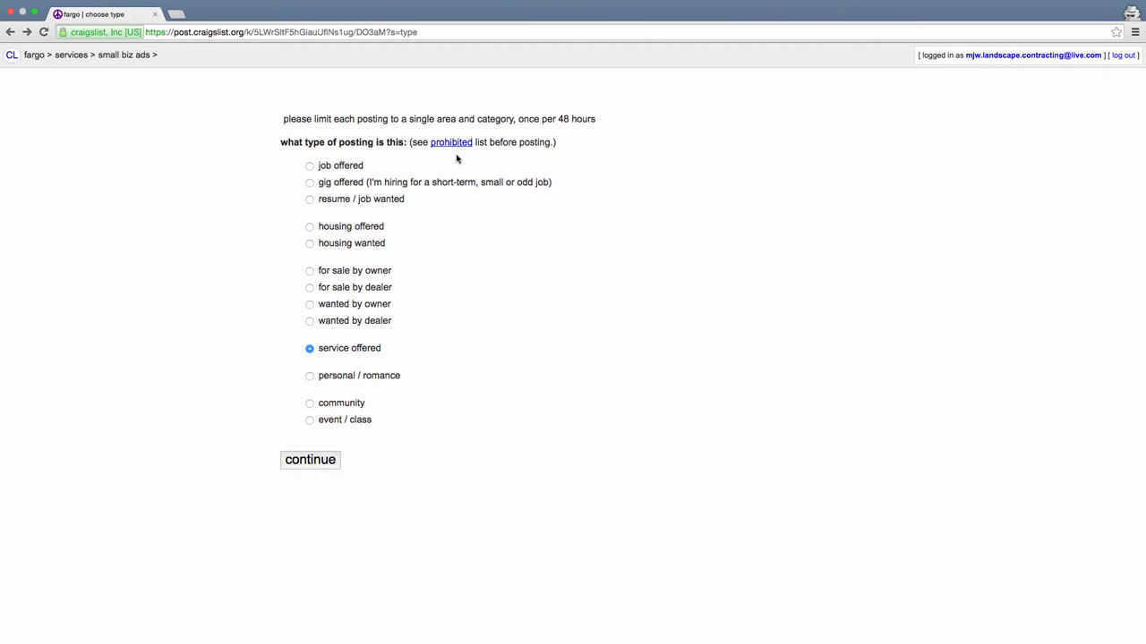
pyautogui.moveTo(476, 144)
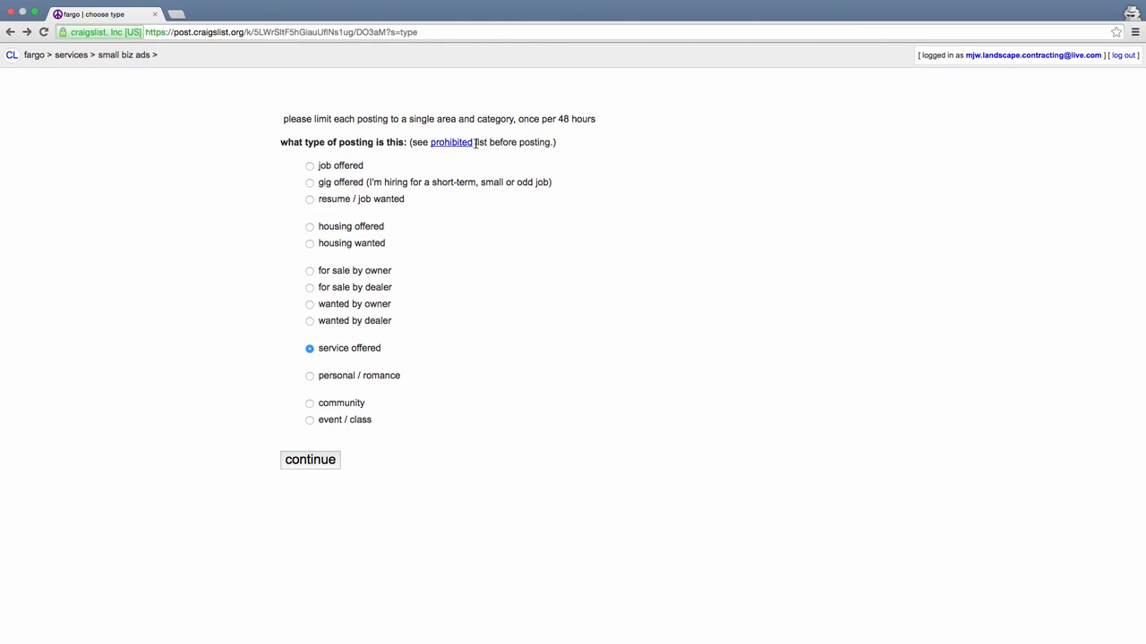
pyautogui.moveTo(463, 132)
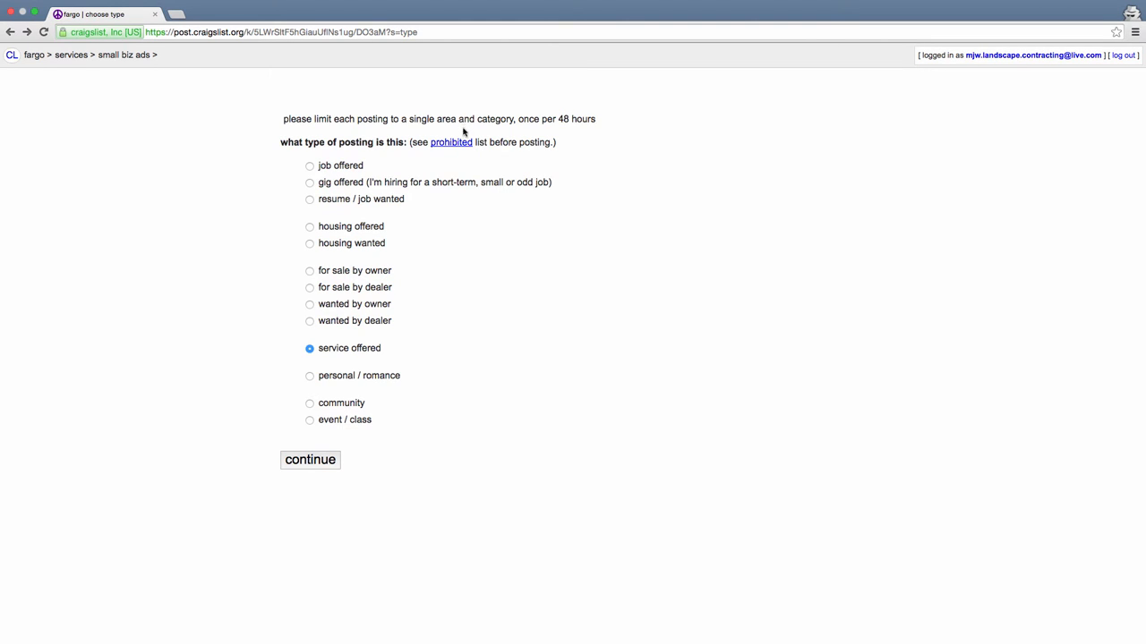
pyautogui.moveTo(458, 154)
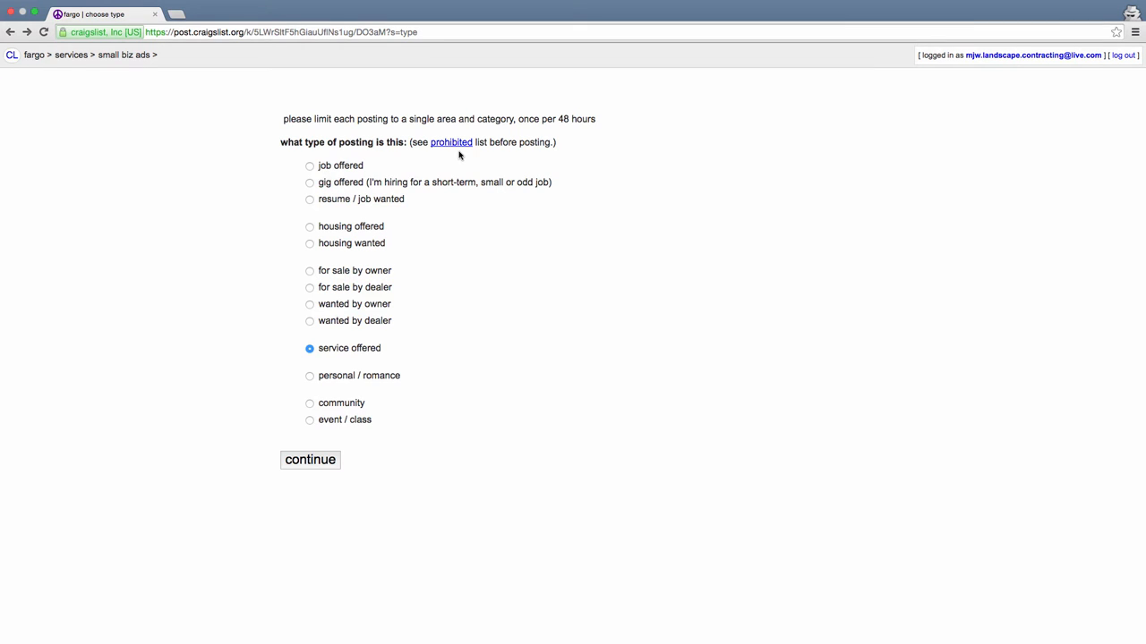
pyautogui.moveTo(451, 143)
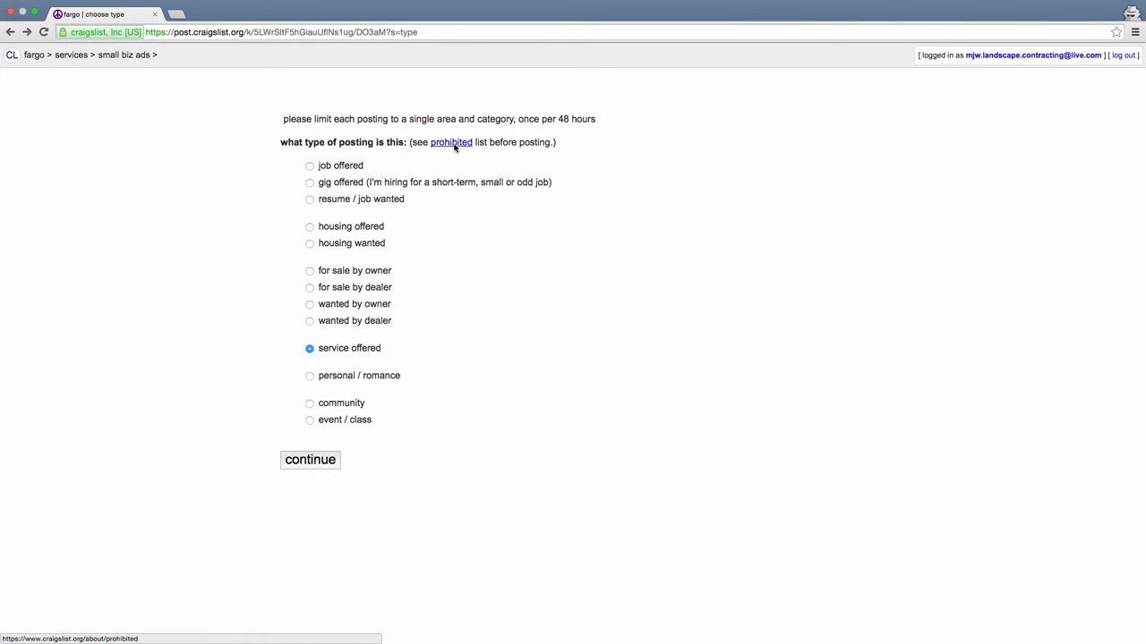
pyautogui.moveTo(451, 150)
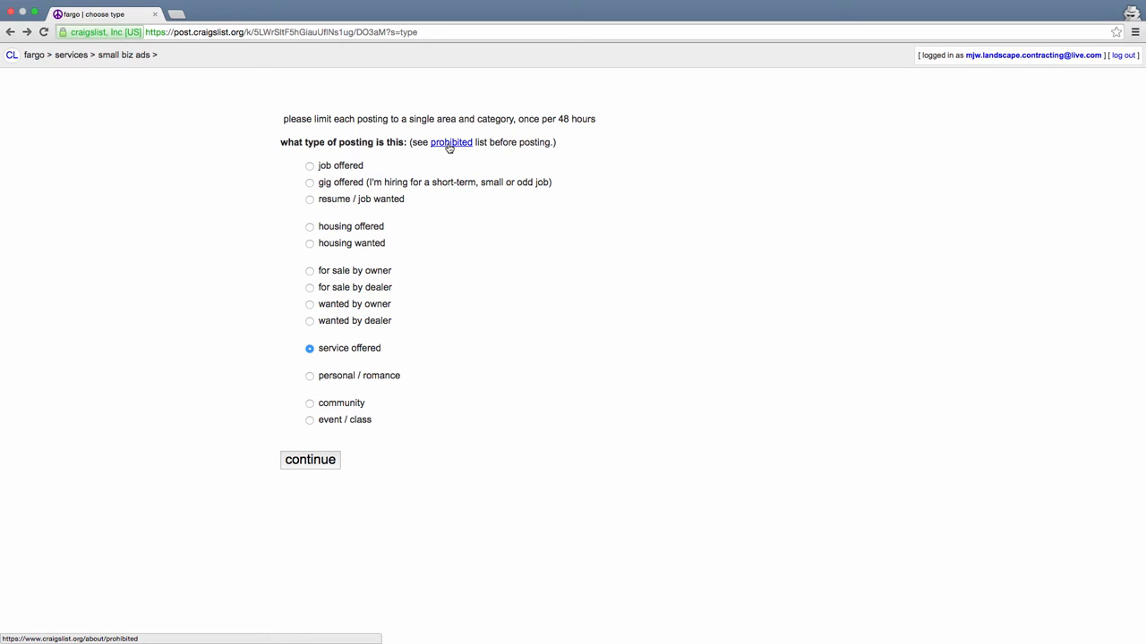
pyautogui.moveTo(144, 57)
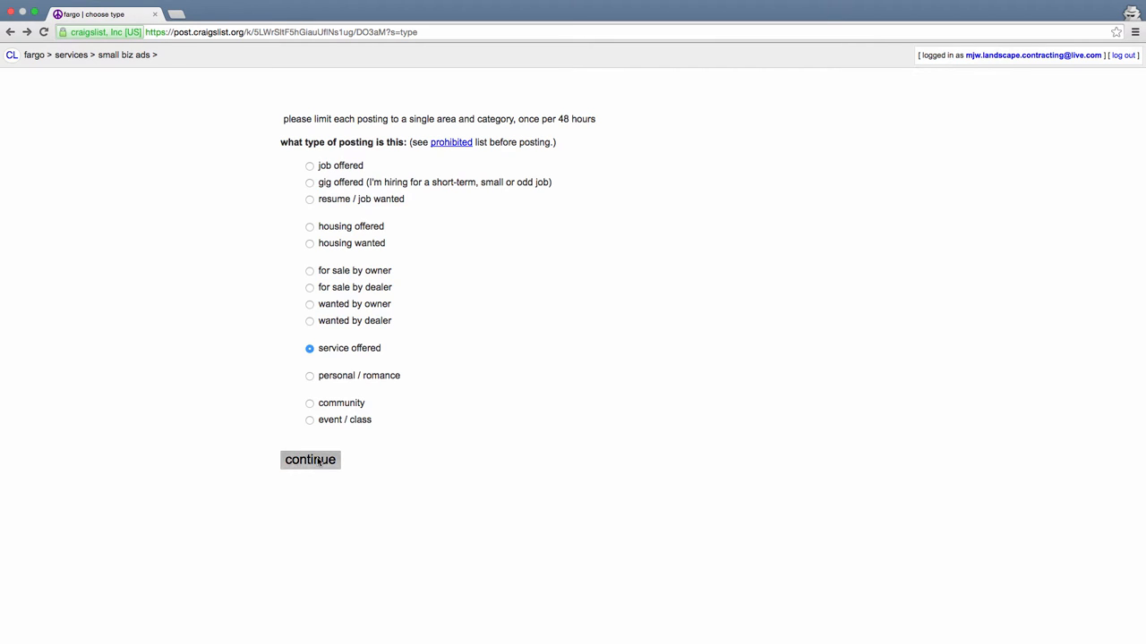
# Submit 'service offered' as the posting type to reach the services category list
pyautogui.click(309, 458)
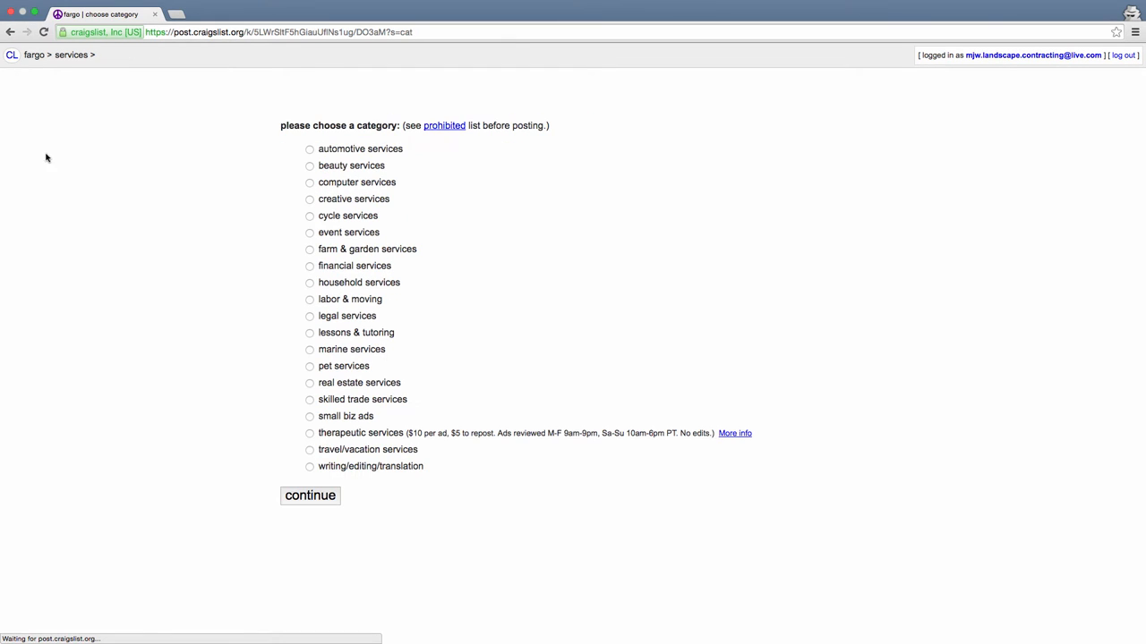
pyautogui.moveTo(515, 308)
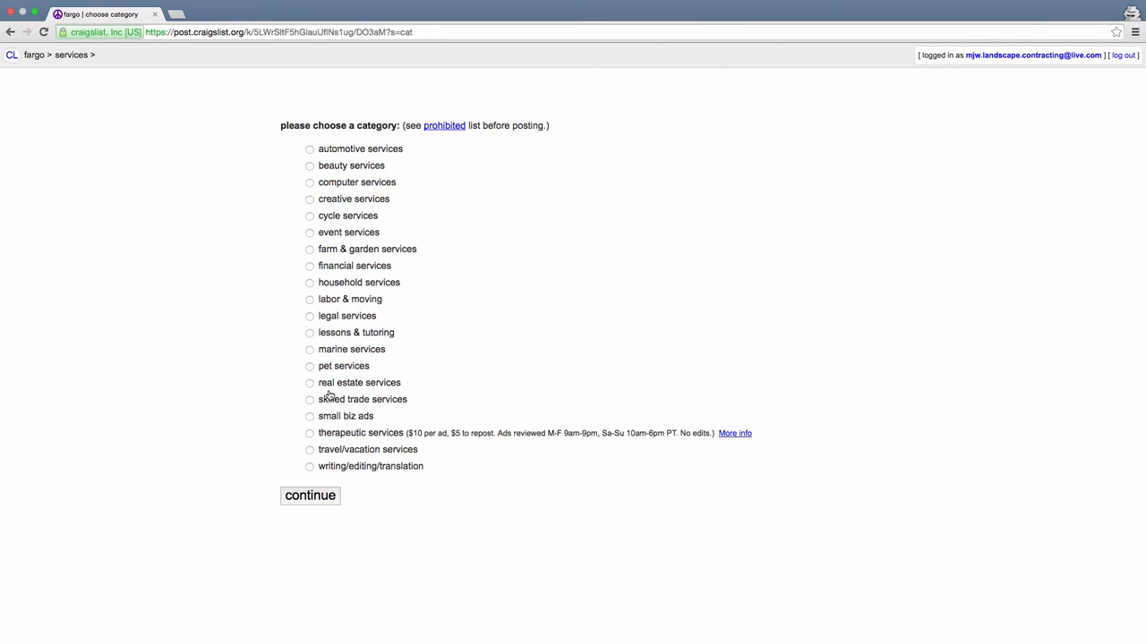
pyautogui.moveTo(333, 354)
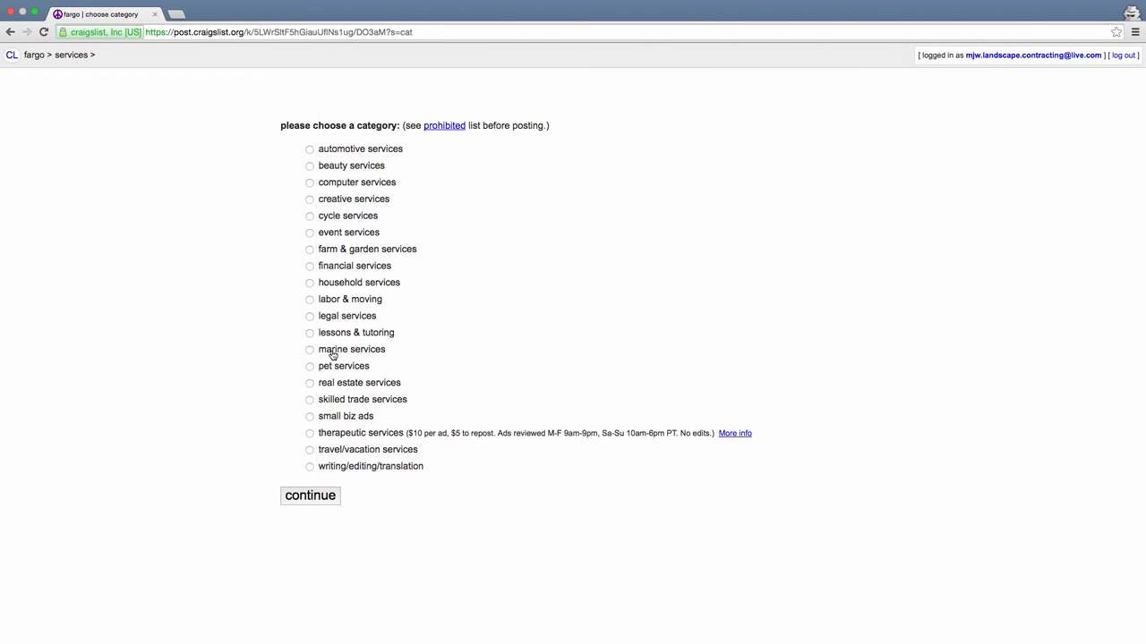
pyautogui.moveTo(343, 419)
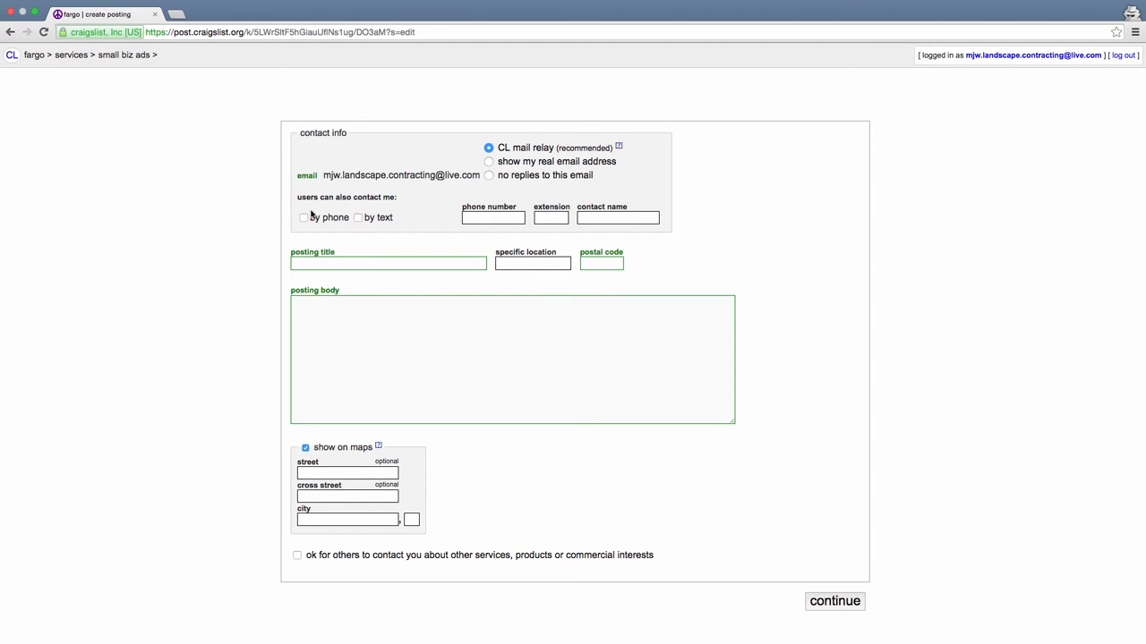
# Enable the 'by phone' contact option and move into the posting title field
pyautogui.click(305, 219)
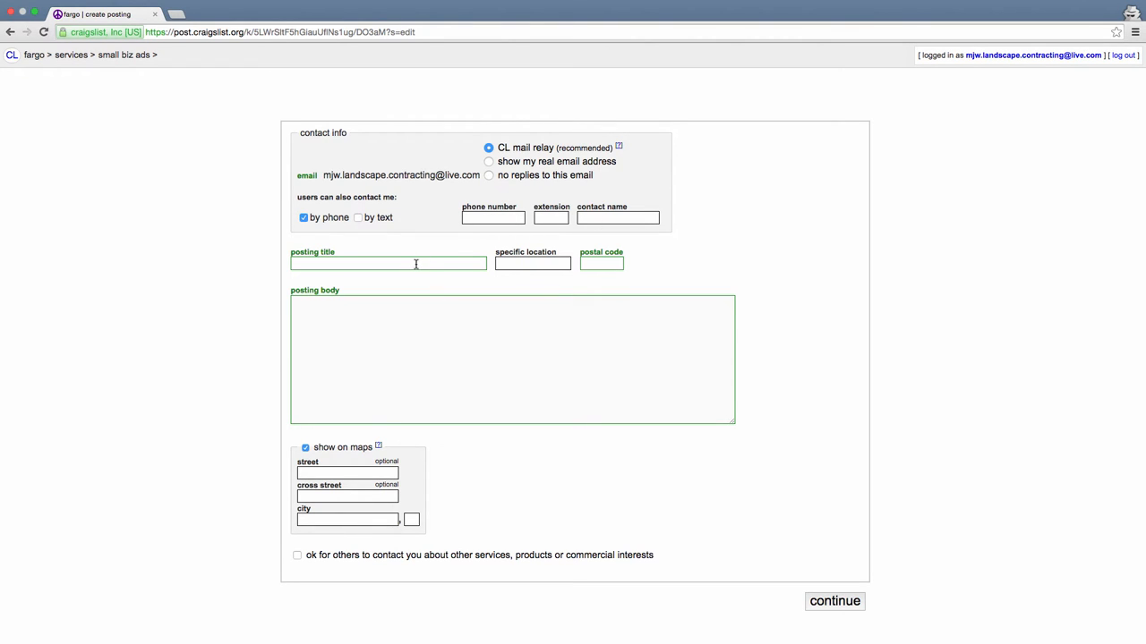
pyautogui.click(512, 358)
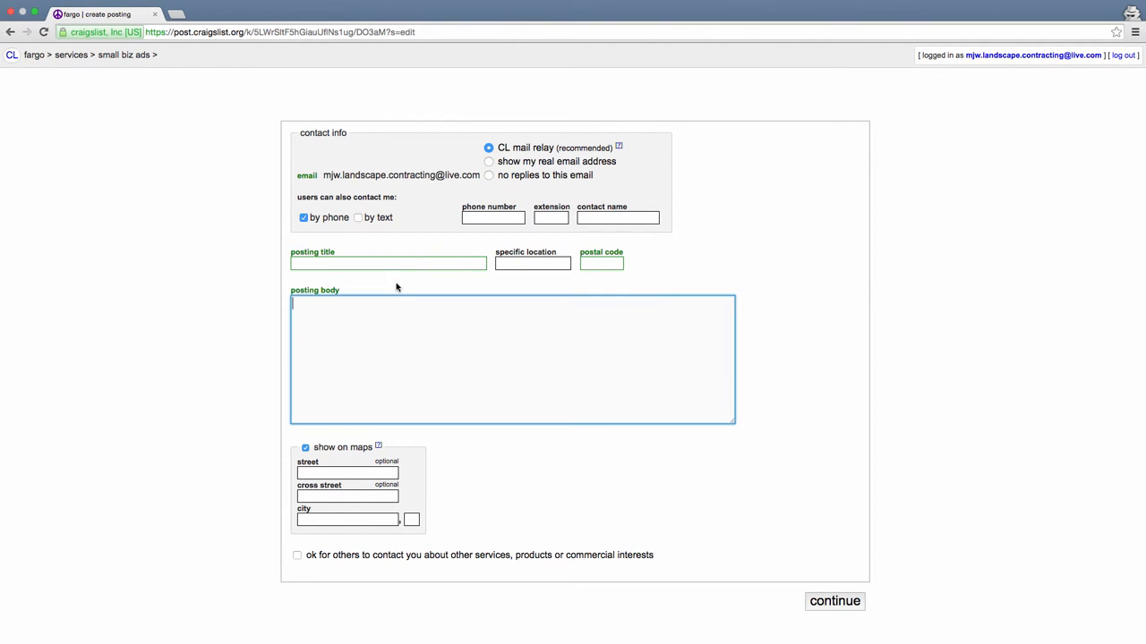
pyautogui.click(386, 263)
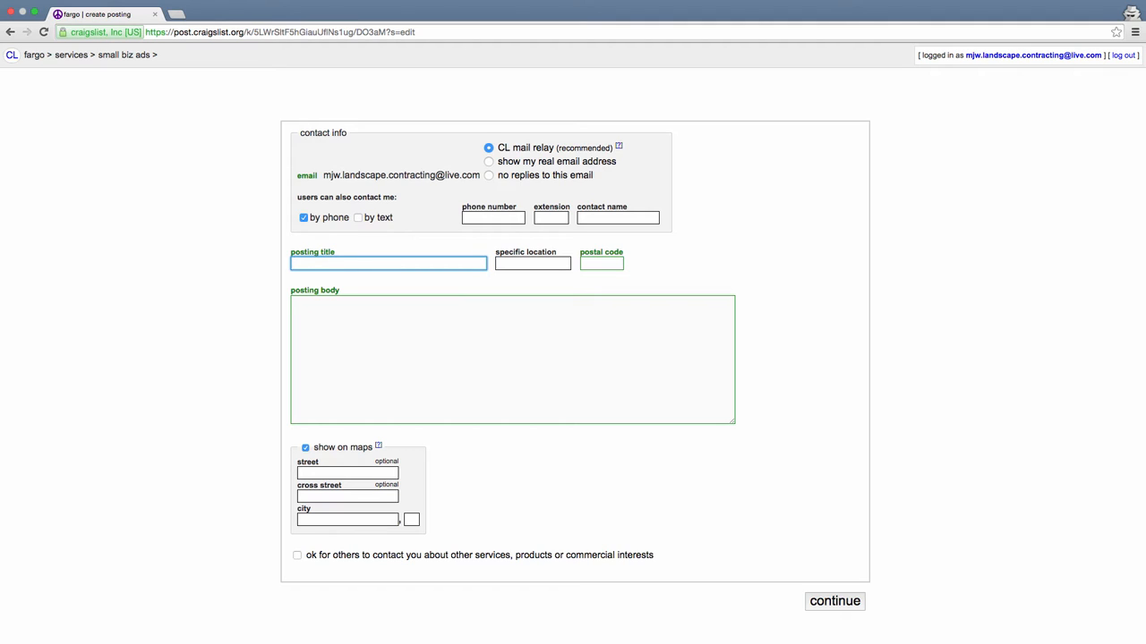
# Enter the Landscaping Services headline, location Fargo/Moorhead and postal code 58102
pyautogui.write('Landscaping Services')
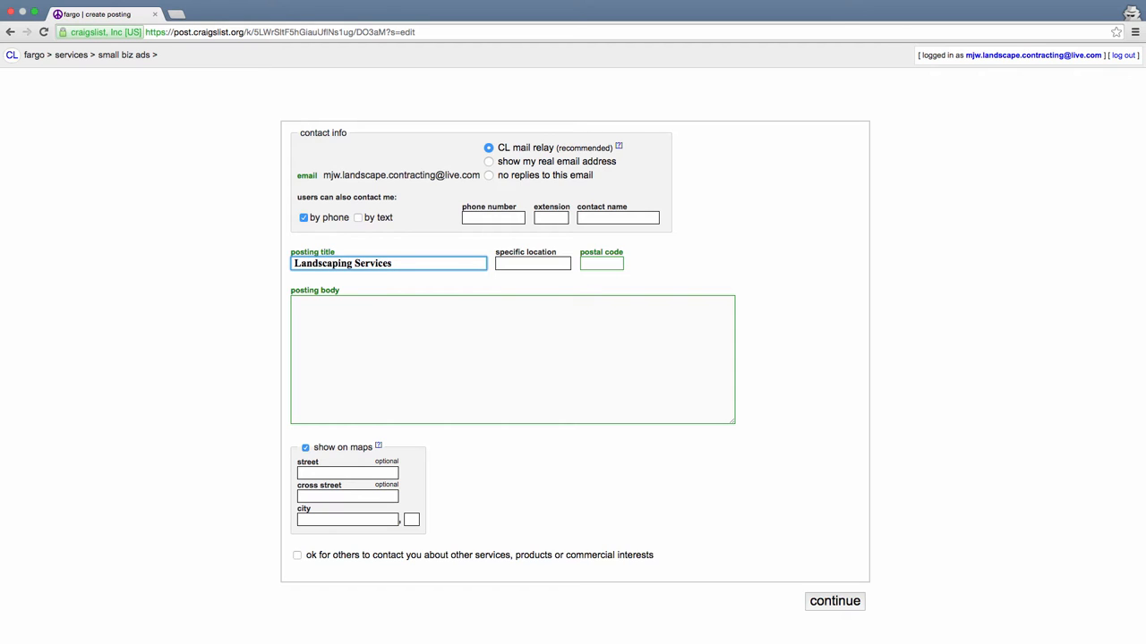
pyautogui.write('- Get')
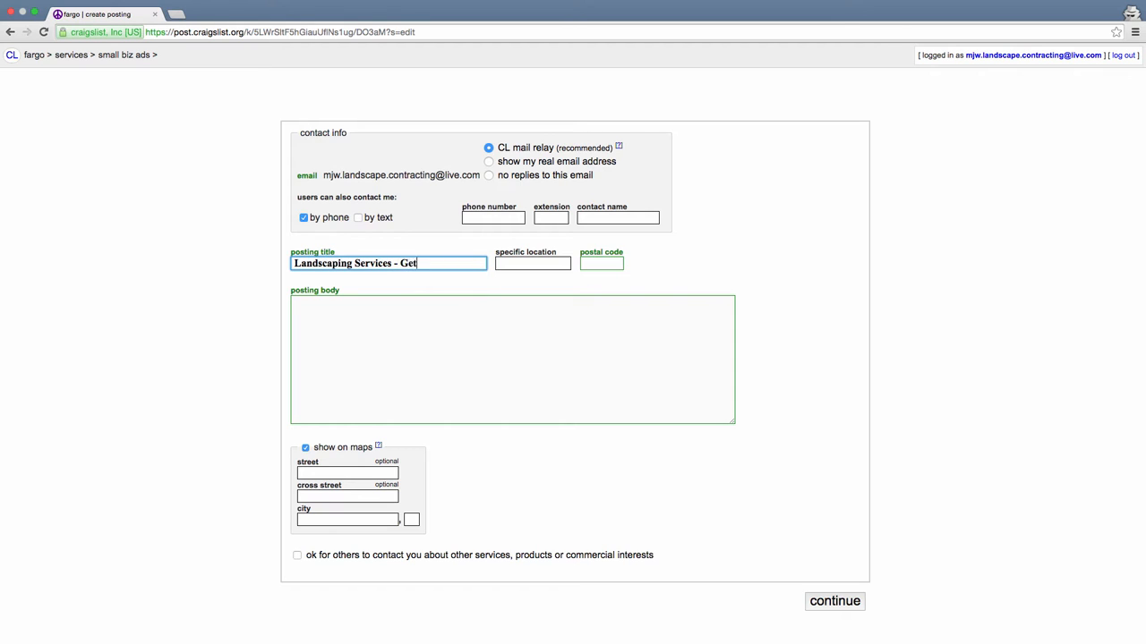
pyautogui.write('1 Yard of Mulc')
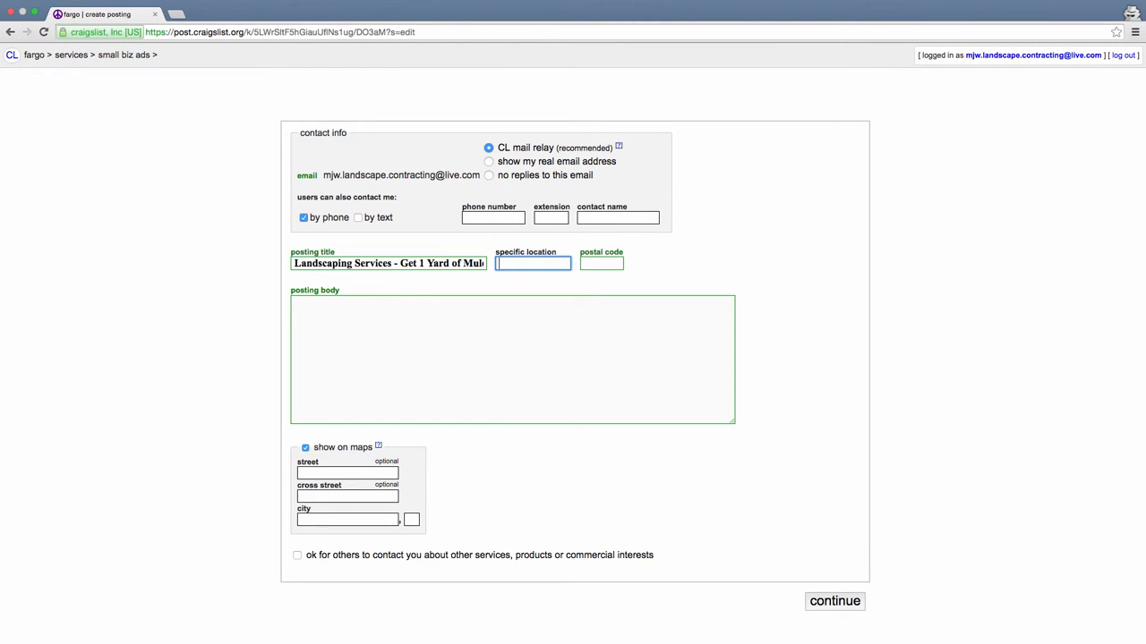
pyautogui.write('Farg')
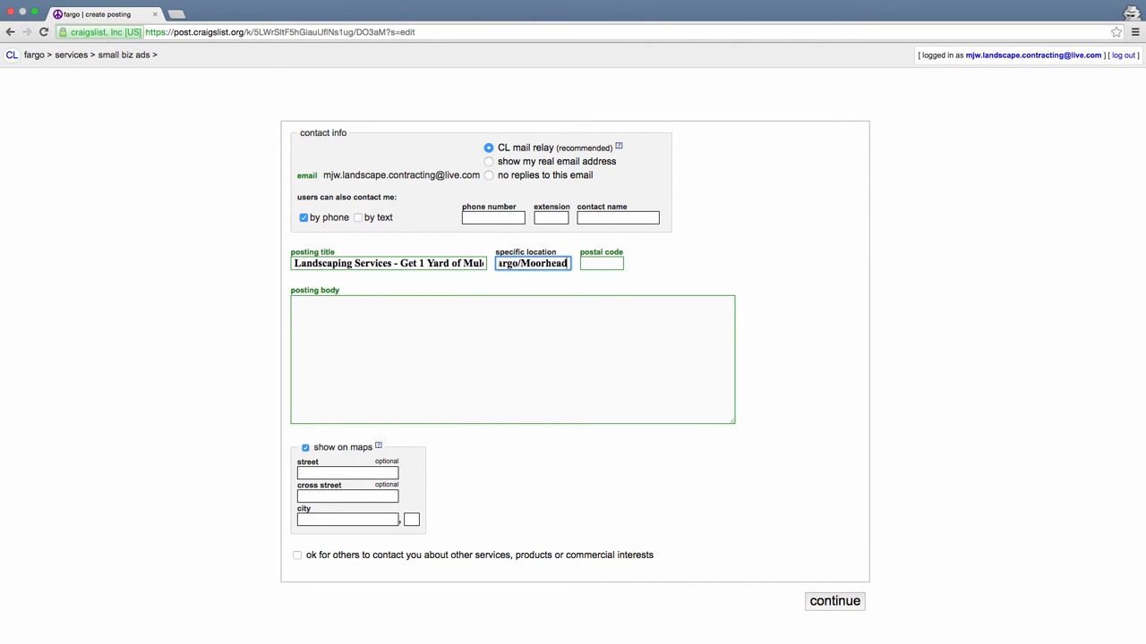
pyautogui.write('58102')
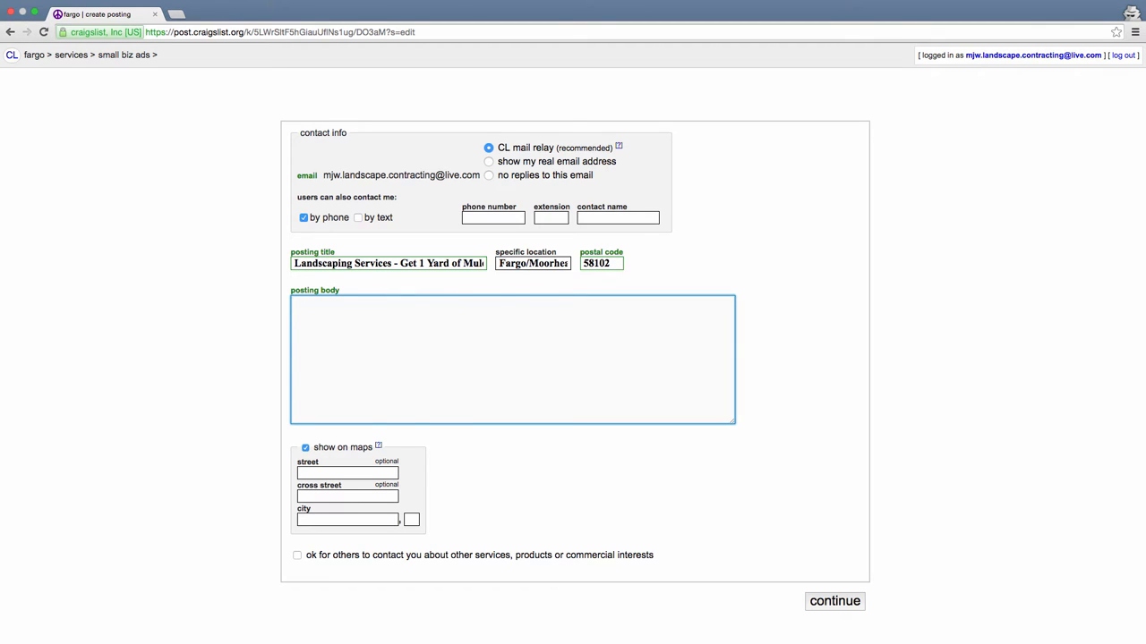
pyautogui.write('-Retaining Walls (Hardscape project min. price: $1,500)')
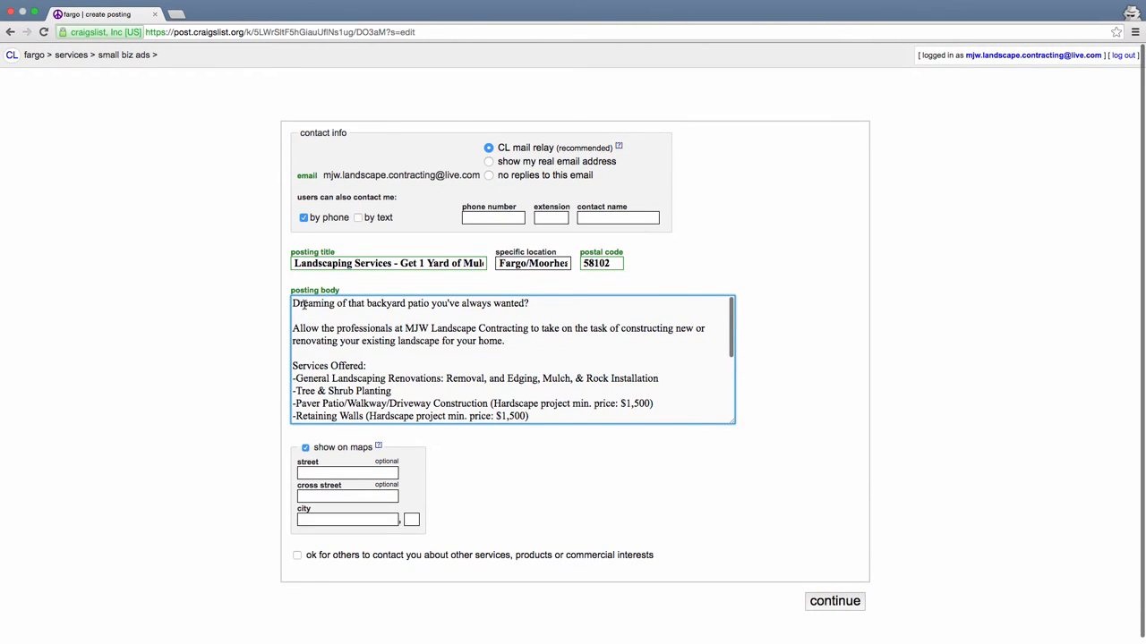
pyautogui.moveTo(380, 320)
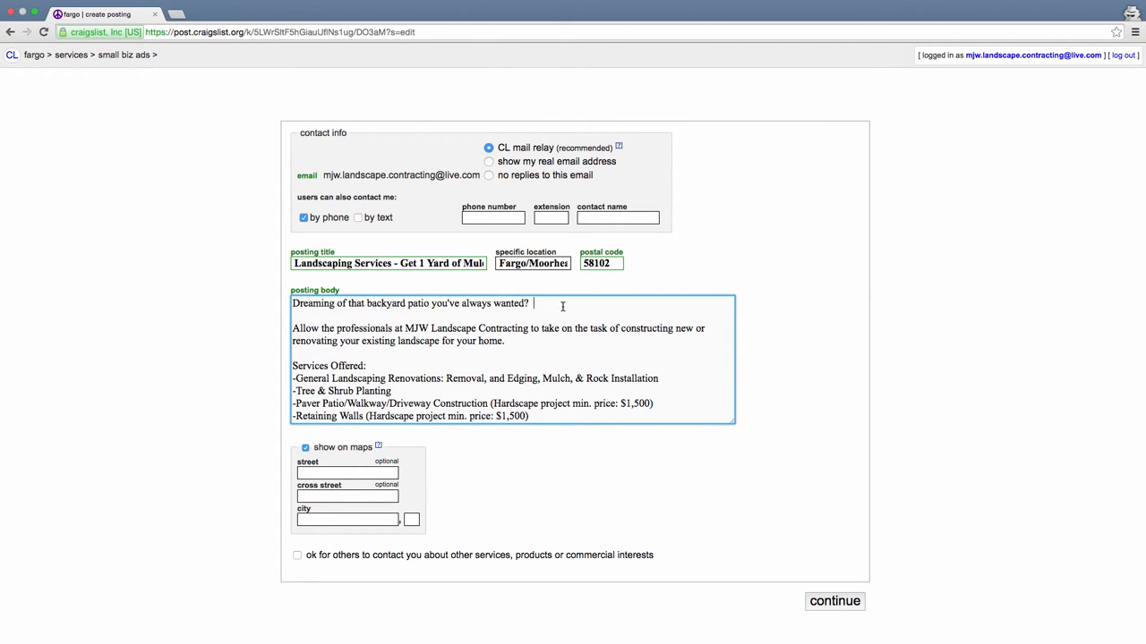
pyautogui.click(305, 448)
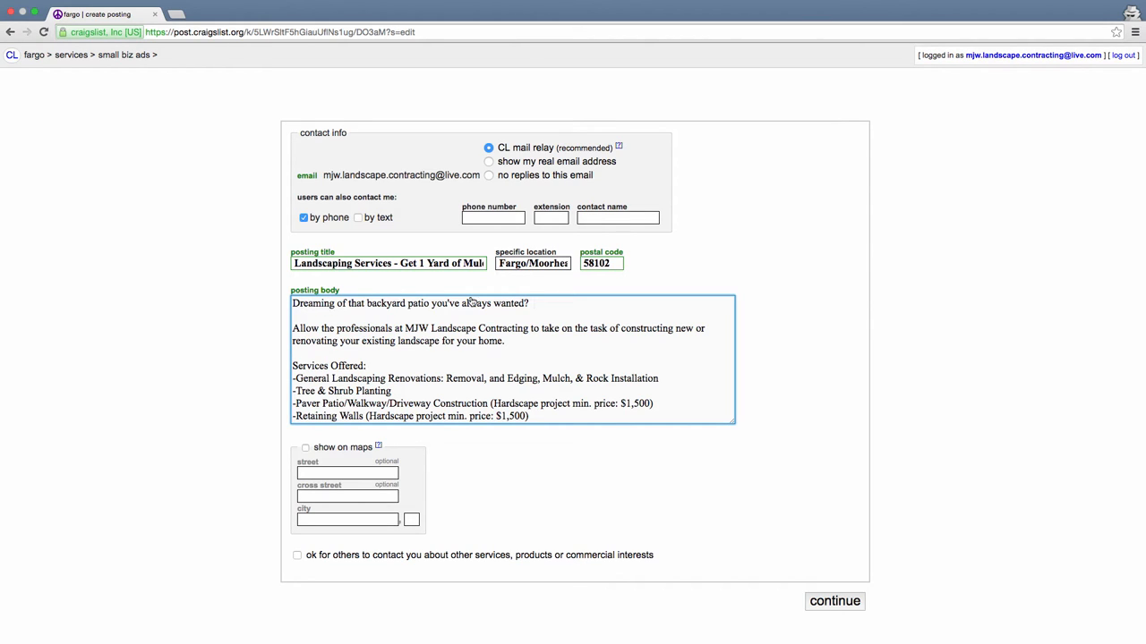
pyautogui.moveTo(320, 328); pyautogui.dragTo(437, 328)
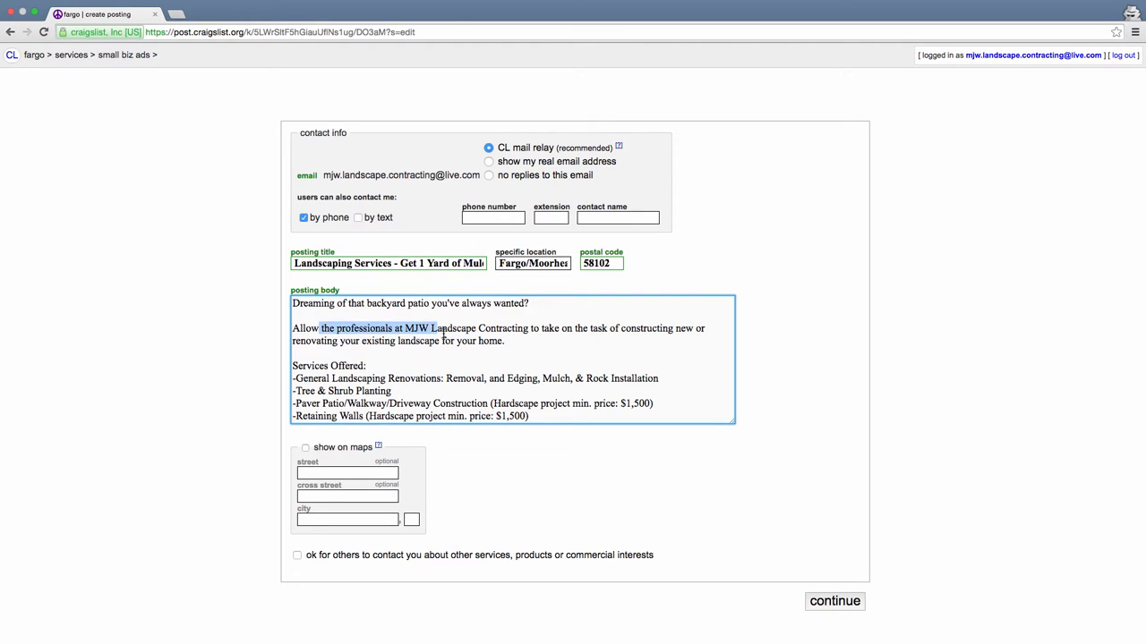
pyautogui.click(543, 340)
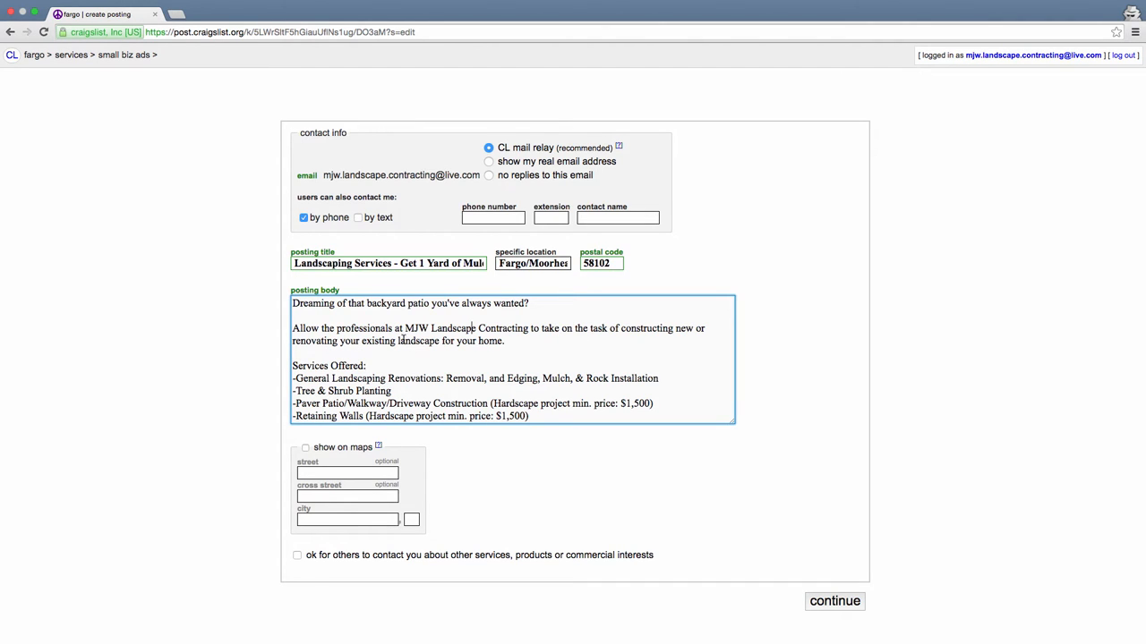
pyautogui.scroll(-3)
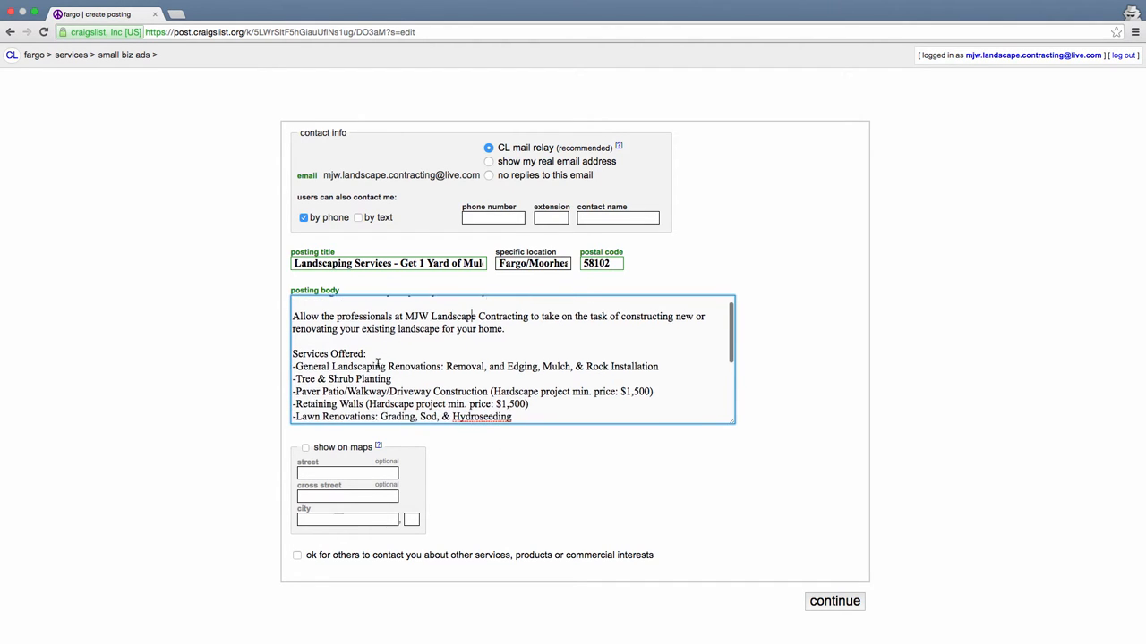
pyautogui.doubleClick(491, 325)
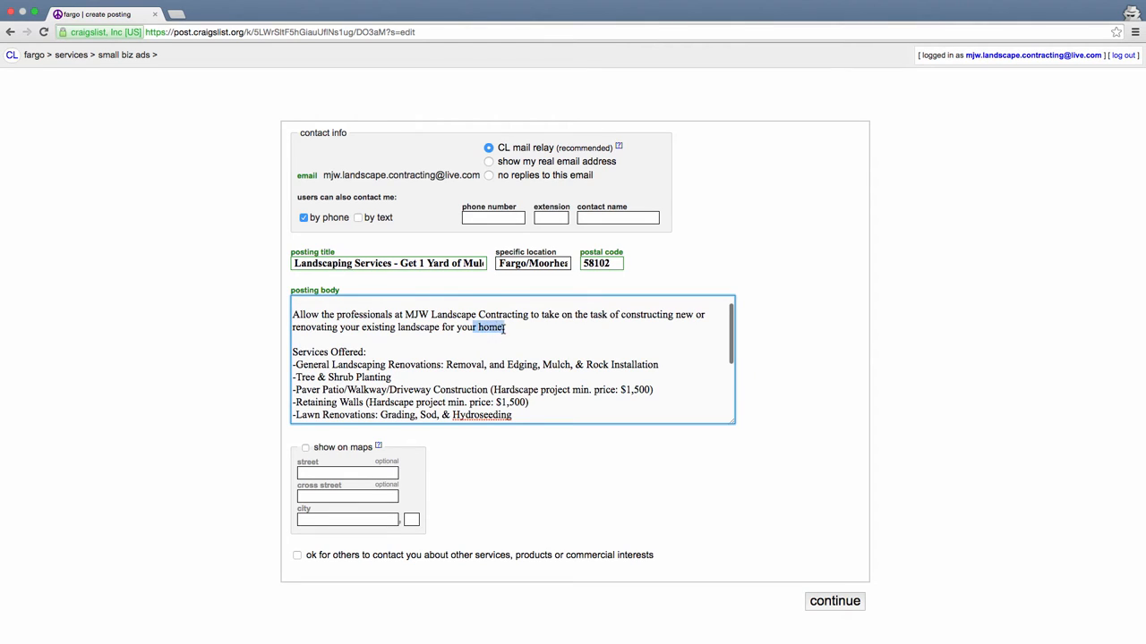
pyautogui.click(491, 325)
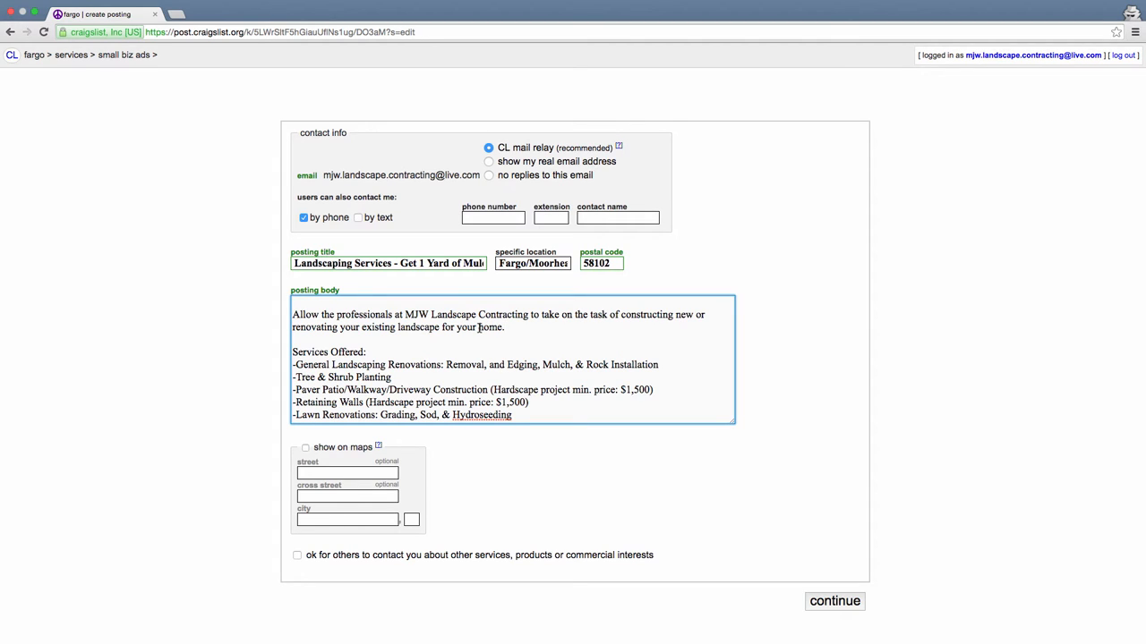
pyautogui.doubleClick(490, 326)
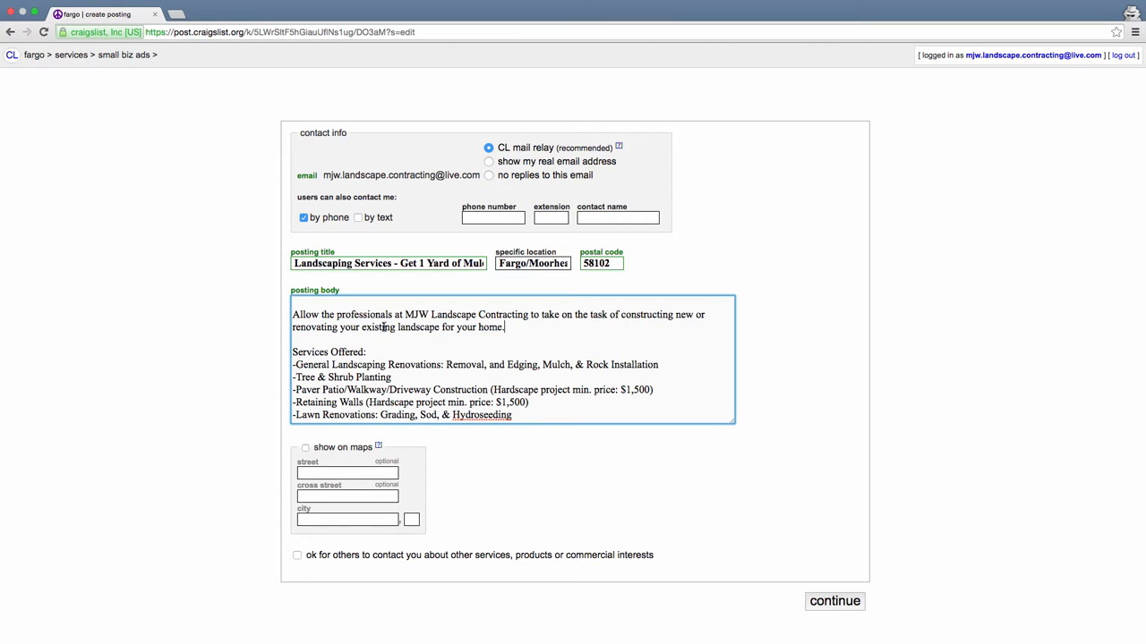
pyautogui.moveTo(354, 351)
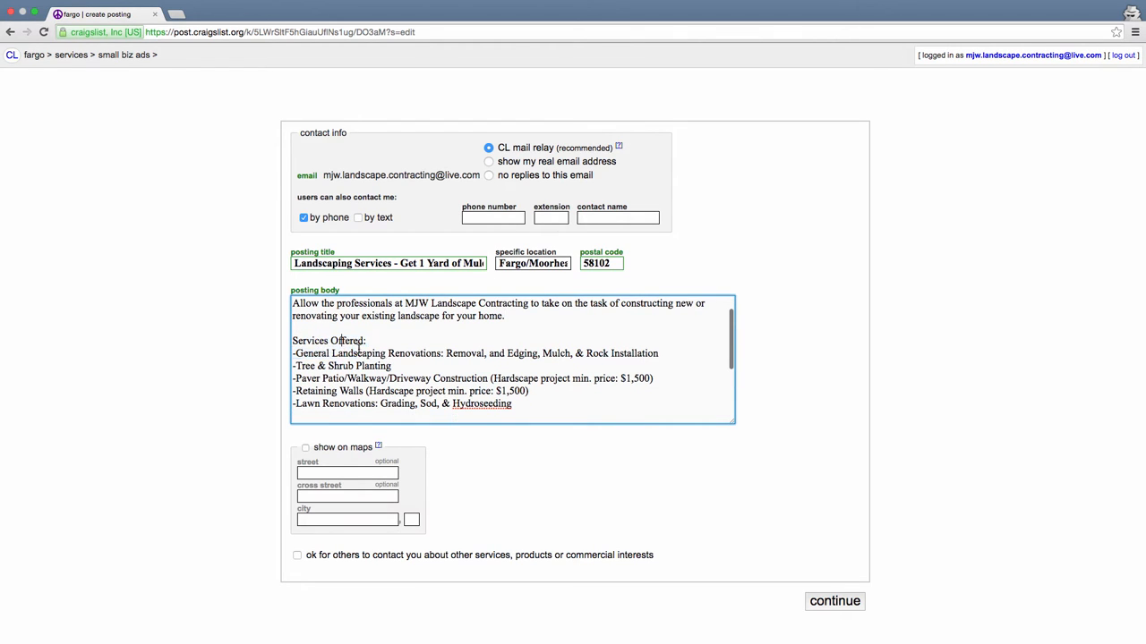
pyautogui.moveTo(409, 361)
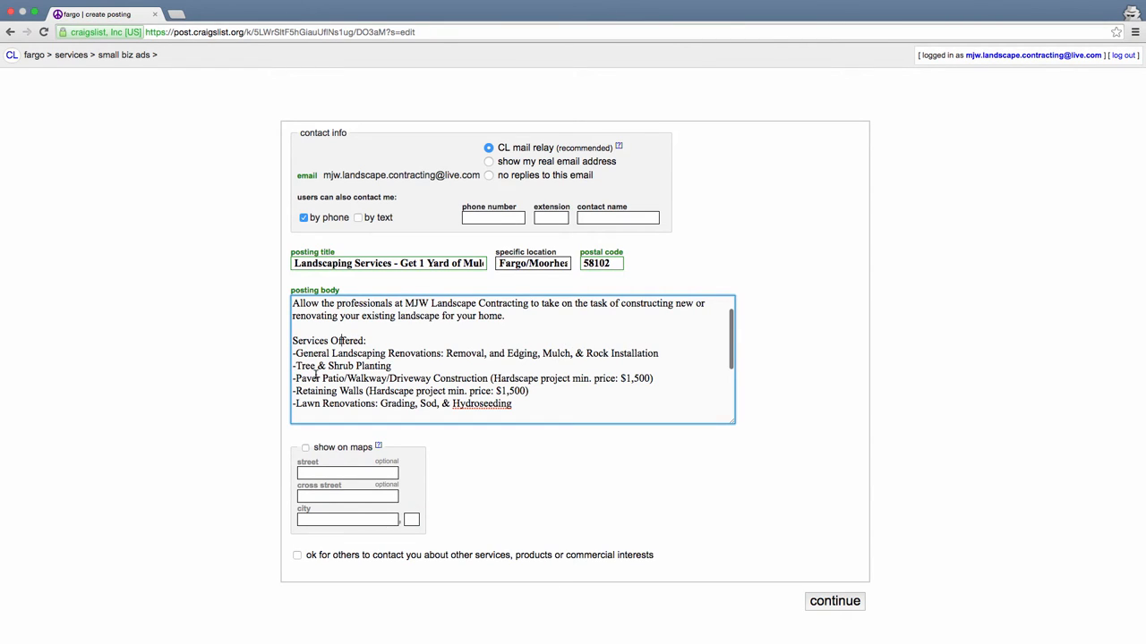
pyautogui.doubleClick(331, 377)
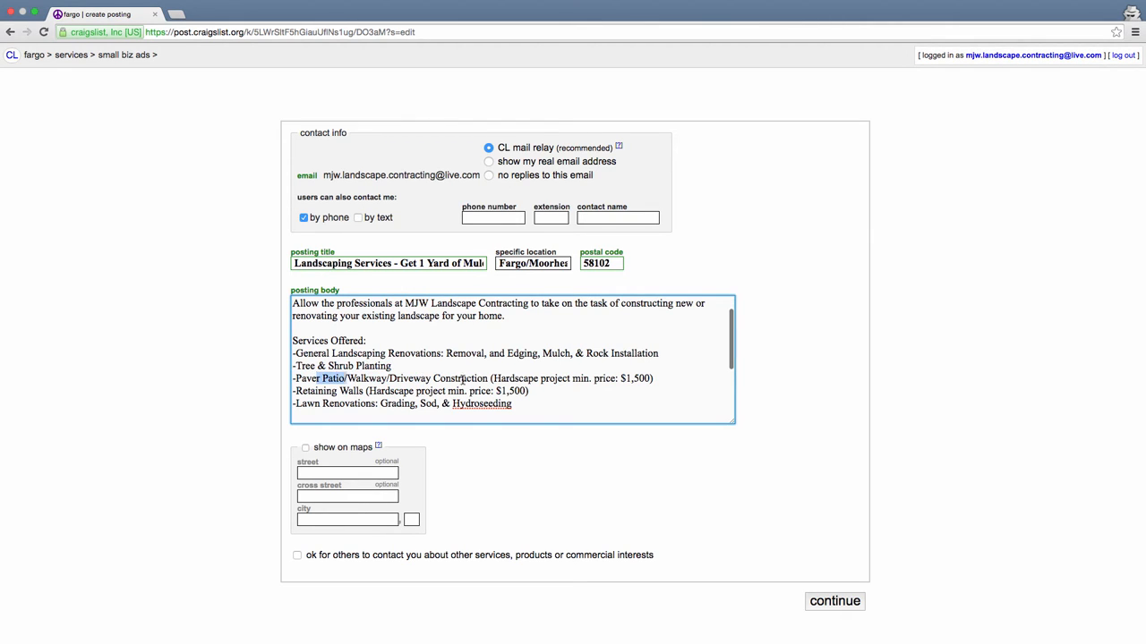
pyautogui.moveTo(322, 378); pyautogui.dragTo(466, 378)
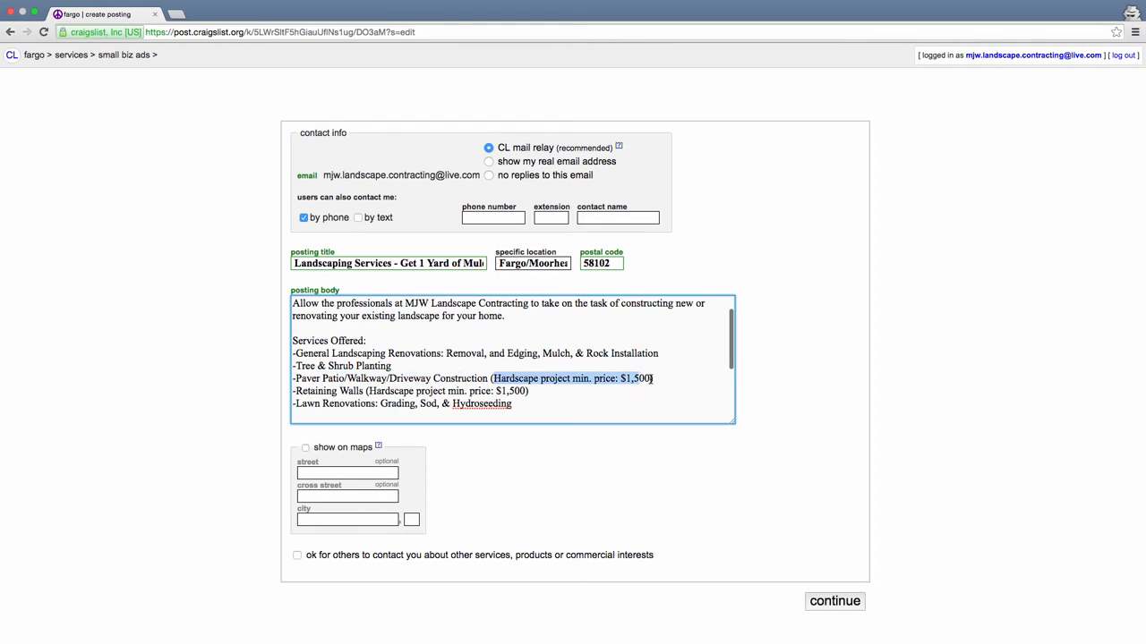
pyautogui.click(484, 378)
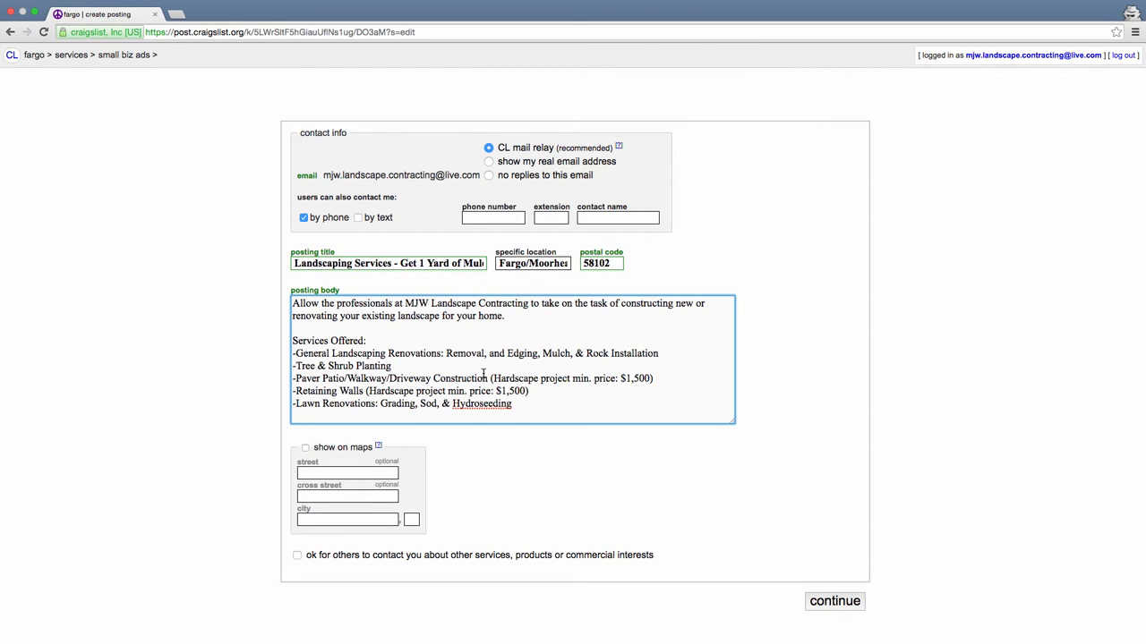
pyautogui.moveTo(569, 383)
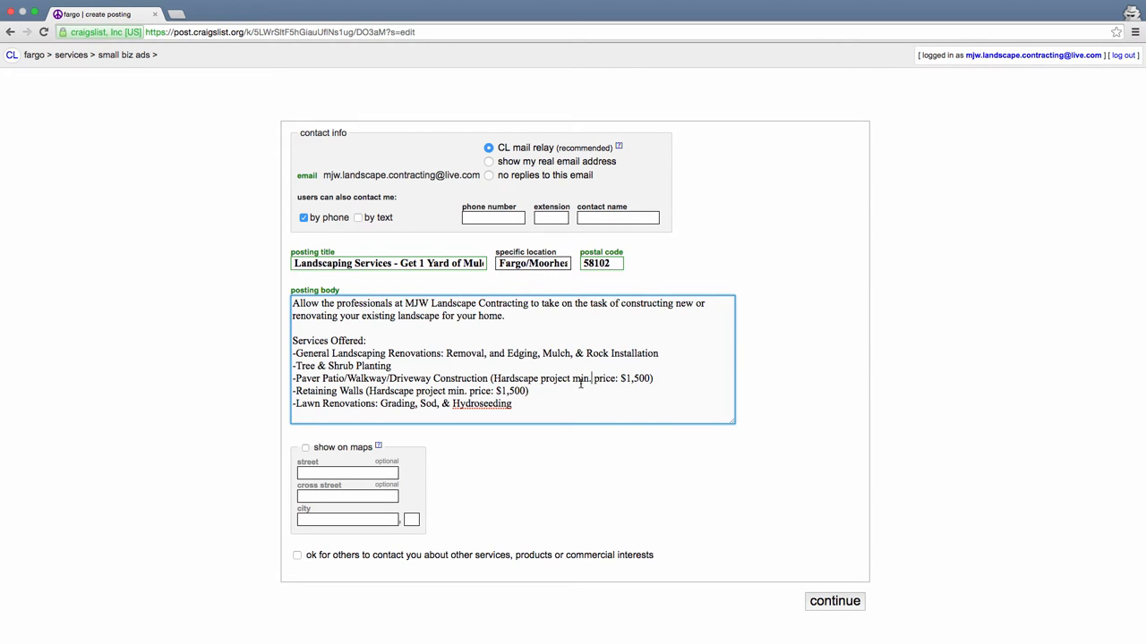
pyautogui.moveTo(367, 379)
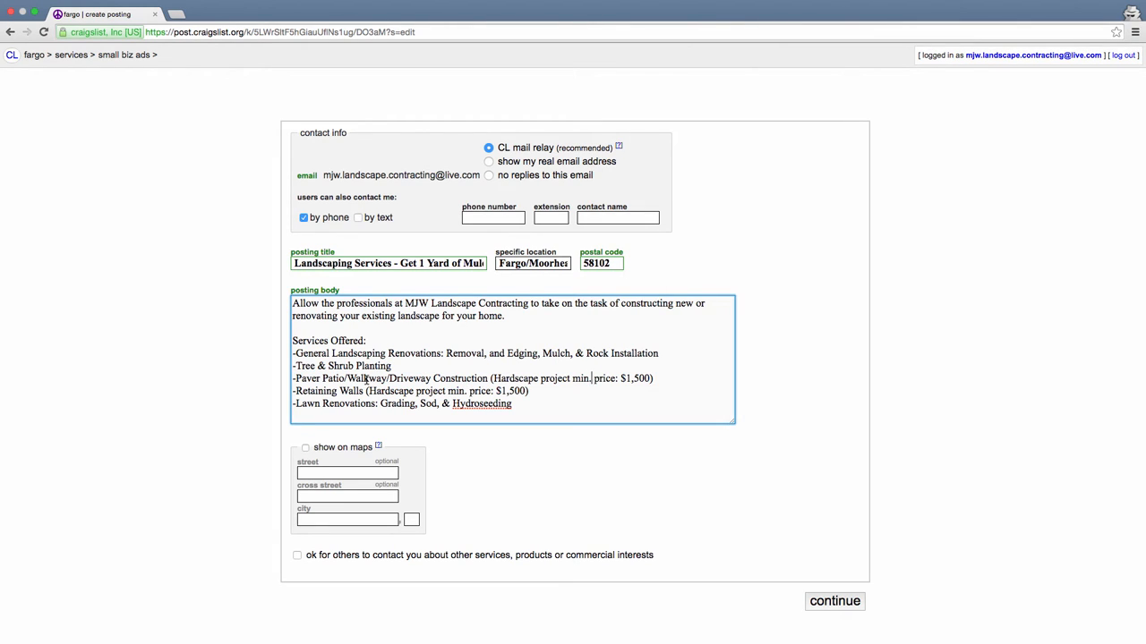
pyautogui.moveTo(365, 378)
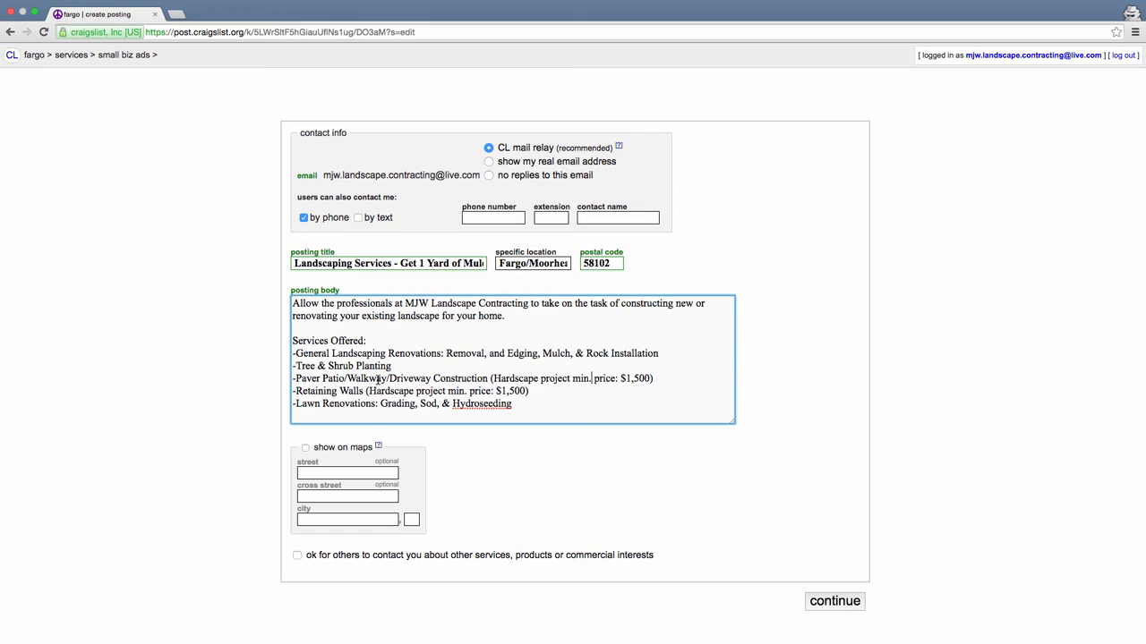
pyautogui.moveTo(409, 378)
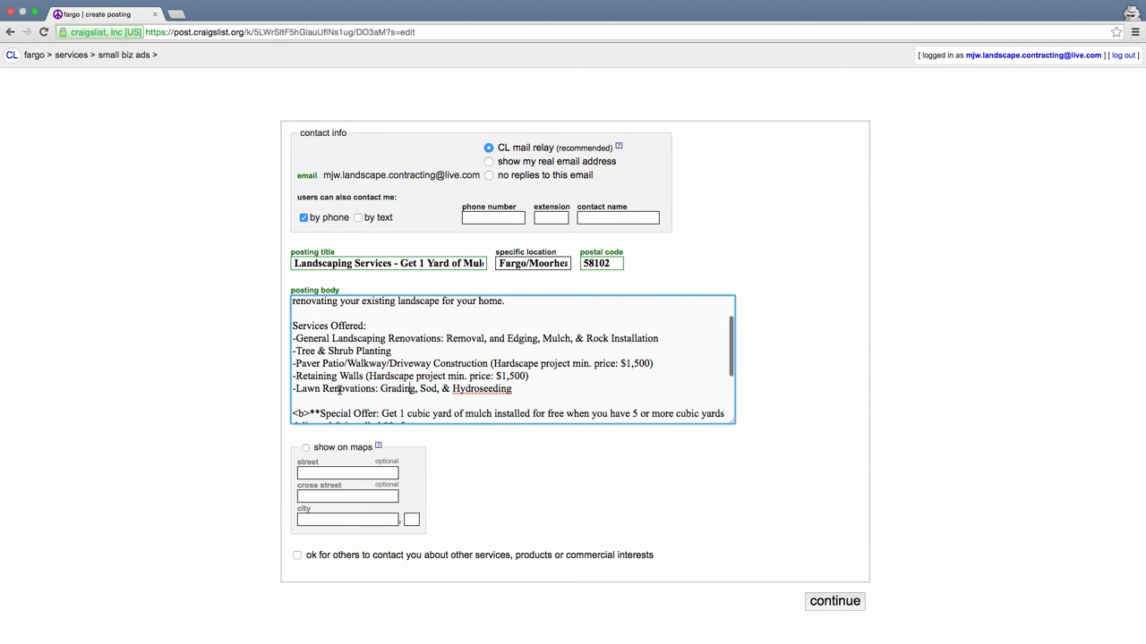
pyautogui.scroll(-3)
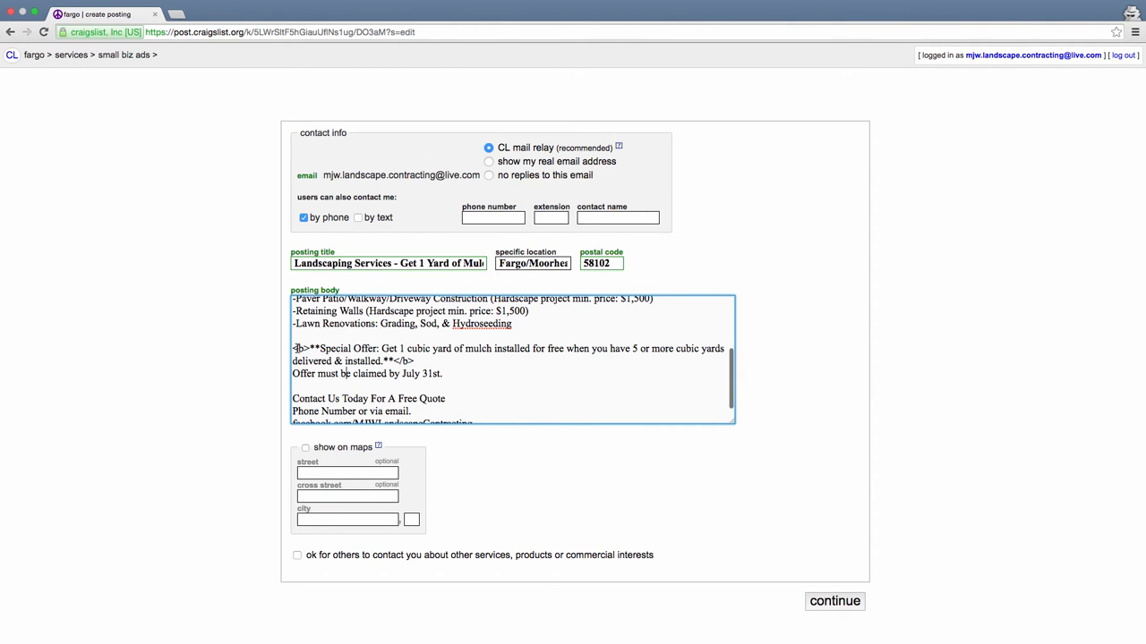
pyautogui.moveTo(292, 348); pyautogui.dragTo(379, 348)
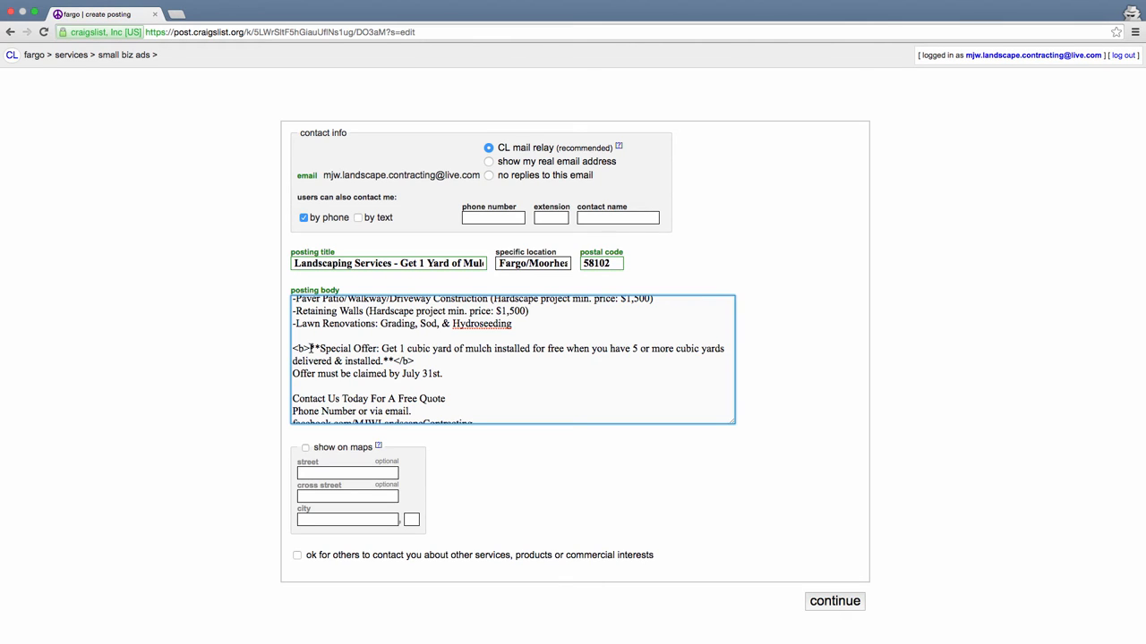
pyautogui.moveTo(308, 349)
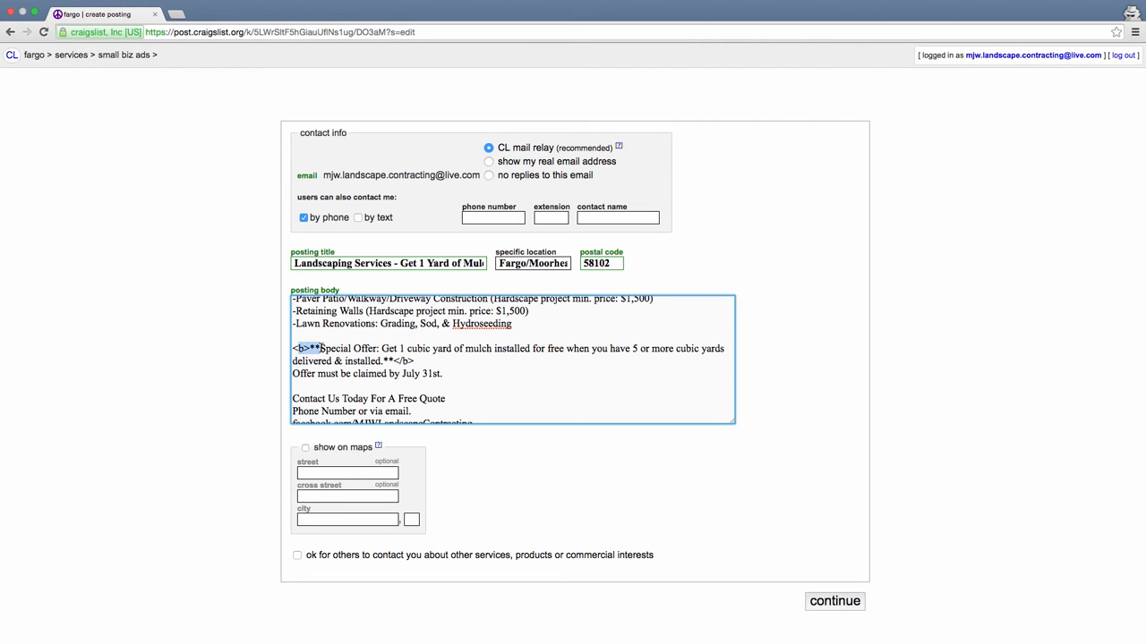
# Deselect the bold tag and select the word 'For' in the ad's contact line
pyautogui.click(308, 348)
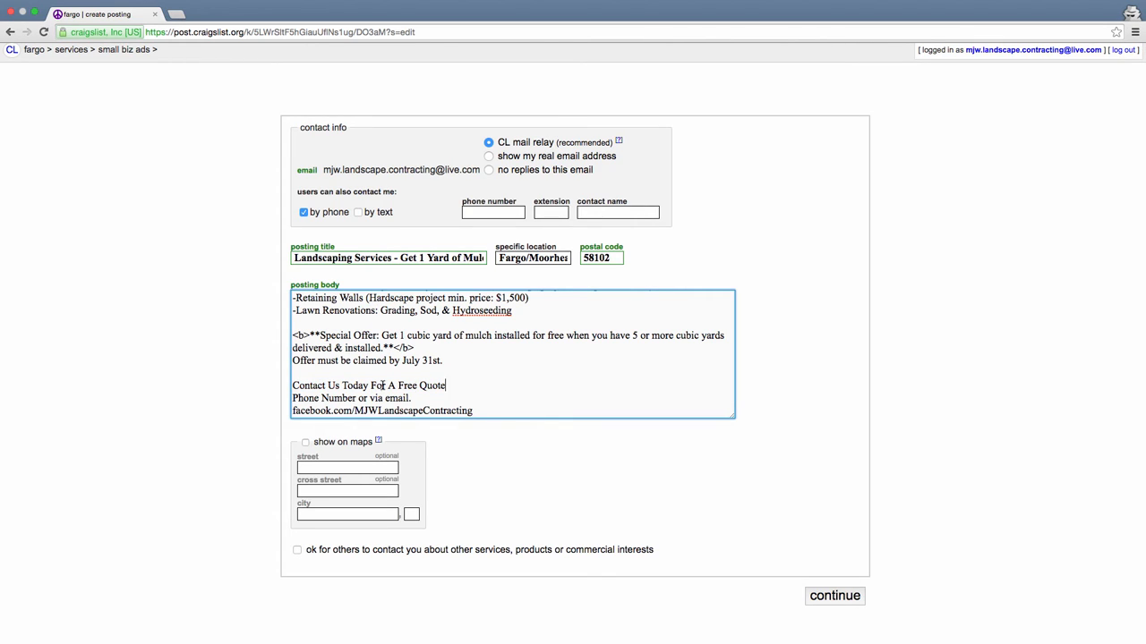
pyautogui.doubleClick(322, 397)
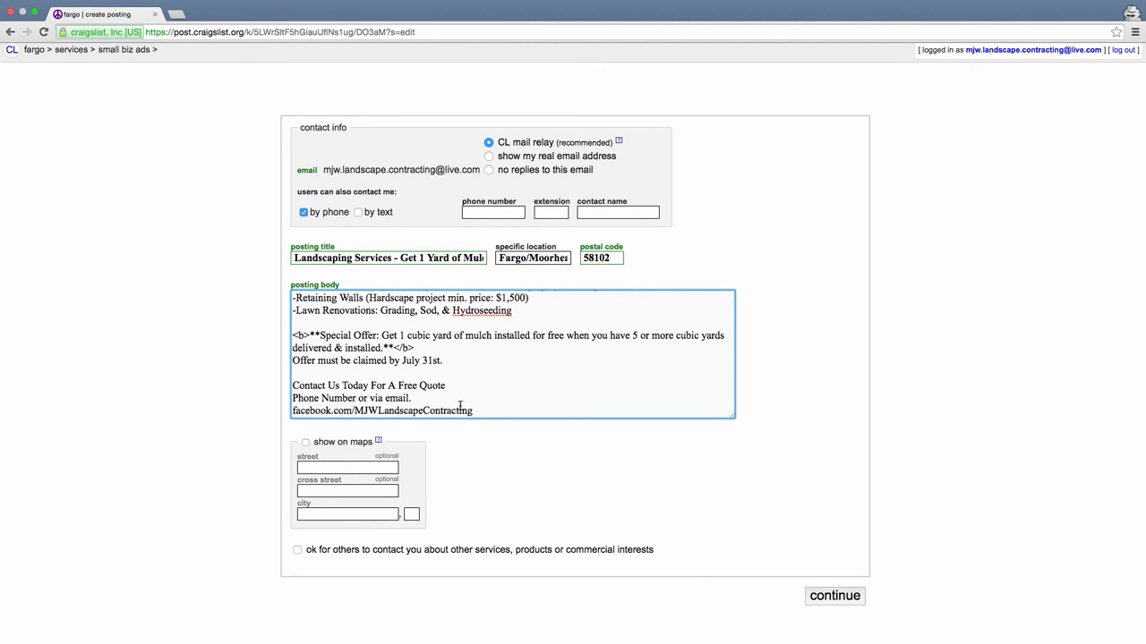
pyautogui.moveTo(459, 405)
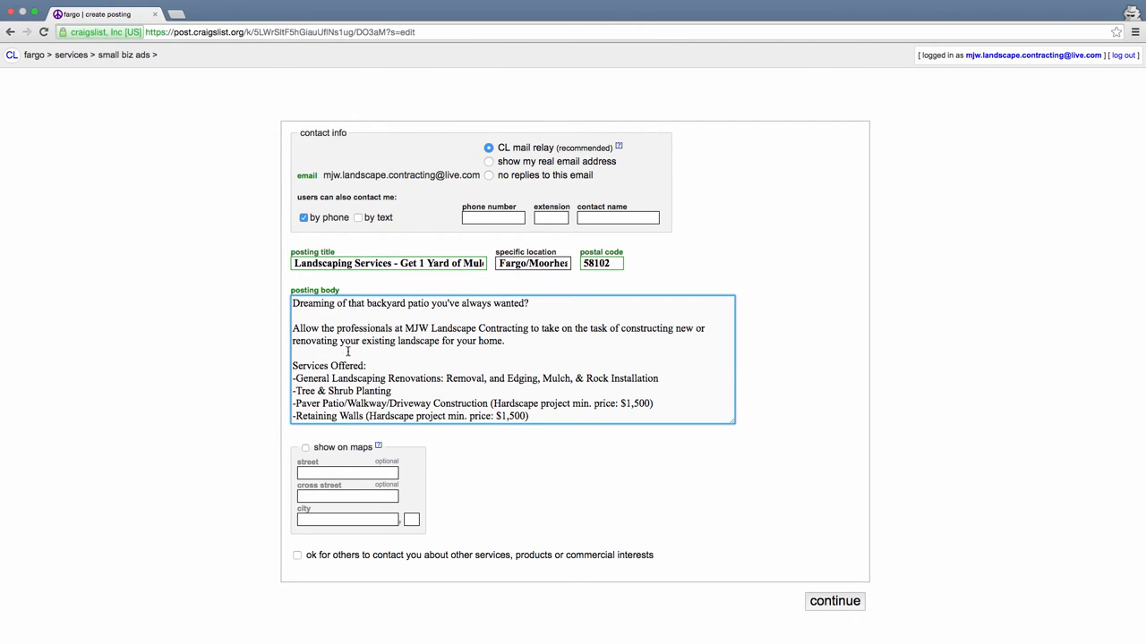
# Submit the posting details via Continue, triggering the missing phone number notice
pyautogui.scroll(-3)
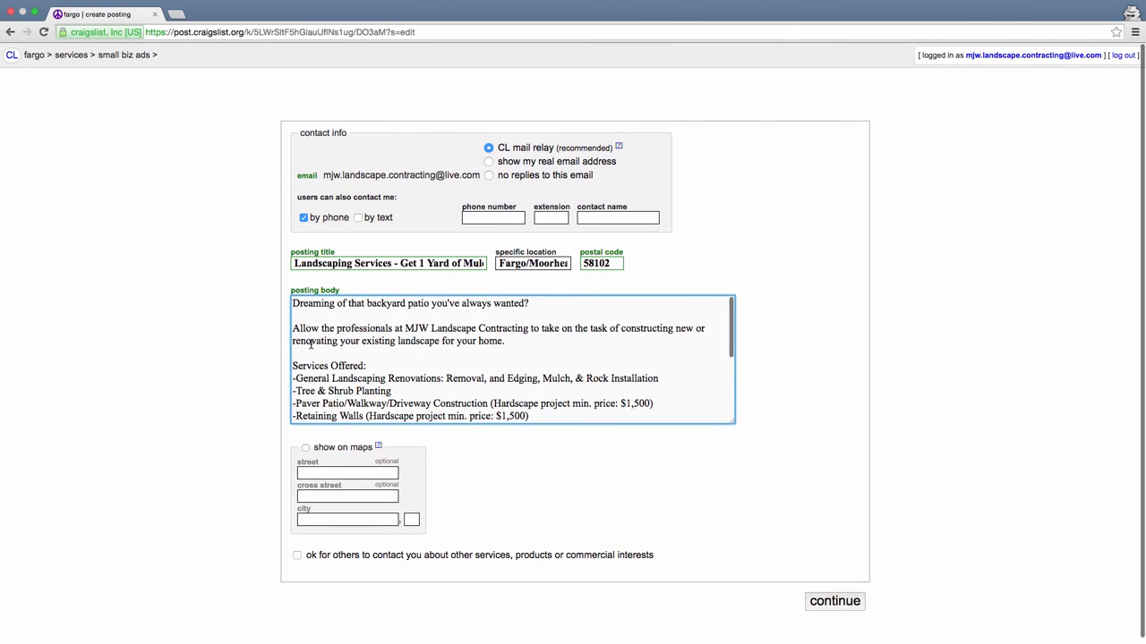
pyautogui.scroll(-3)
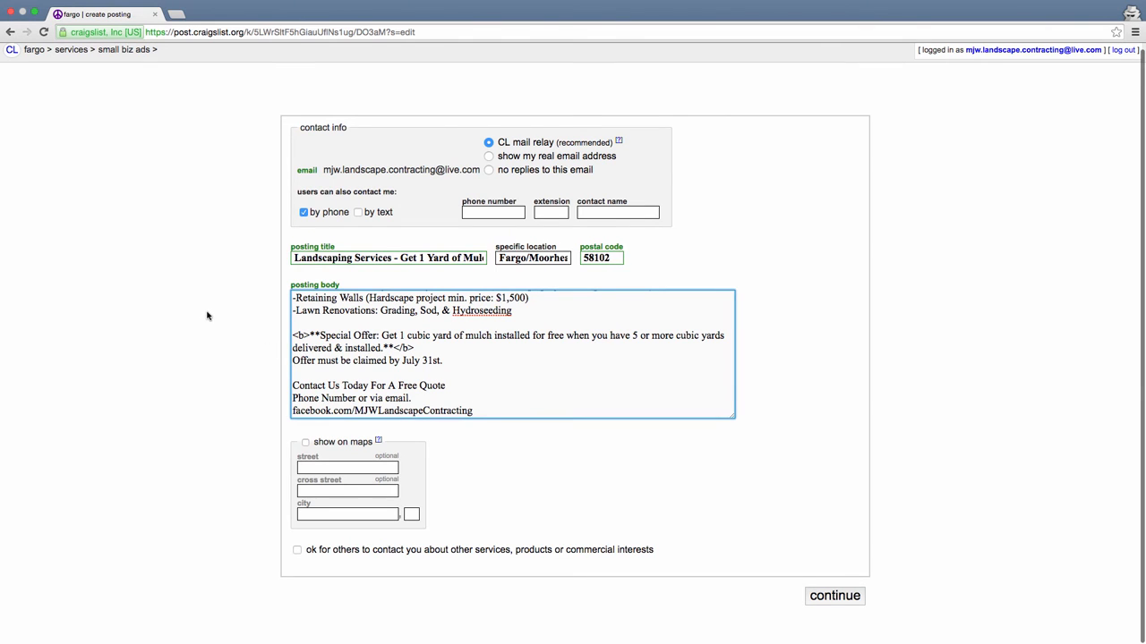
pyautogui.moveTo(211, 313)
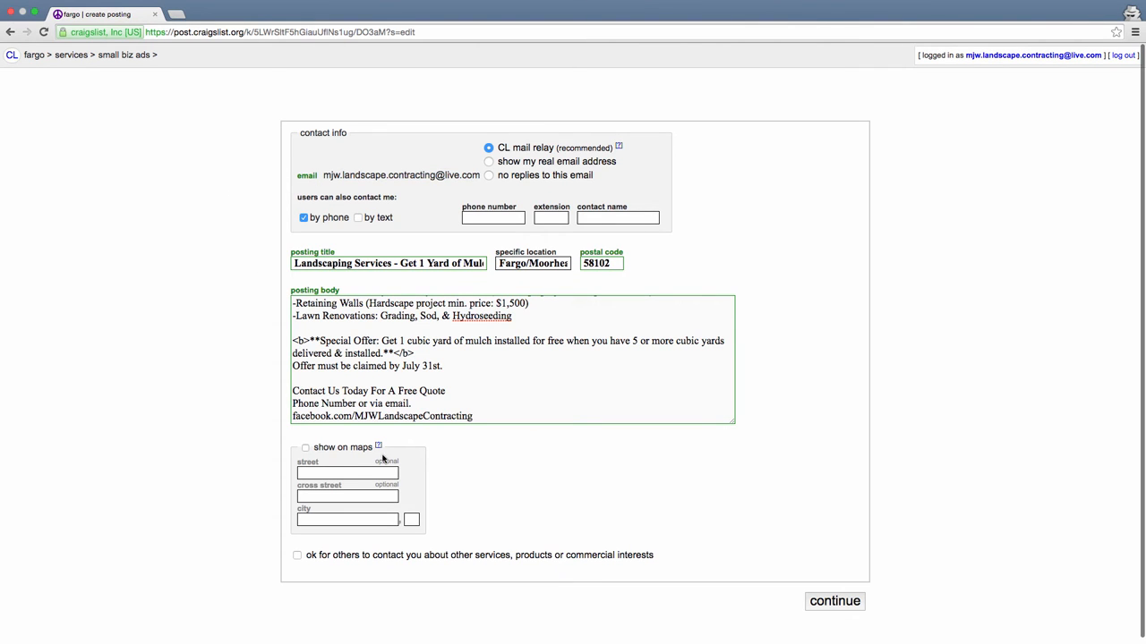
pyautogui.click(835, 601)
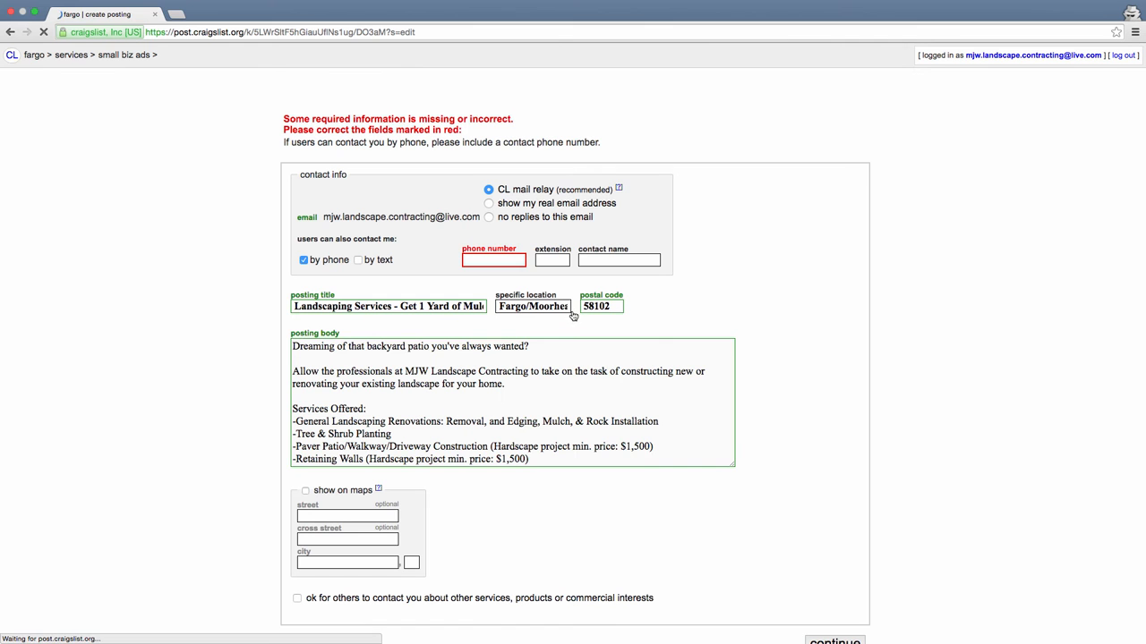
pyautogui.click(495, 260)
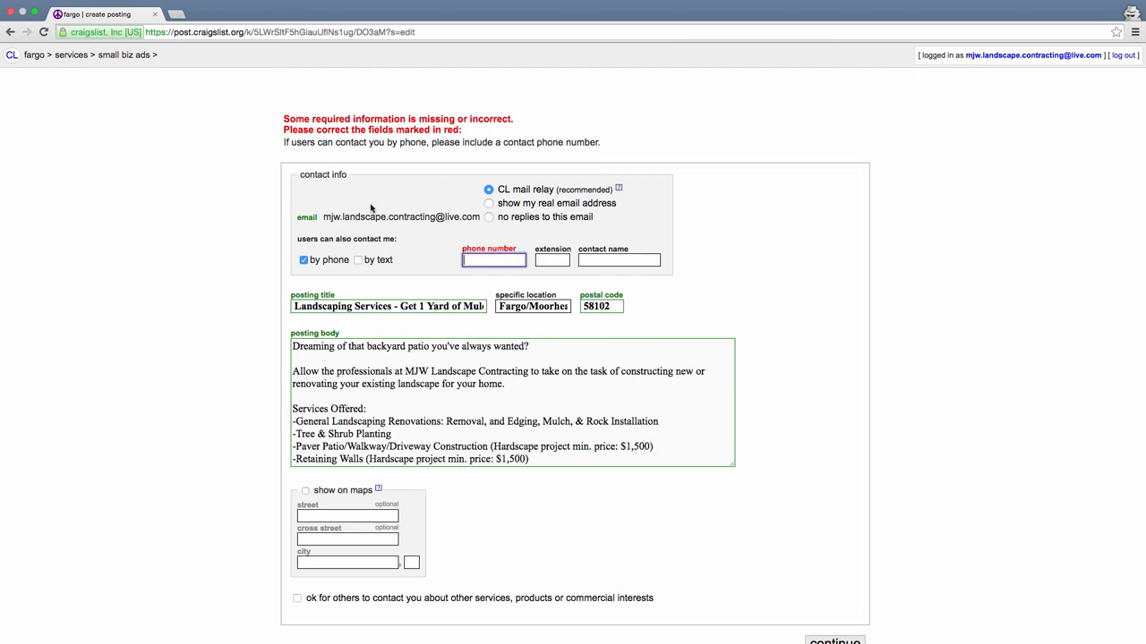
pyautogui.moveTo(475, 177)
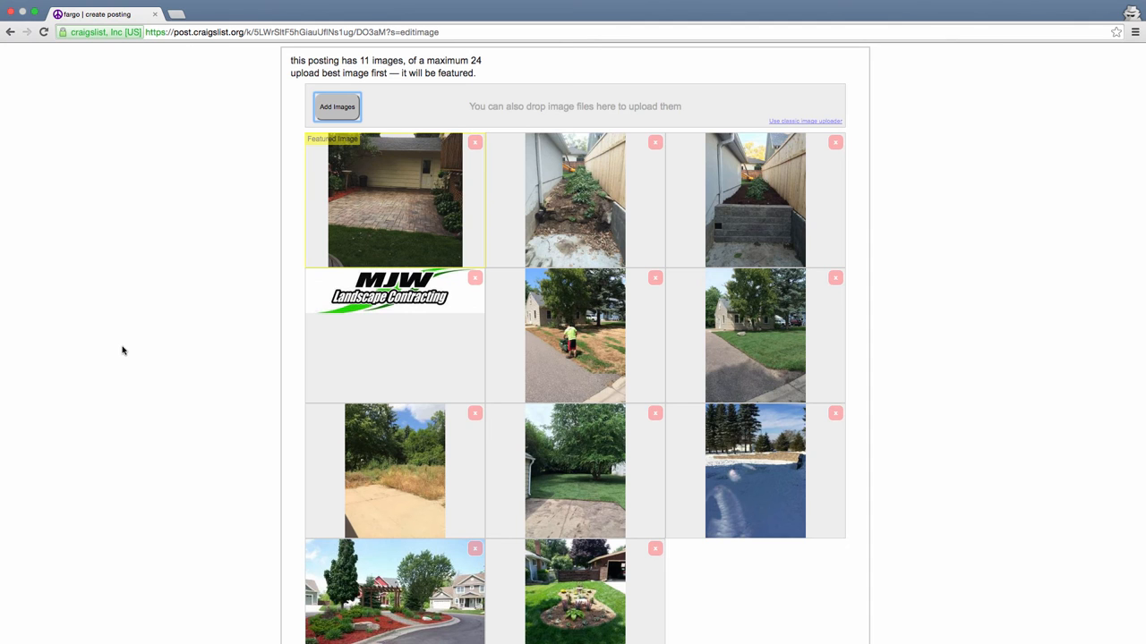
pyautogui.moveTo(126, 354)
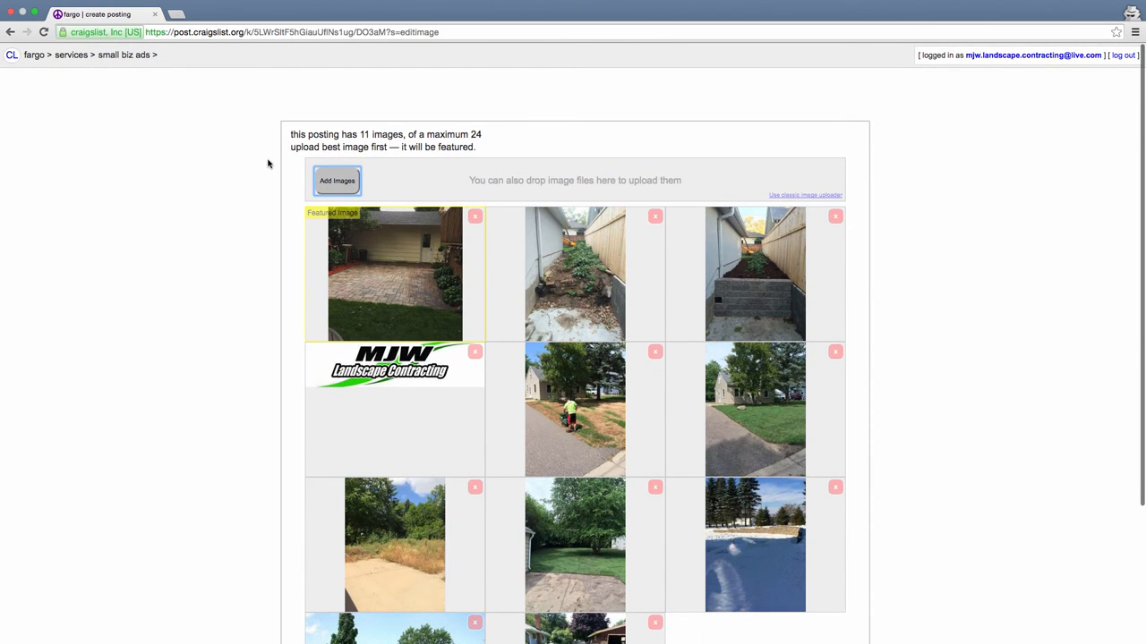
pyautogui.moveTo(314, 240)
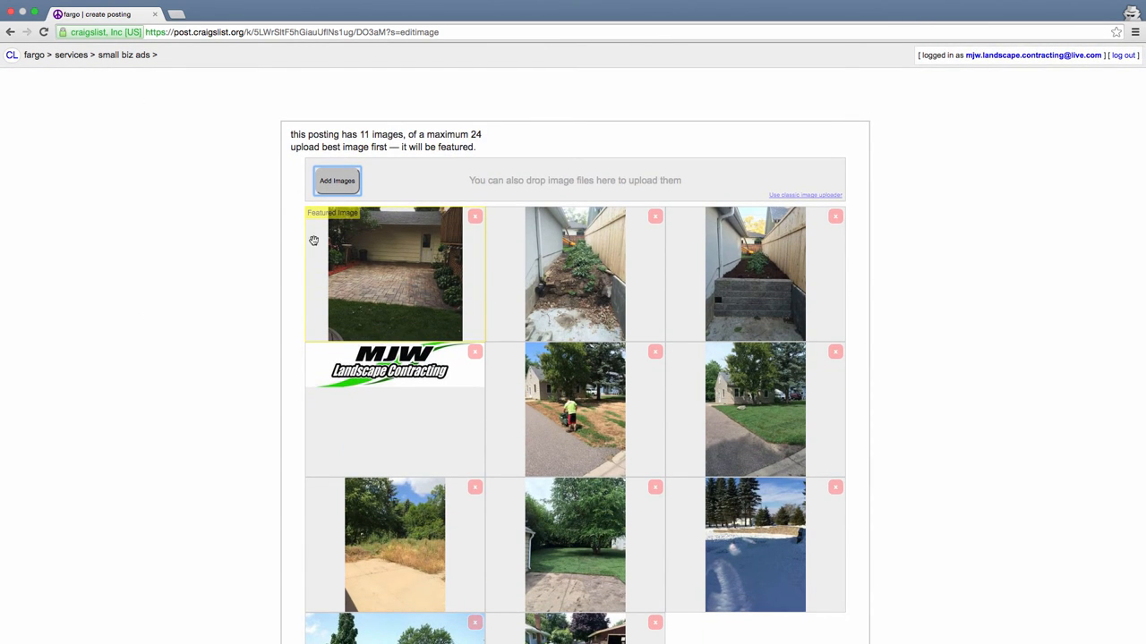
pyautogui.scroll(-3)
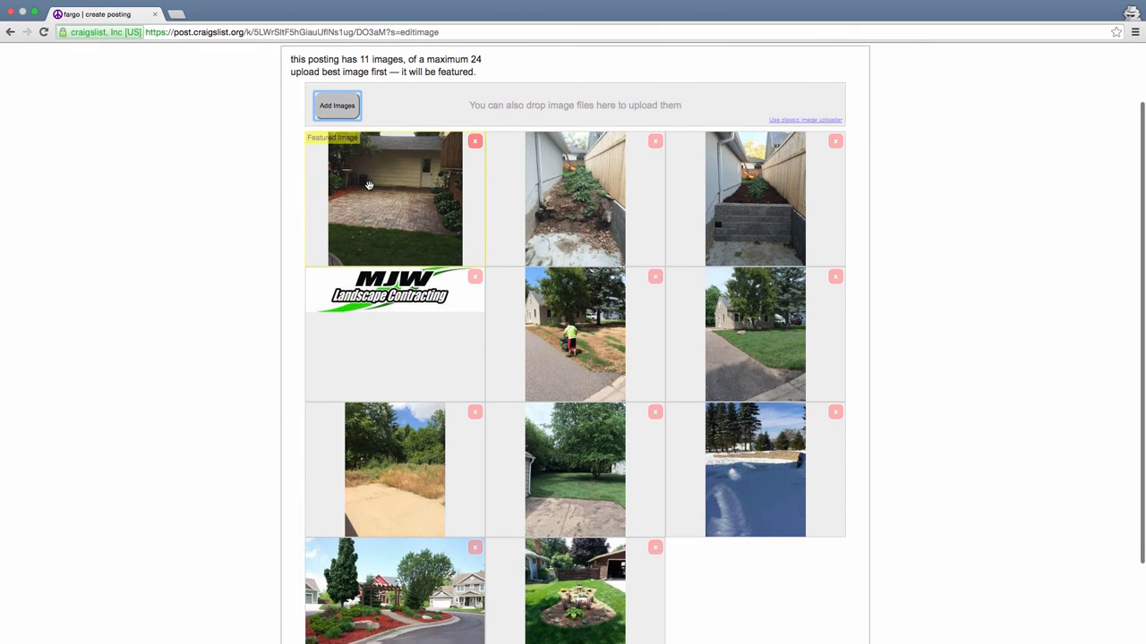
pyautogui.moveTo(265, 199)
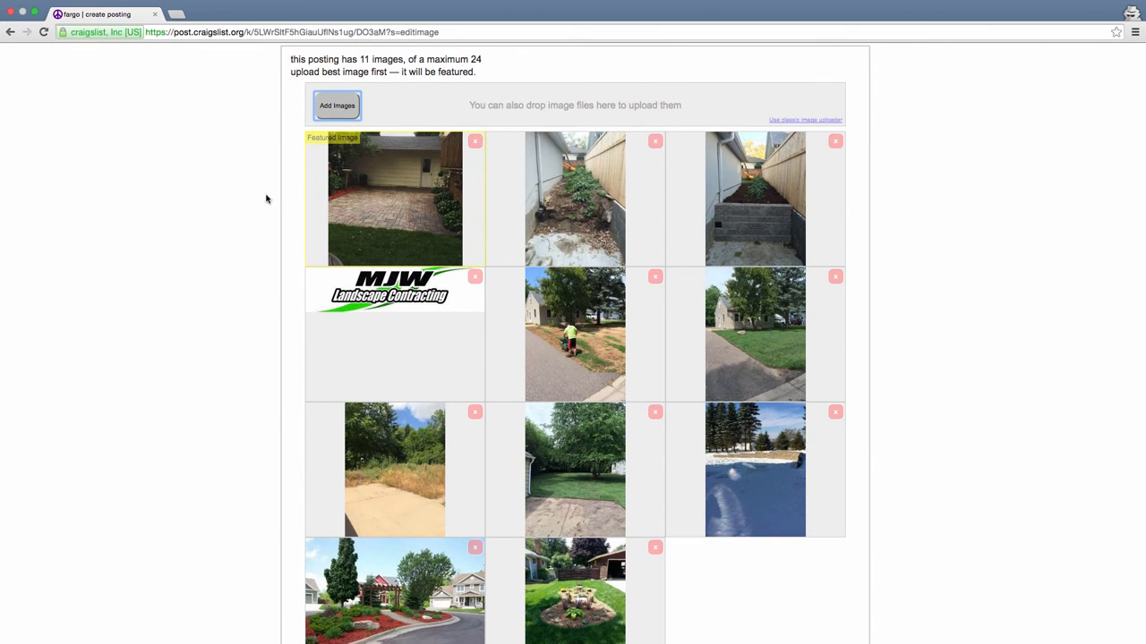
pyautogui.moveTo(301, 187)
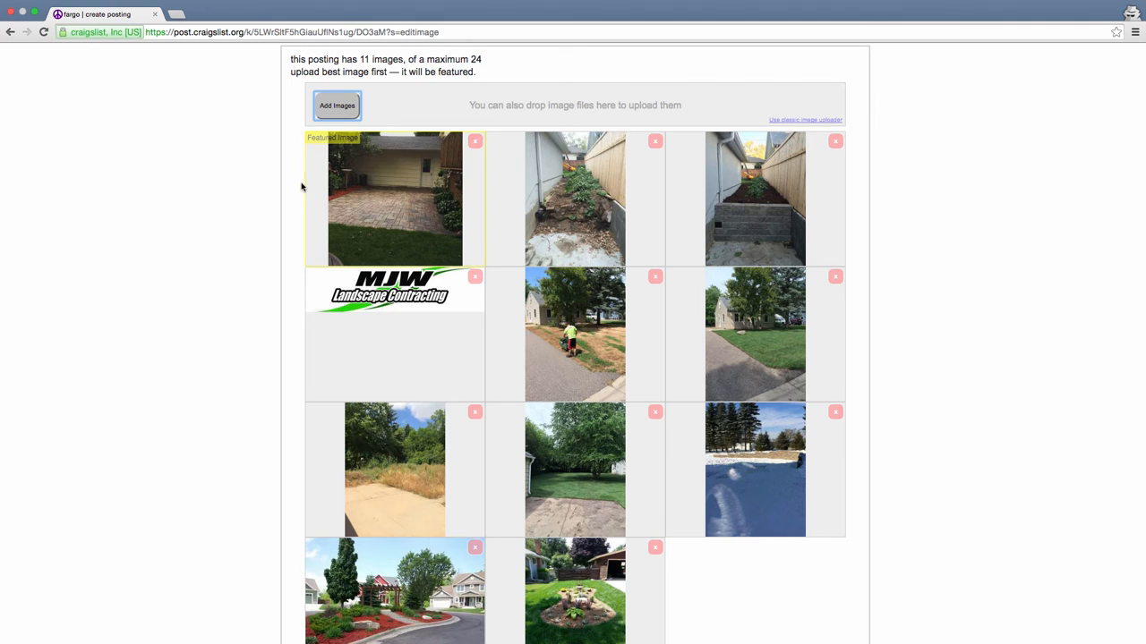
pyautogui.moveTo(449, 222)
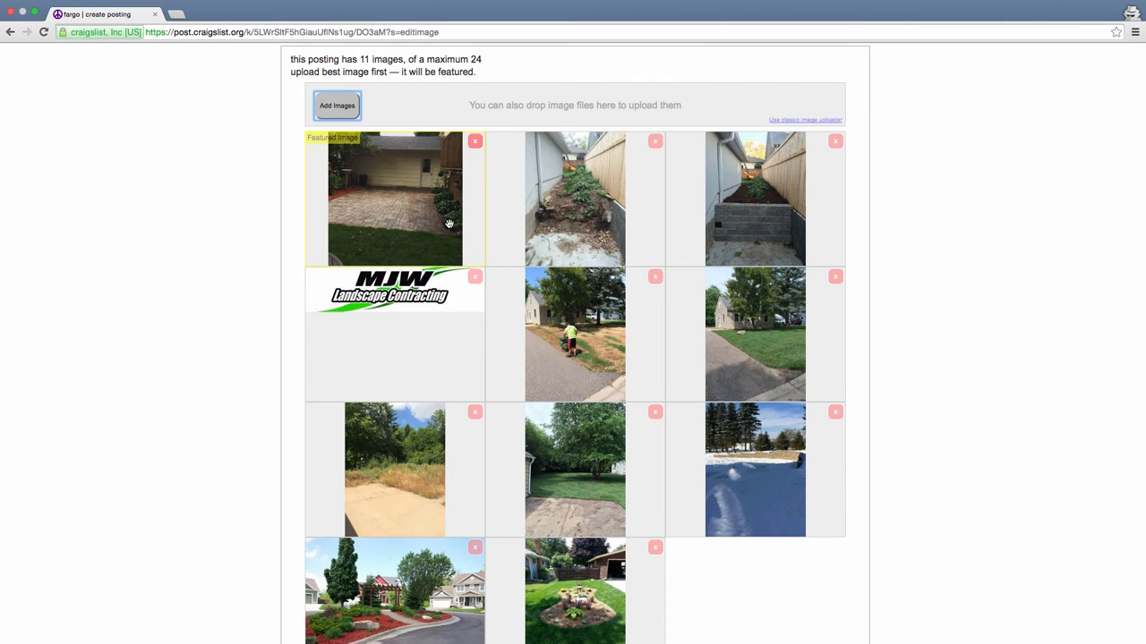
pyautogui.moveTo(345, 207)
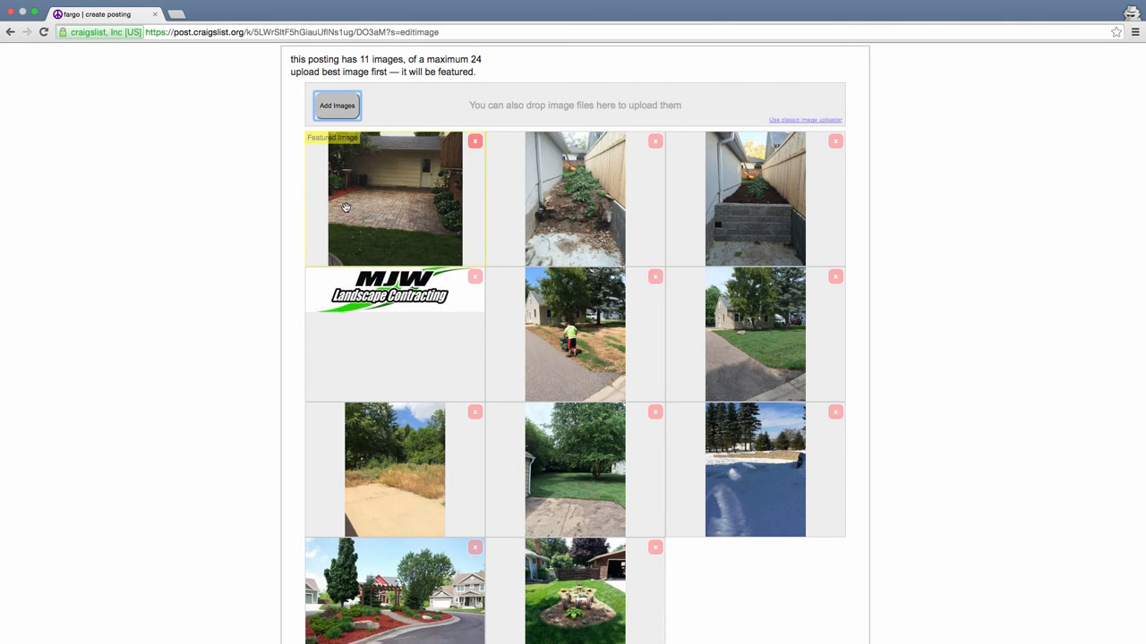
pyautogui.moveTo(336, 204)
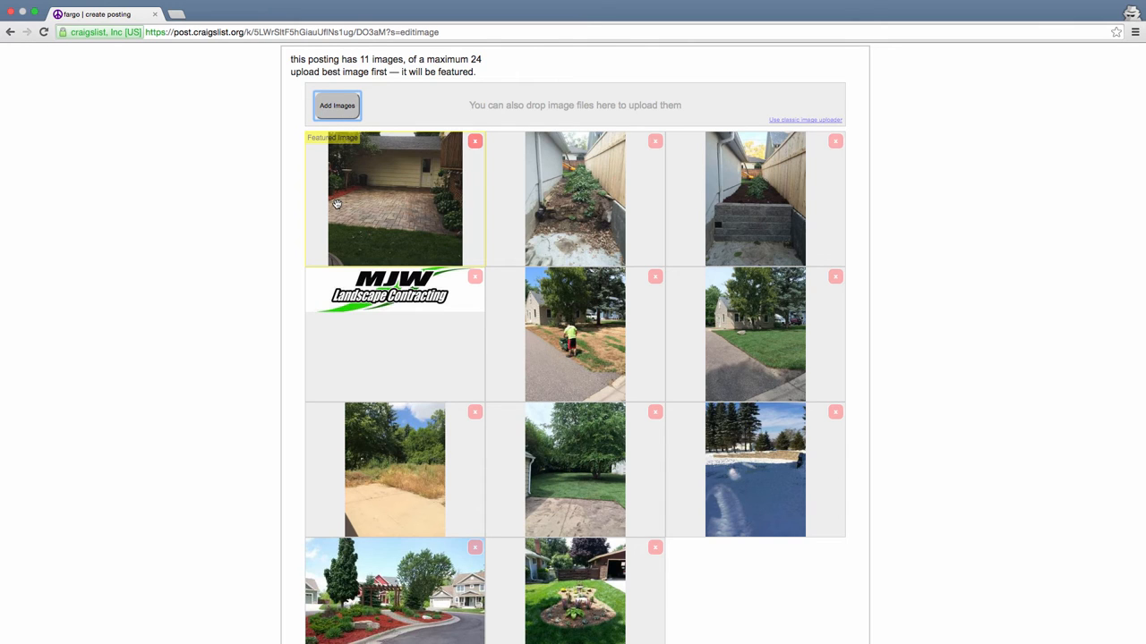
pyautogui.moveTo(312, 224)
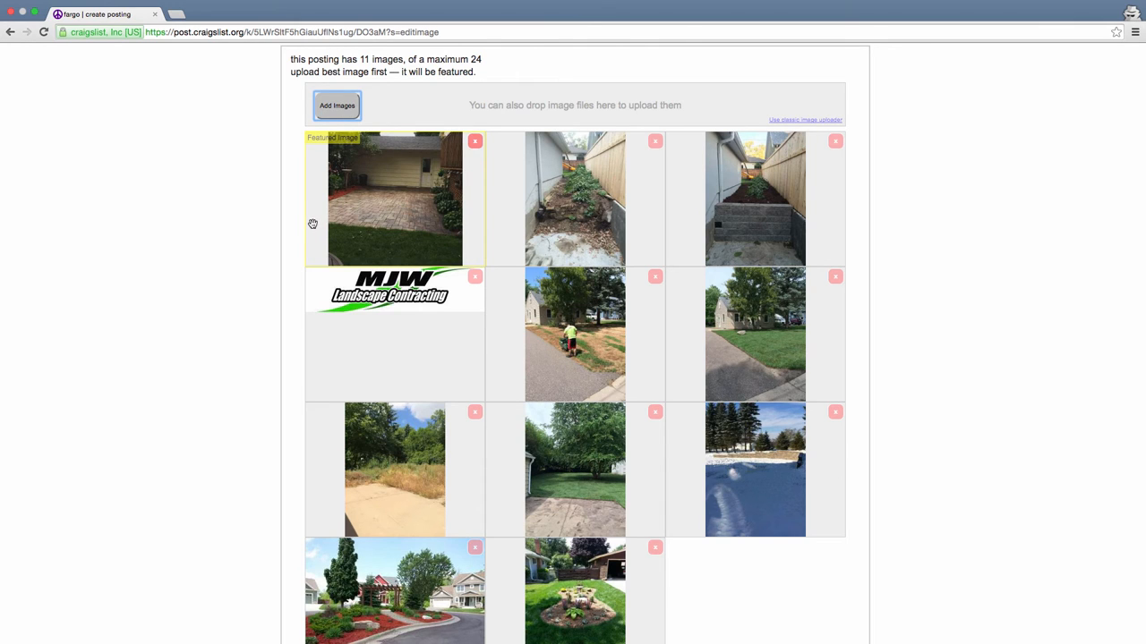
pyautogui.moveTo(349, 229)
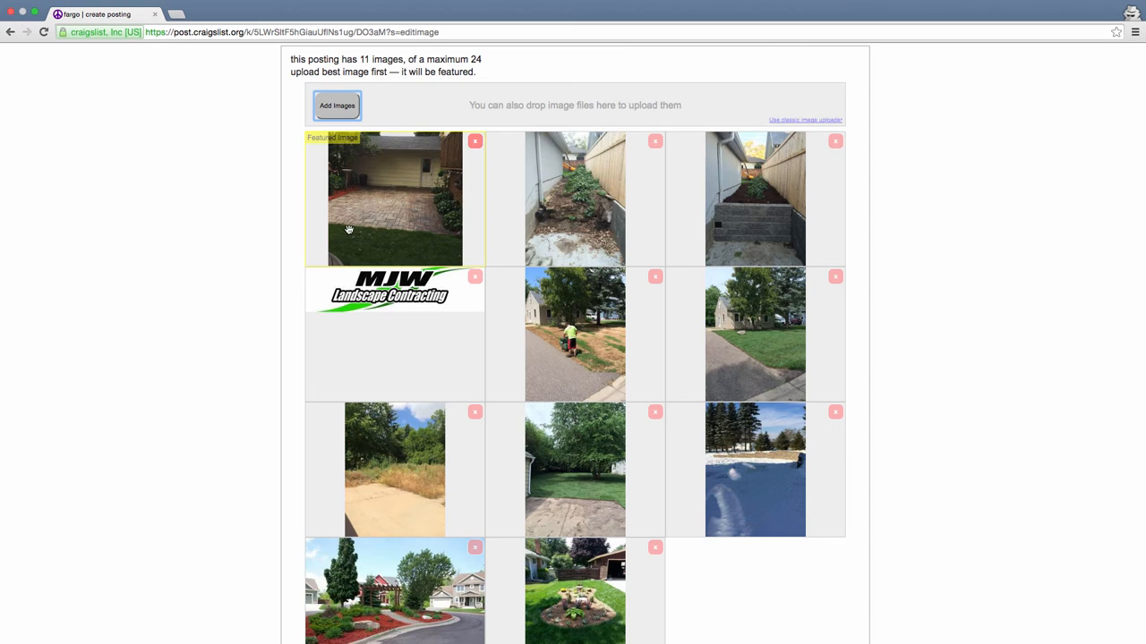
pyautogui.moveTo(340, 217)
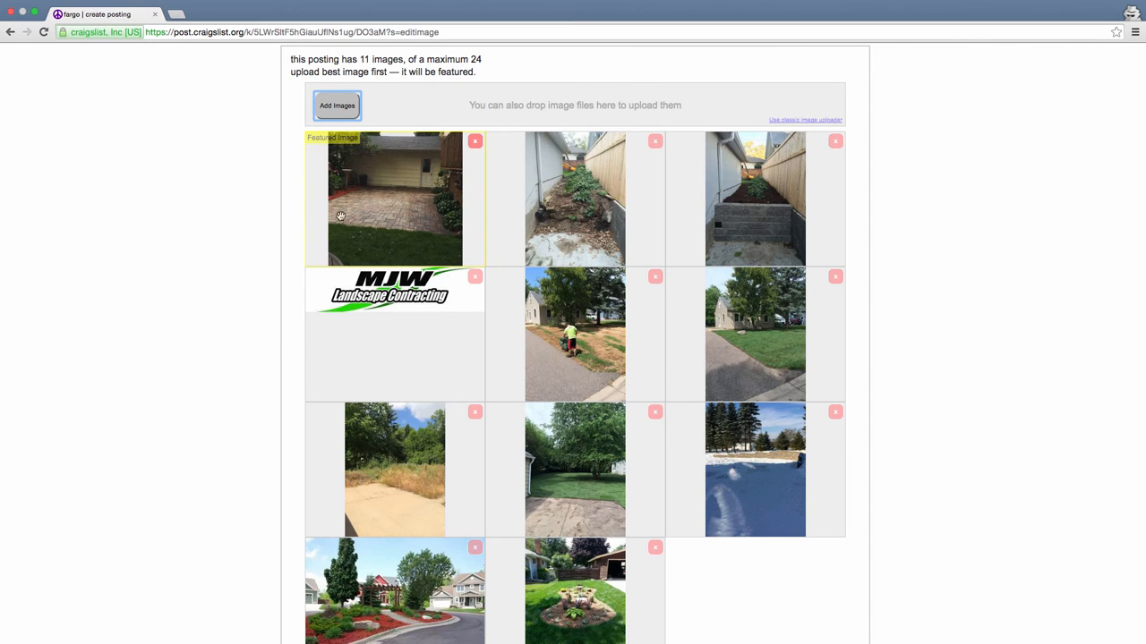
pyautogui.moveTo(564, 229)
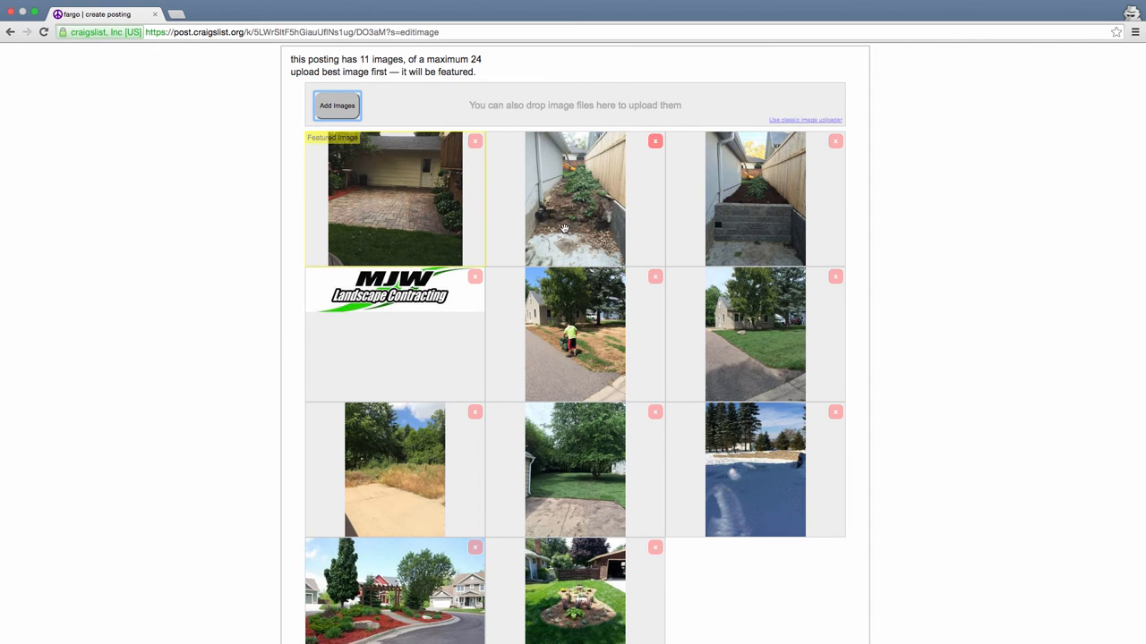
pyautogui.moveTo(662, 226)
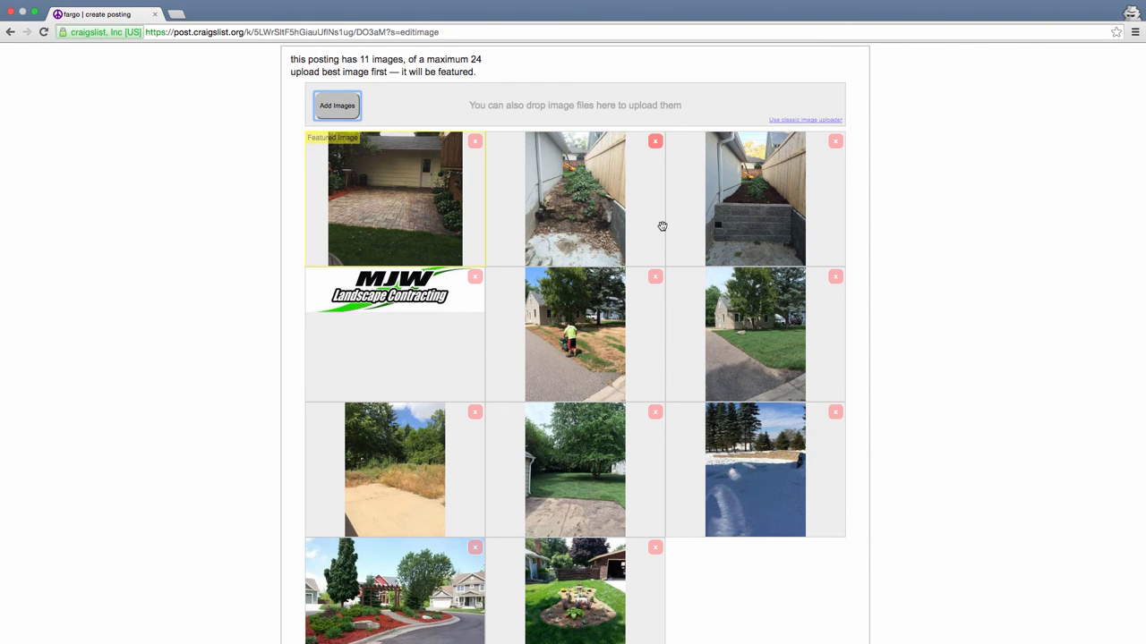
pyautogui.moveTo(278, 225)
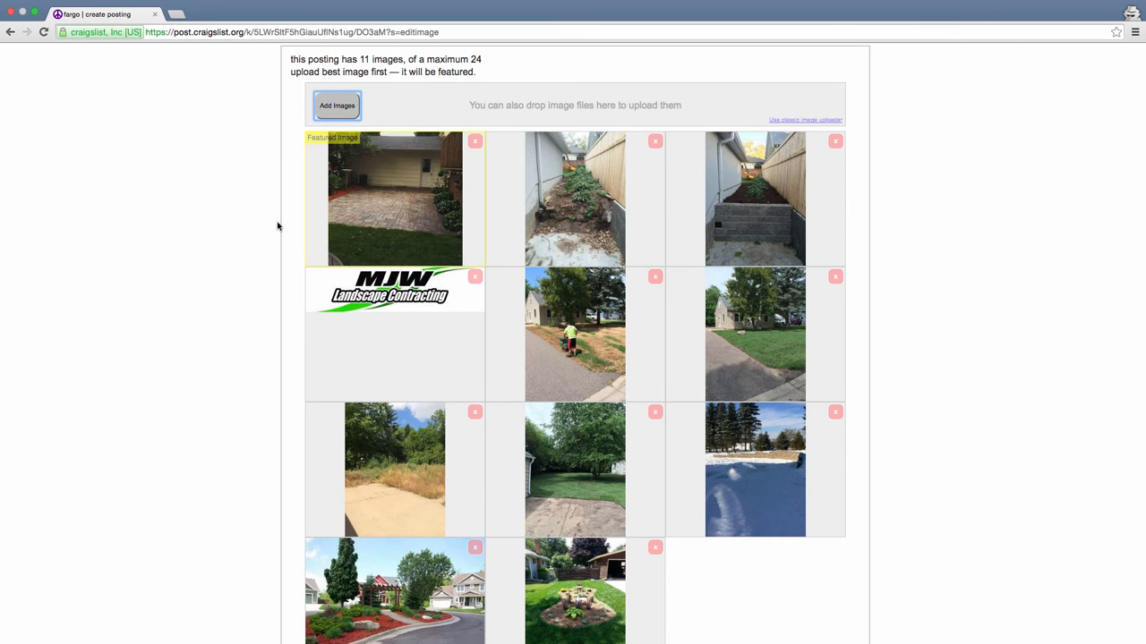
pyautogui.moveTo(313, 220)
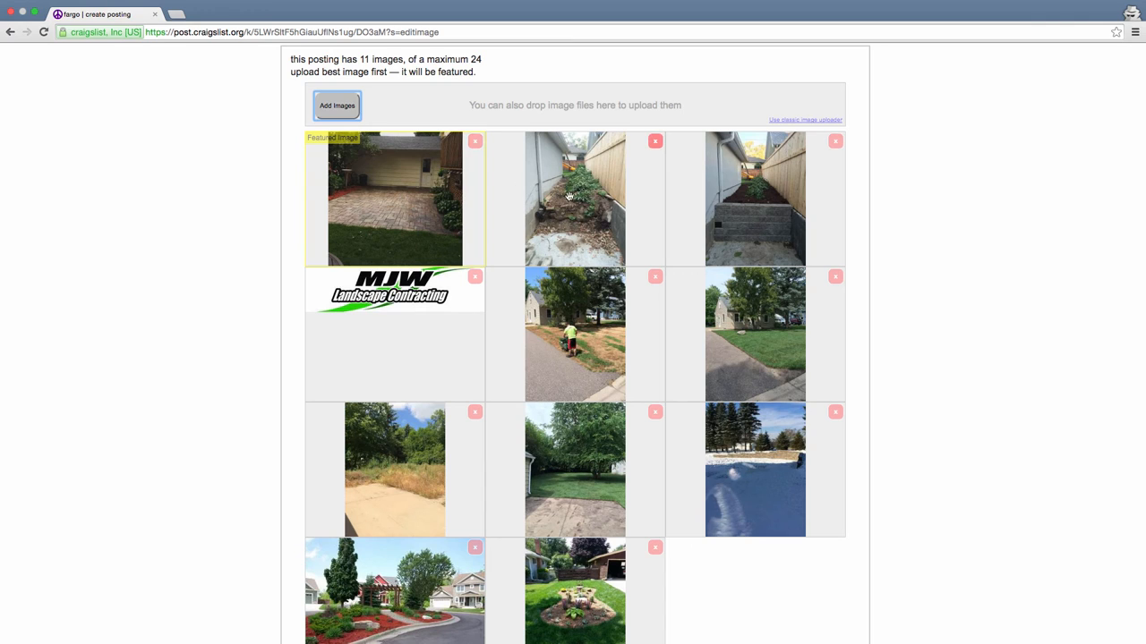
pyautogui.moveTo(551, 211)
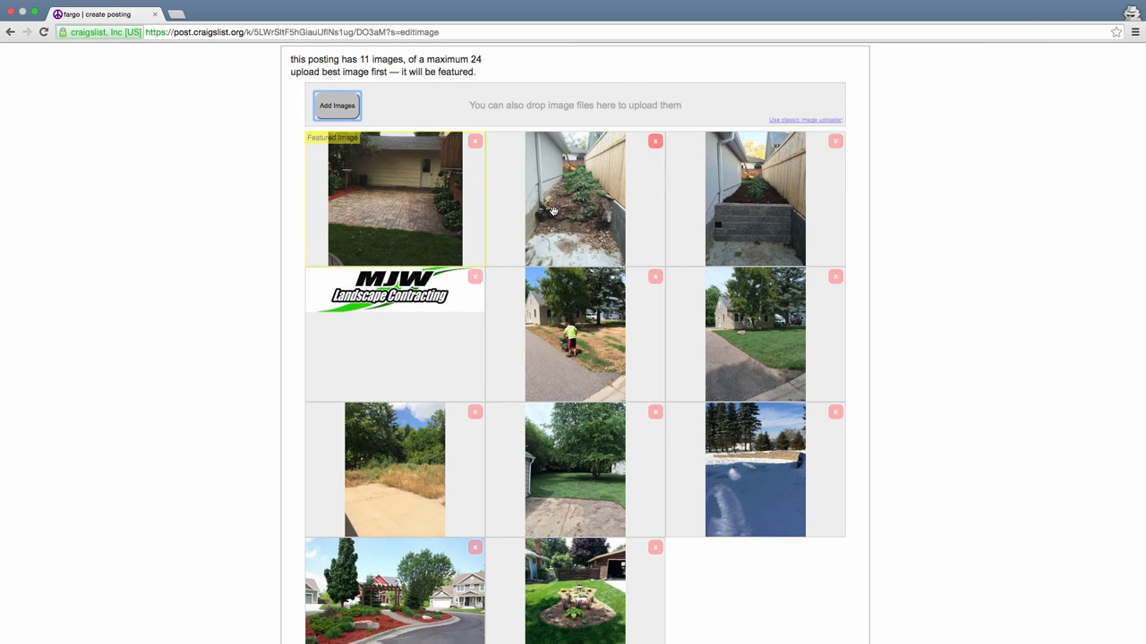
pyautogui.moveTo(576, 195)
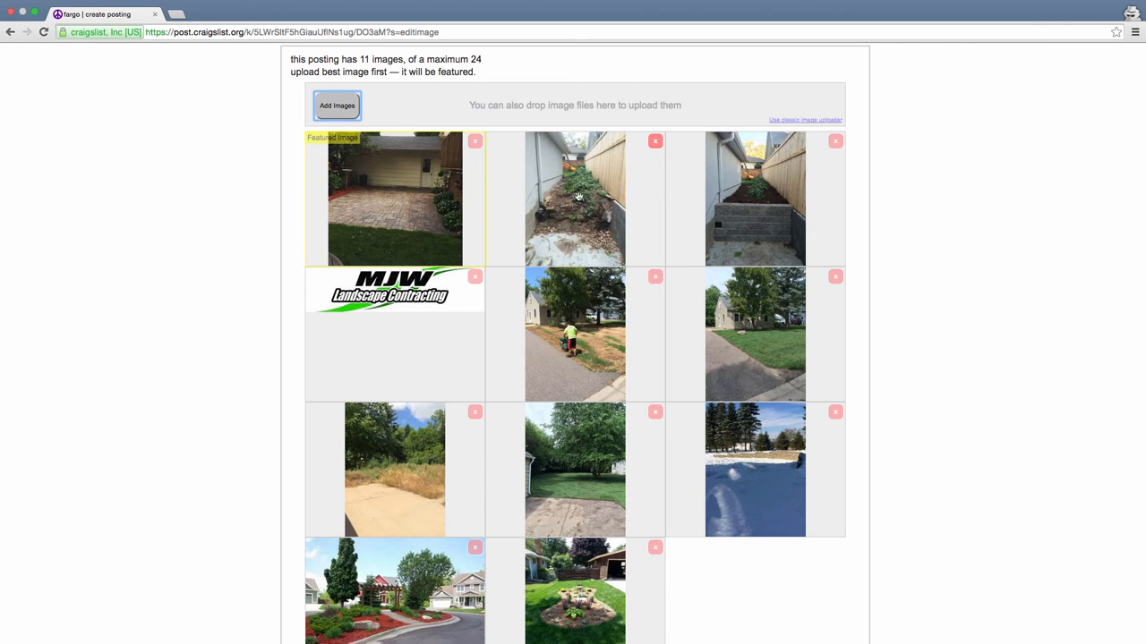
pyautogui.moveTo(588, 223)
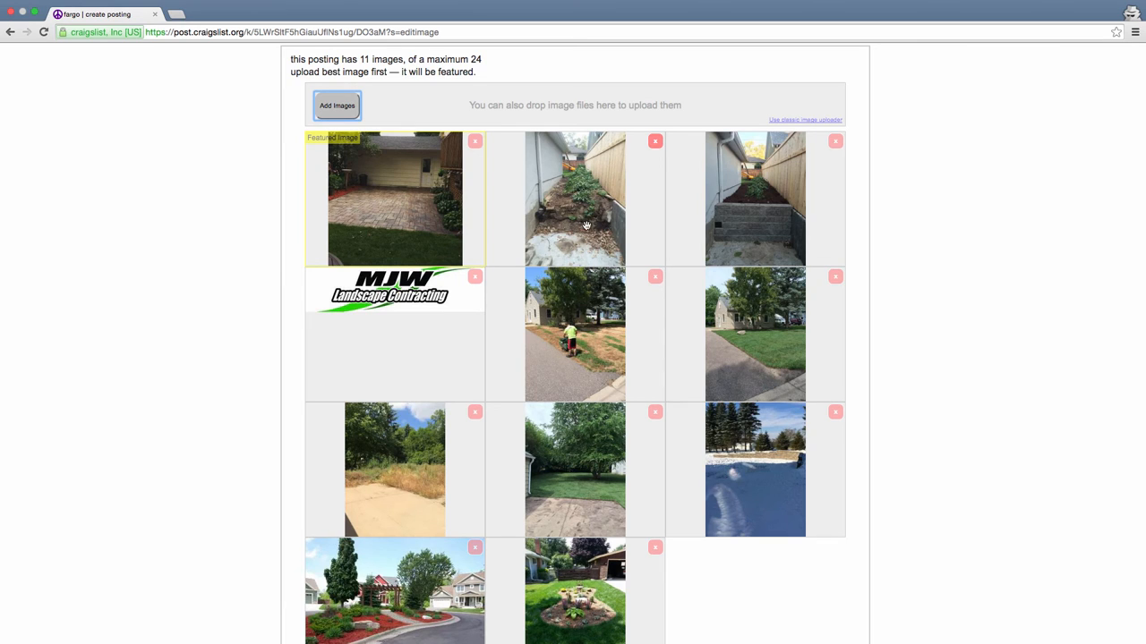
pyautogui.moveTo(750, 222)
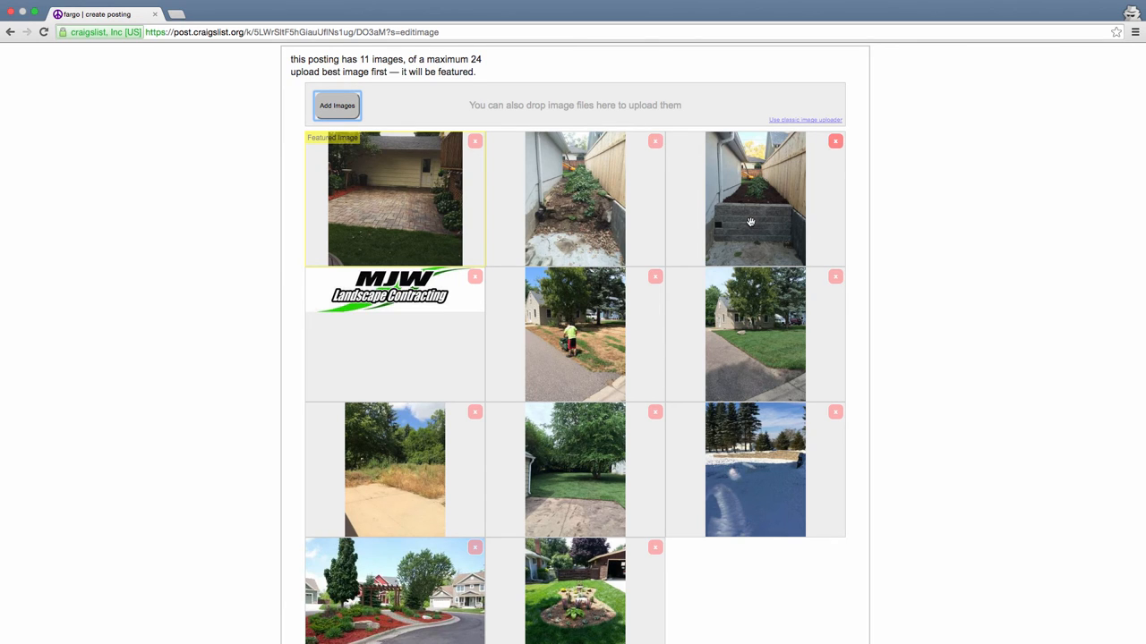
pyautogui.moveTo(544, 189)
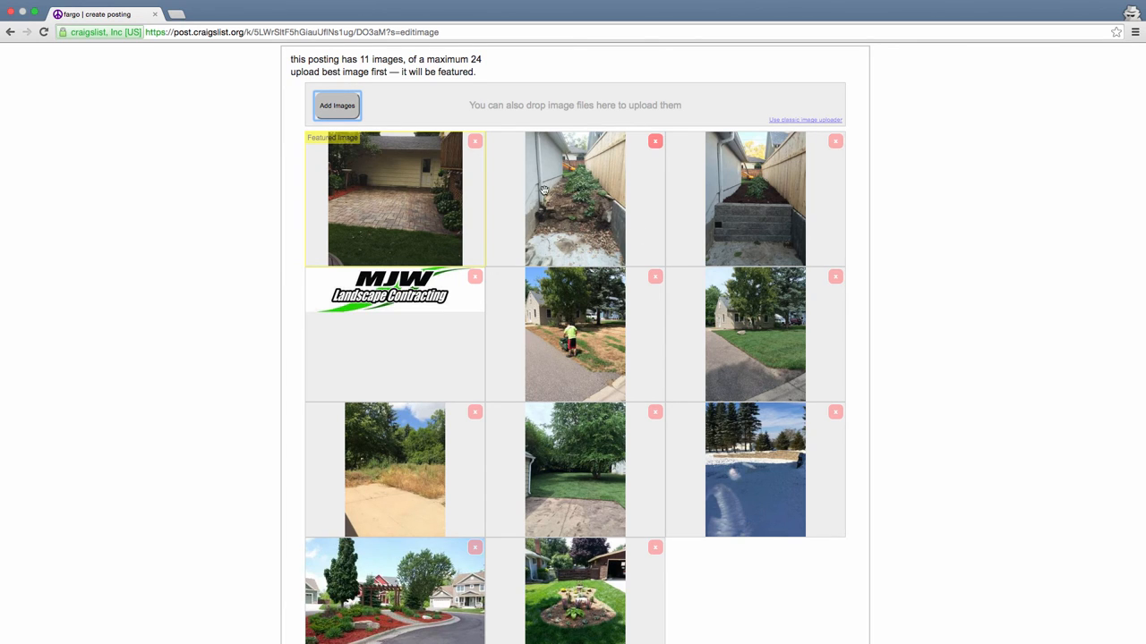
pyautogui.moveTo(765, 206)
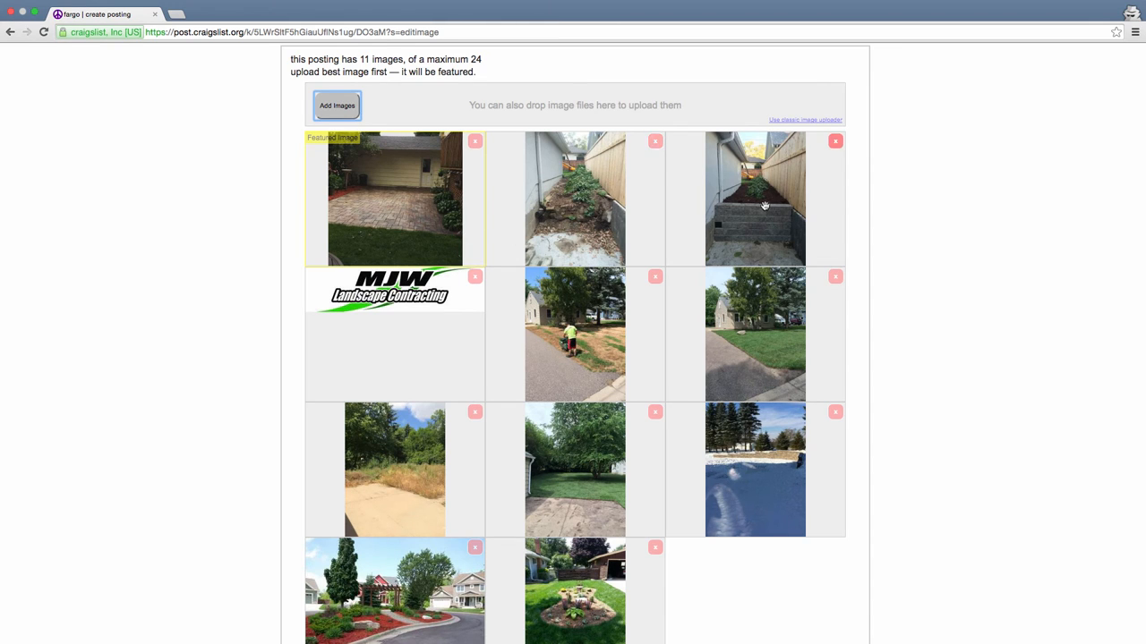
pyautogui.moveTo(359, 323)
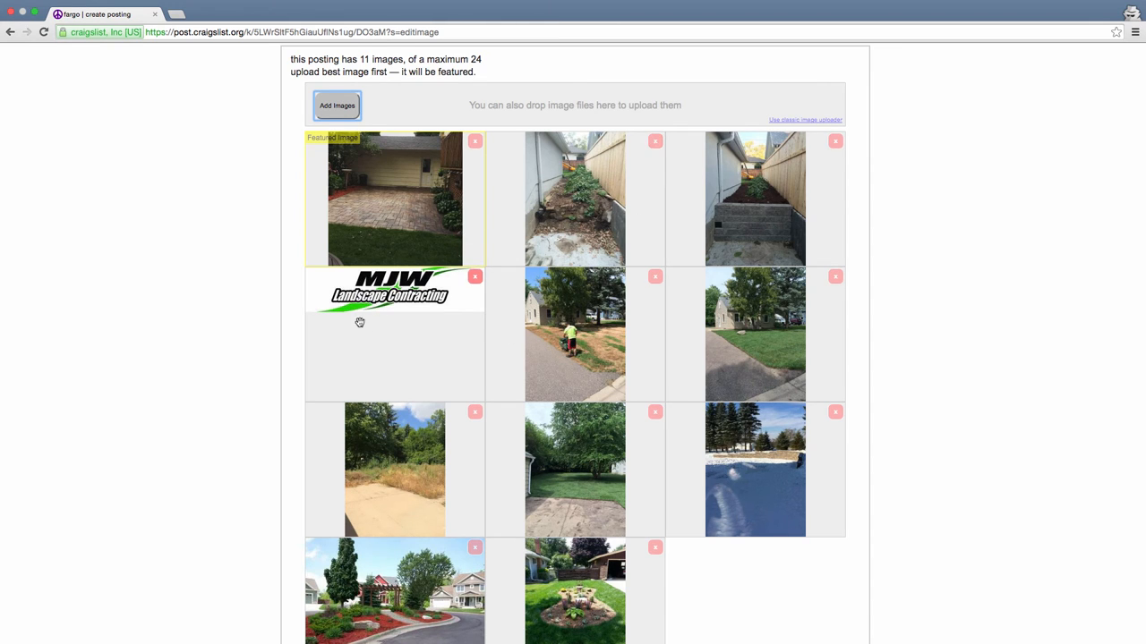
# Scroll through the edit images page to review the 11 uploaded thumbnails
pyautogui.scroll(-3)
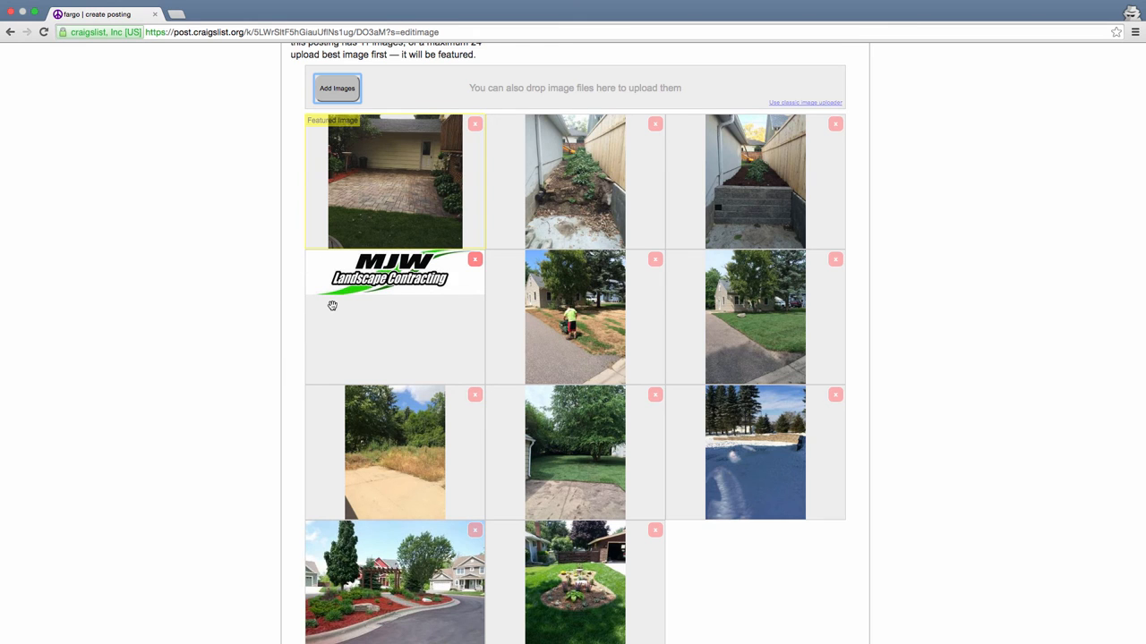
pyautogui.scroll(-3)
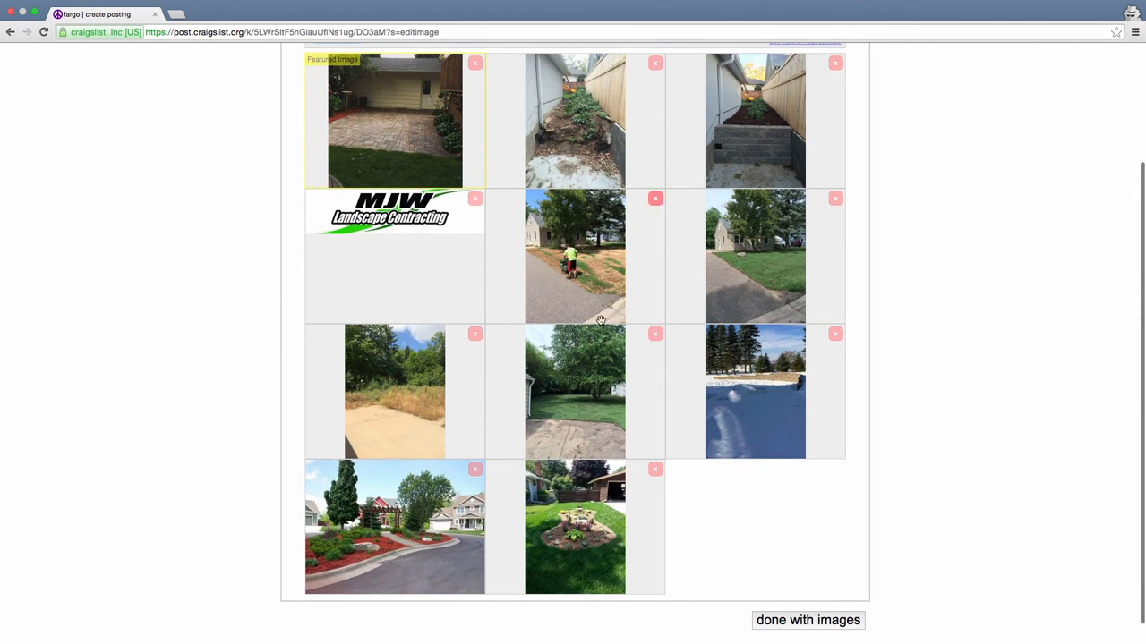
pyautogui.moveTo(564, 268)
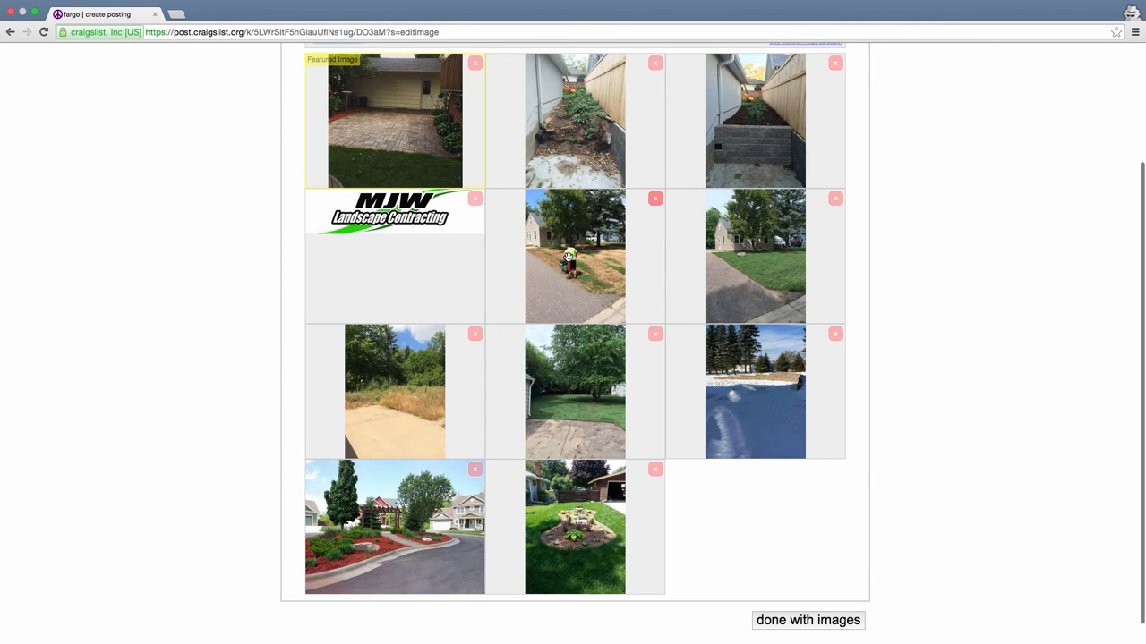
pyautogui.moveTo(618, 295)
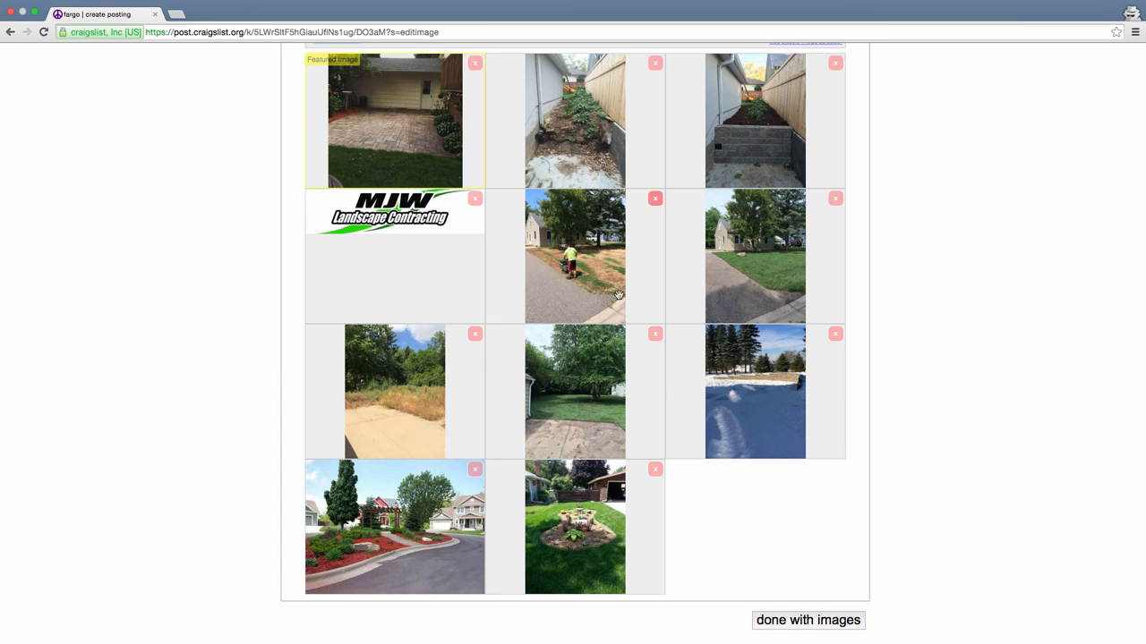
pyautogui.moveTo(589, 269)
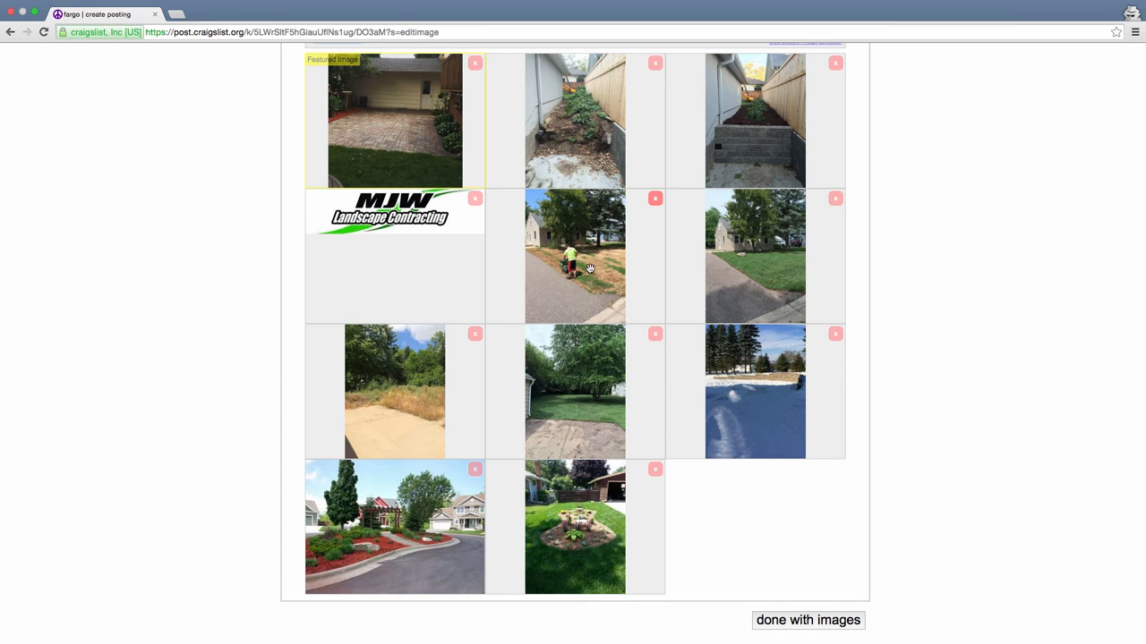
pyautogui.moveTo(317, 388)
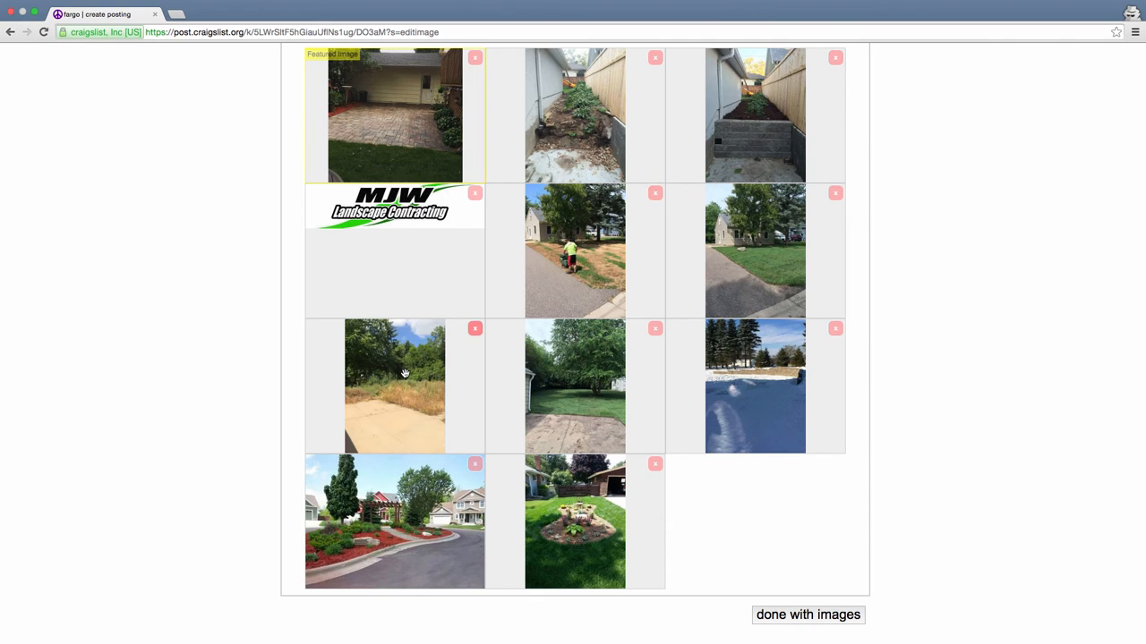
pyautogui.moveTo(385, 385)
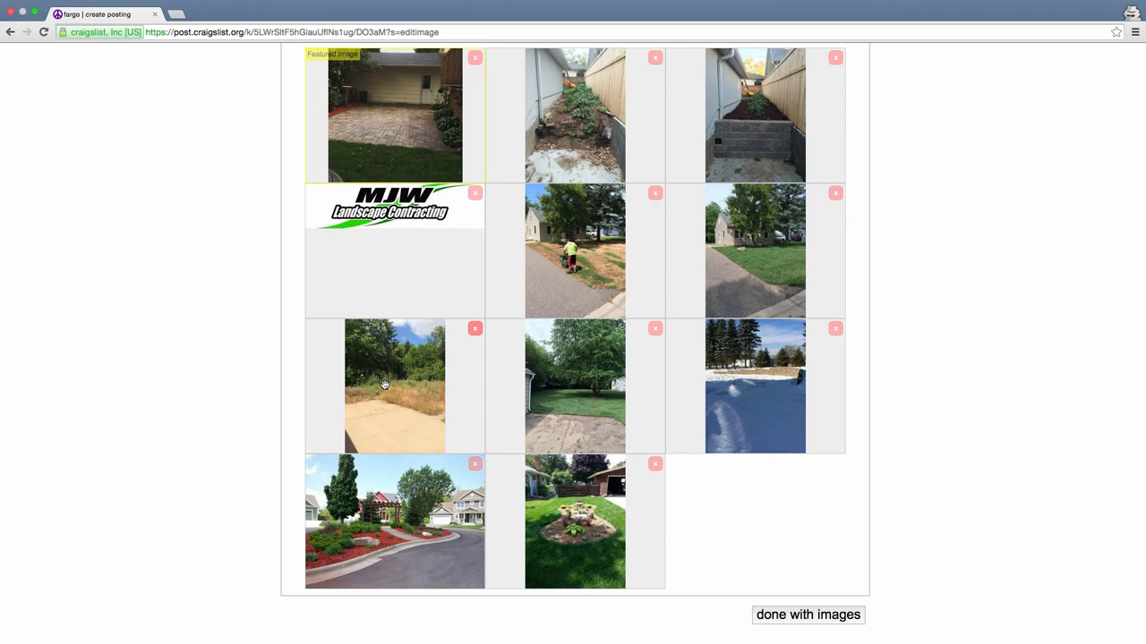
pyautogui.moveTo(424, 395)
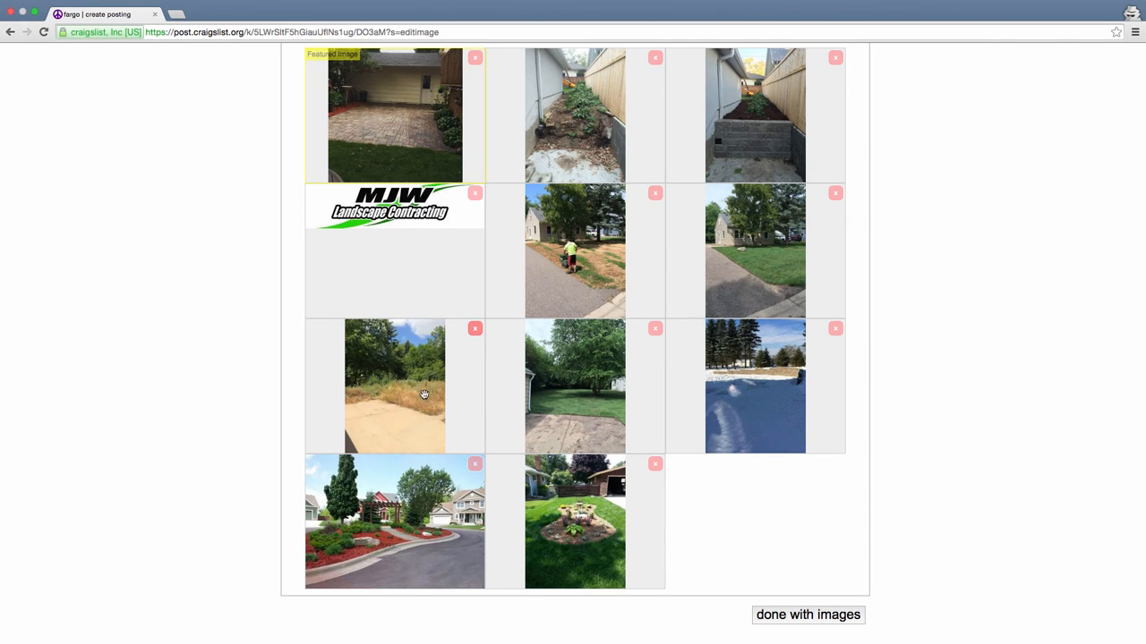
pyautogui.moveTo(455, 435)
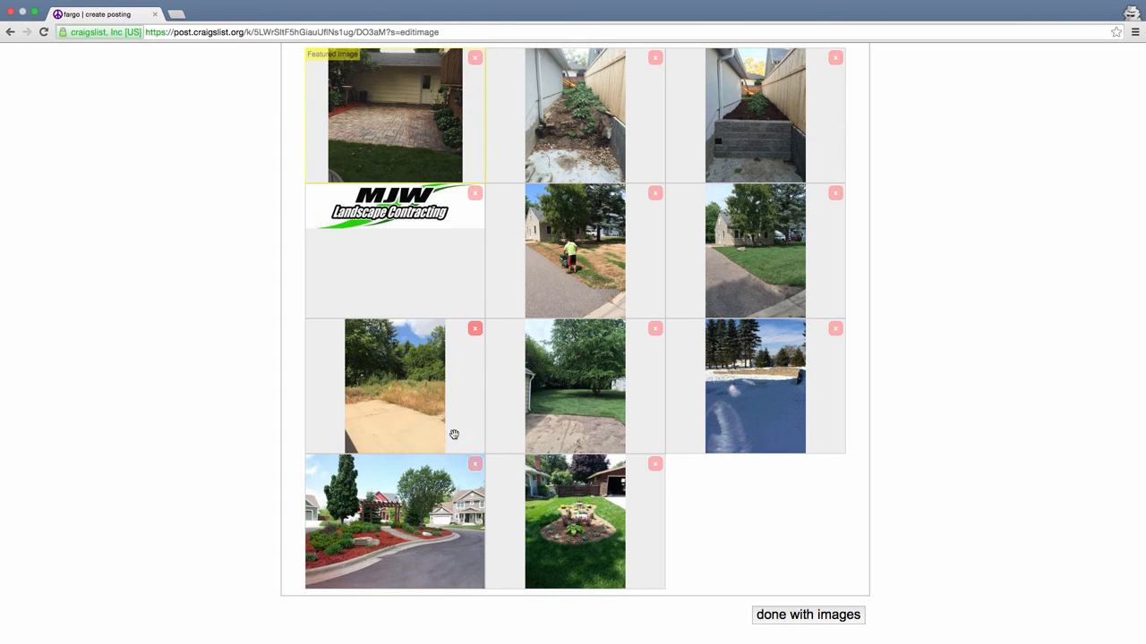
pyautogui.moveTo(577, 420)
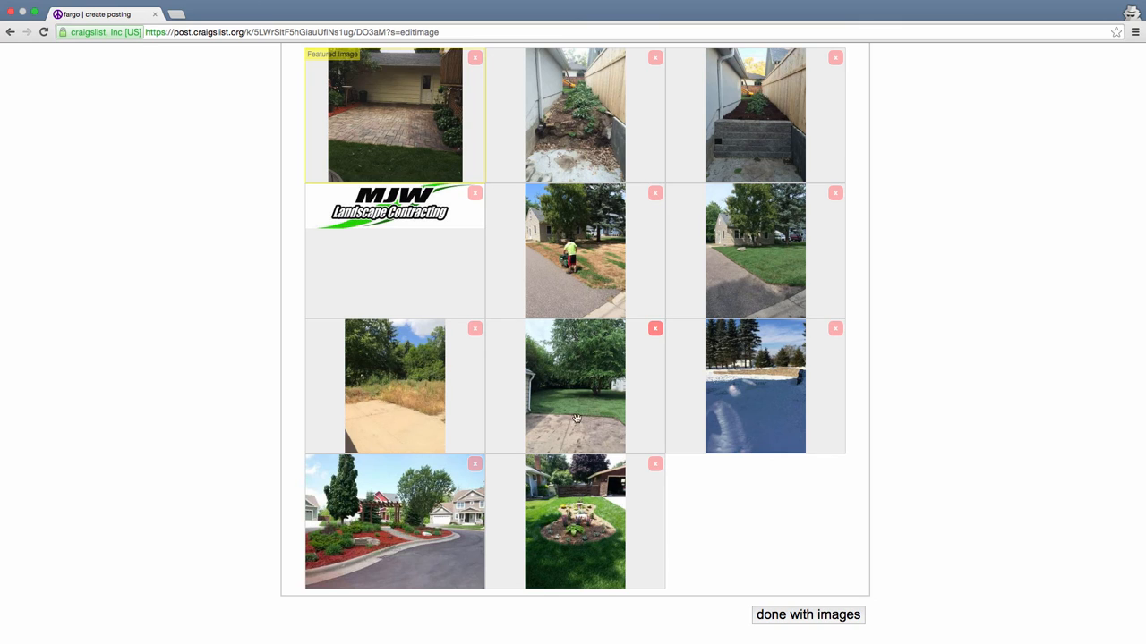
pyautogui.moveTo(583, 380)
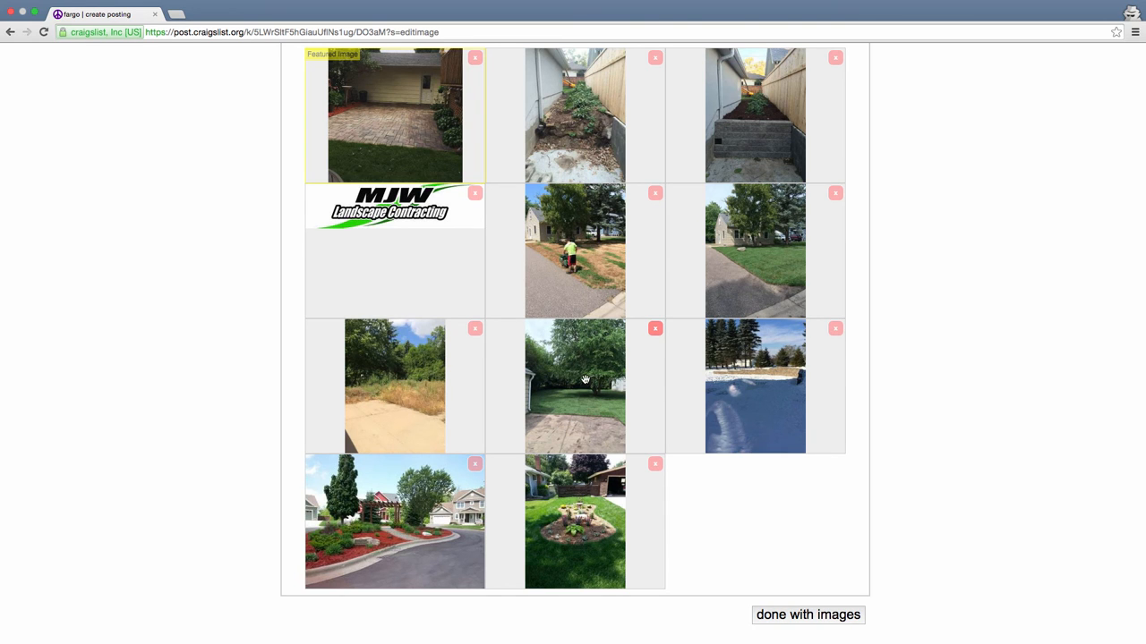
pyautogui.scroll(-3)
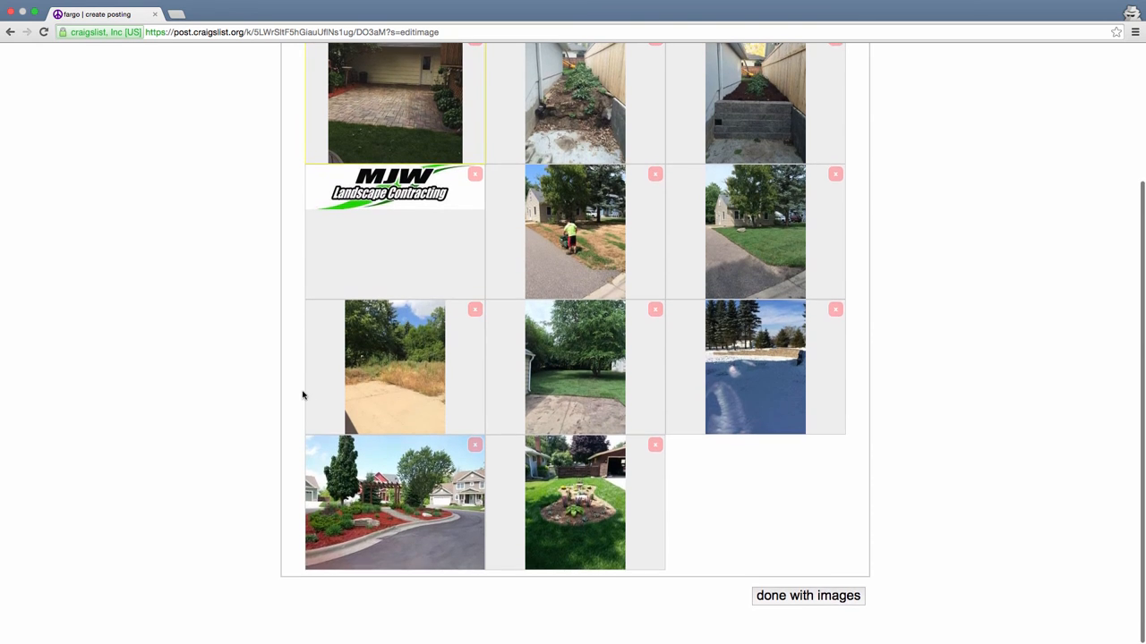
pyautogui.moveTo(285, 368)
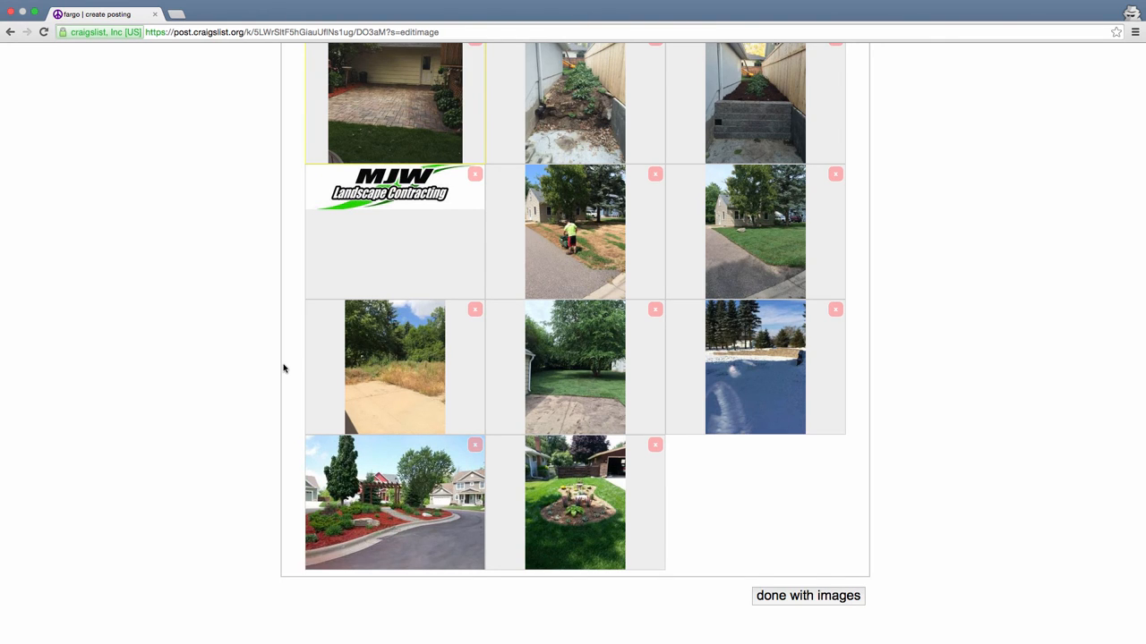
pyautogui.moveTo(290, 335)
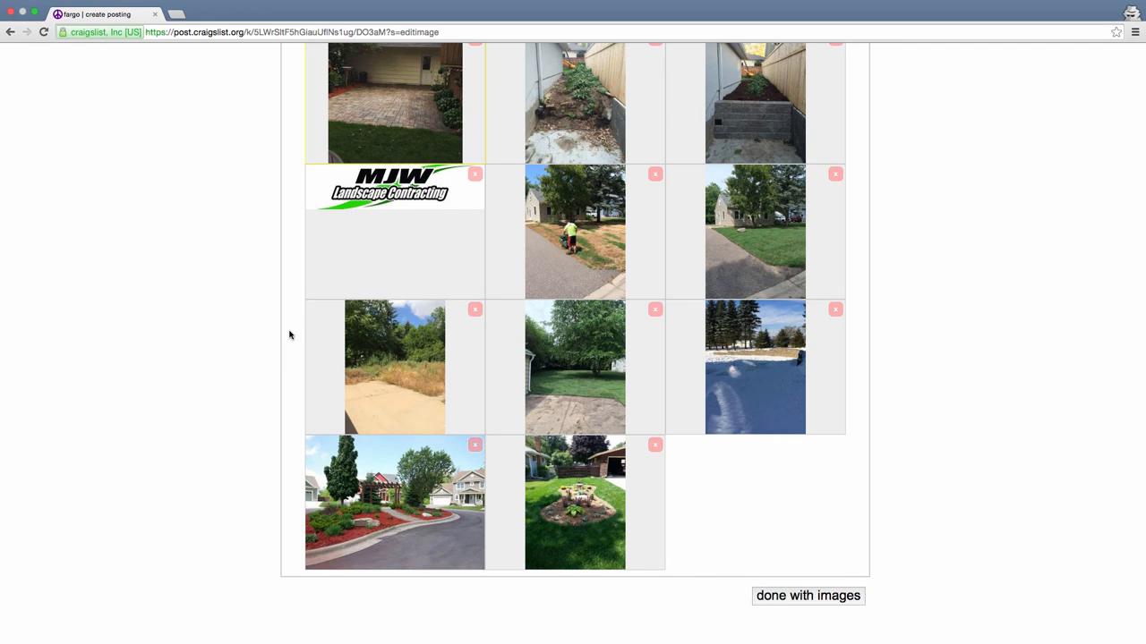
pyautogui.moveTo(290, 332)
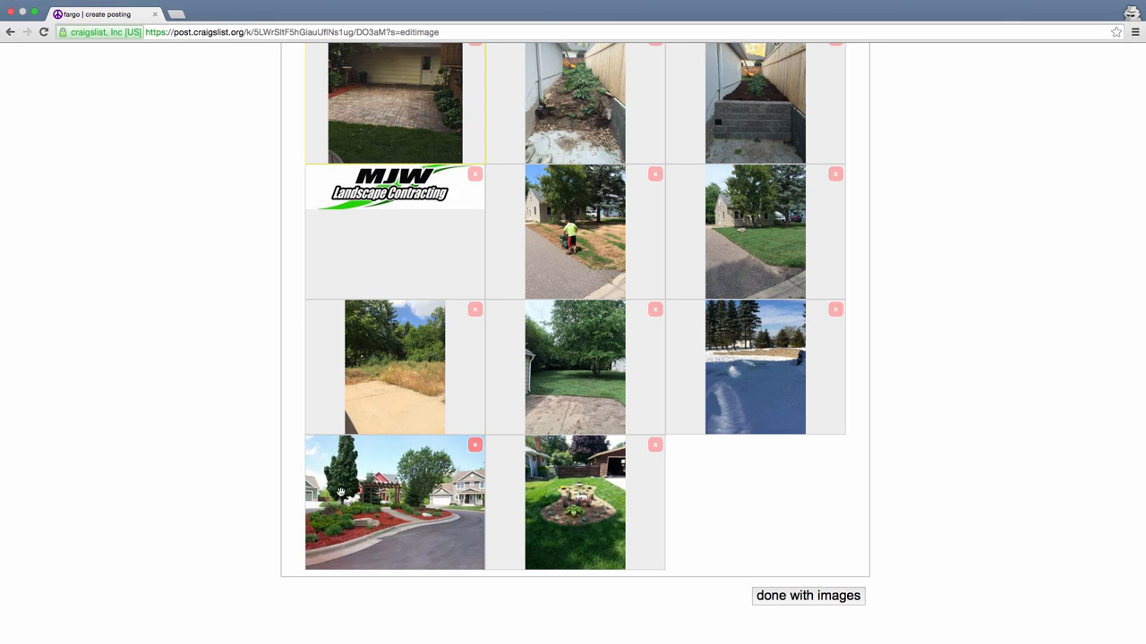
pyautogui.moveTo(537, 487)
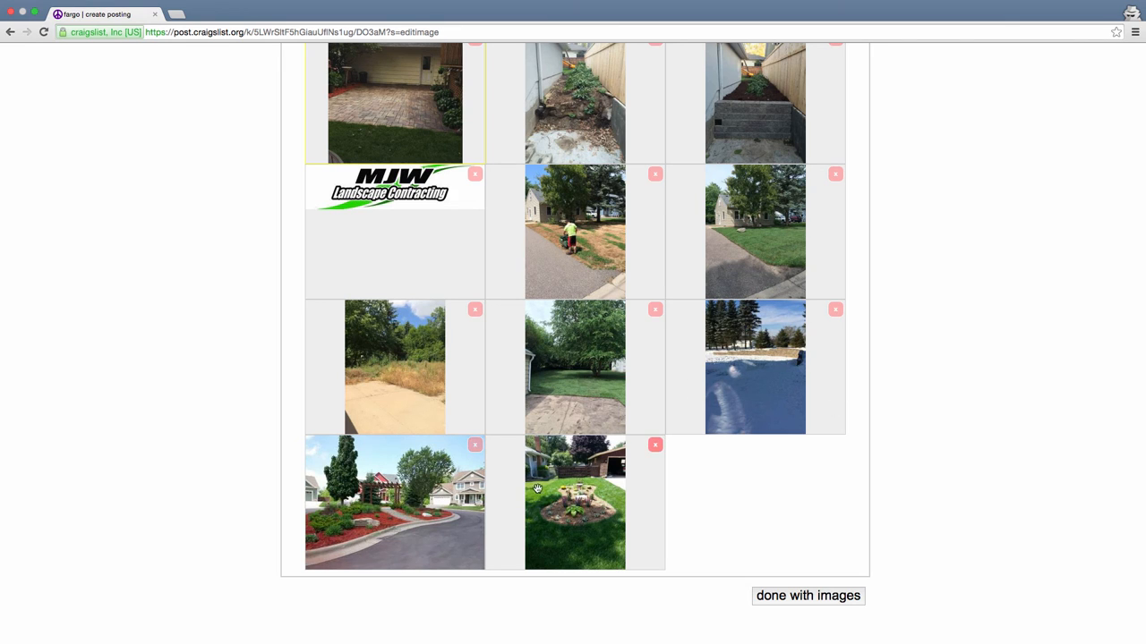
pyautogui.moveTo(702, 383)
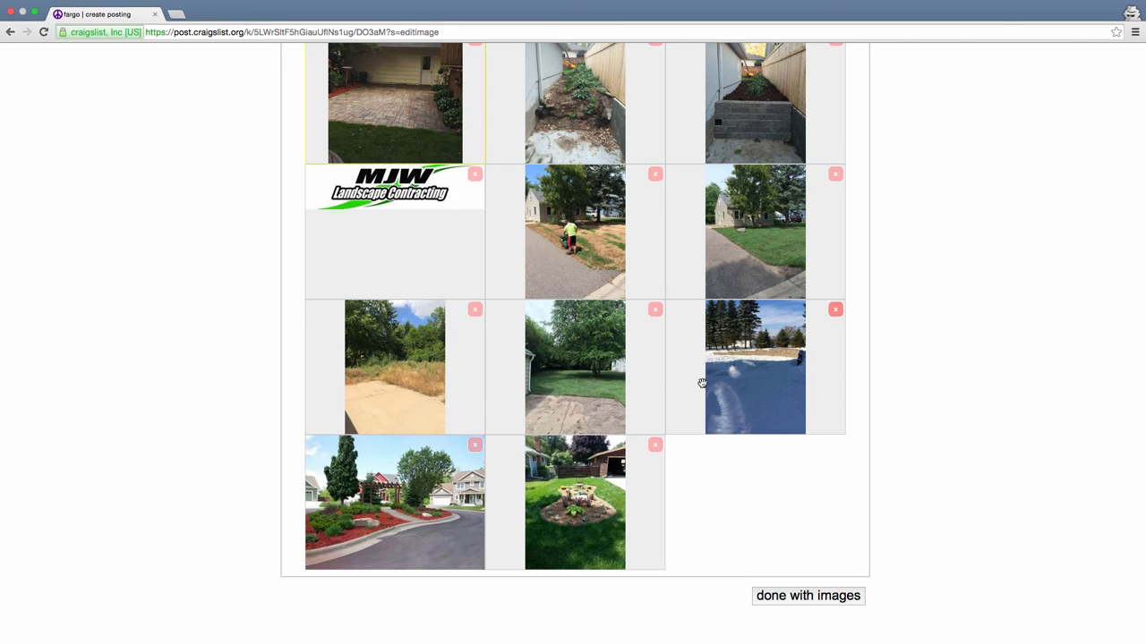
pyautogui.moveTo(659, 355)
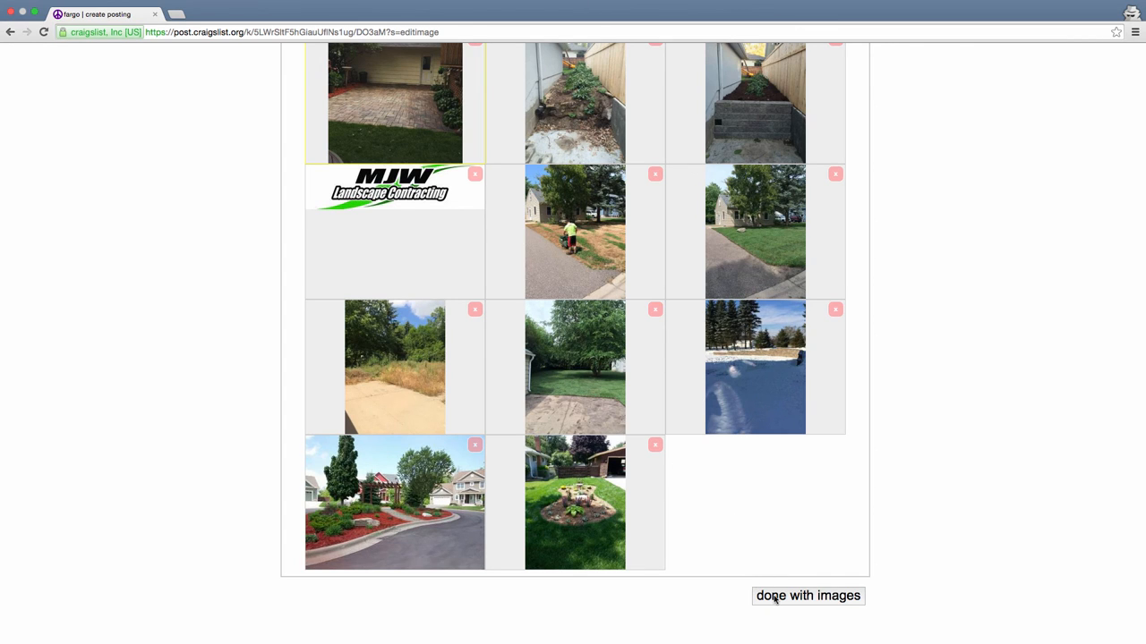
# Finish with images and scroll through the unpublished draft preview with all 11 photos
pyautogui.click(806, 595)
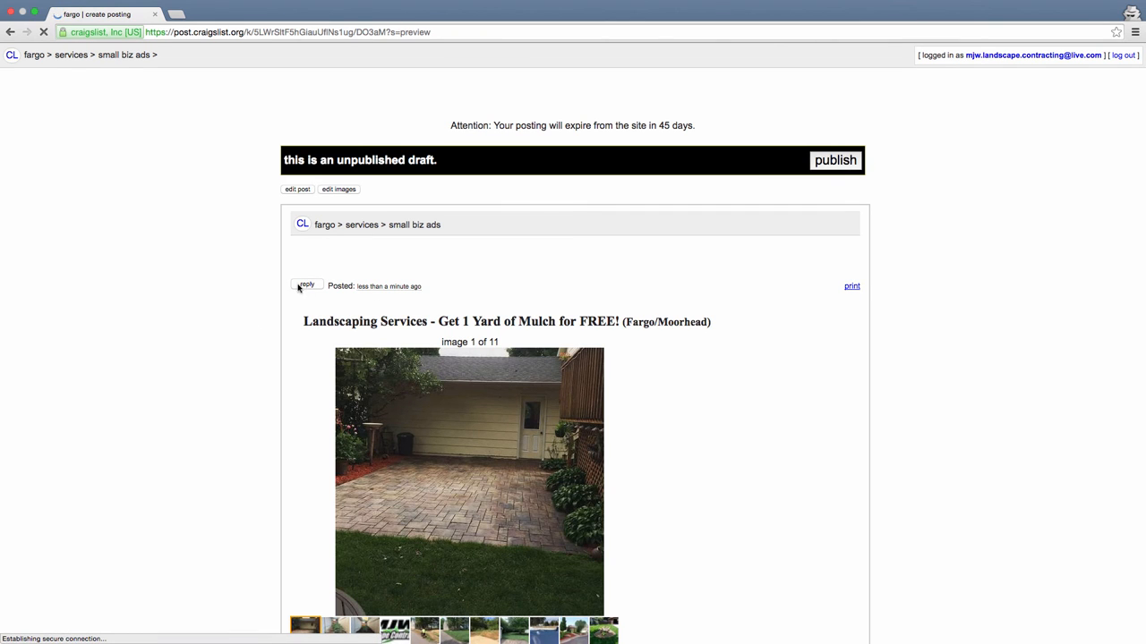
pyautogui.scroll(-3)
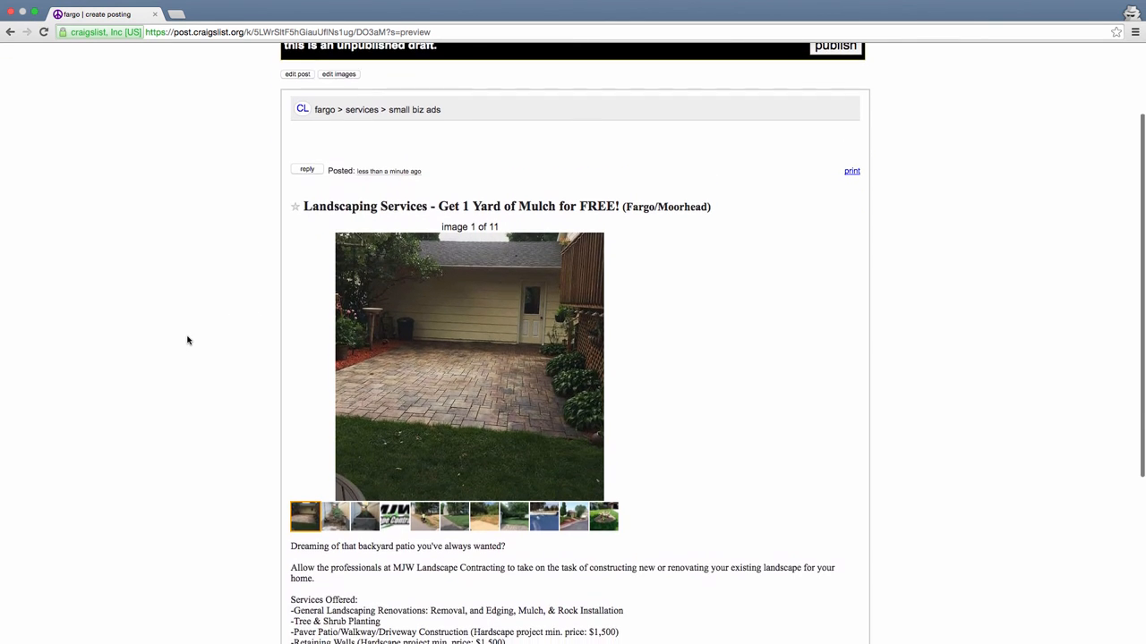
pyautogui.scroll(-3)
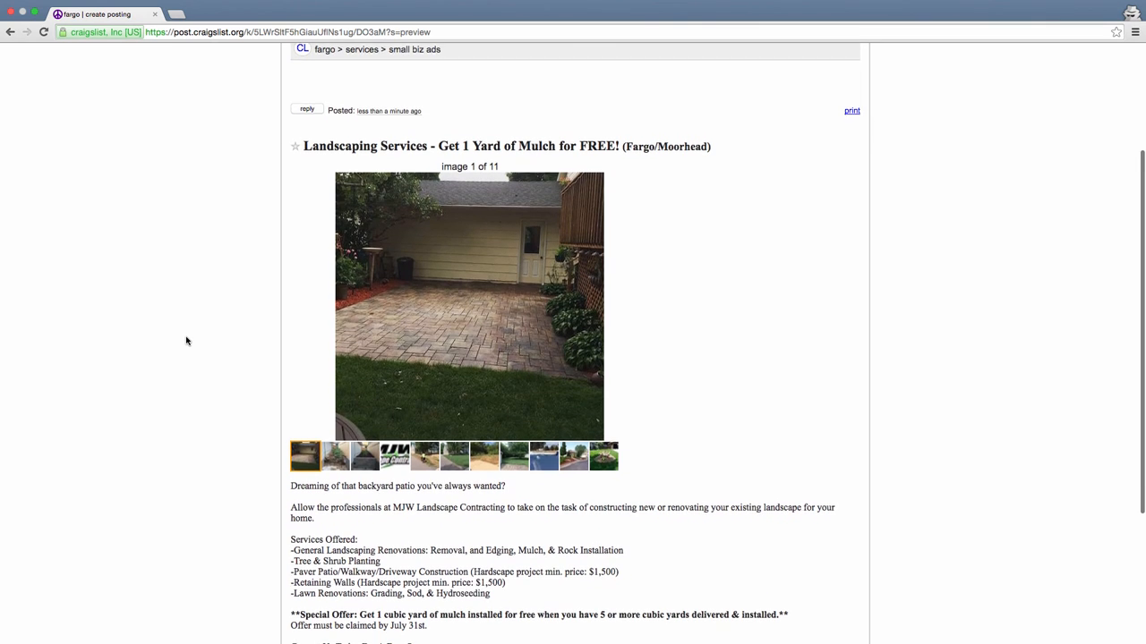
pyautogui.scroll(-3)
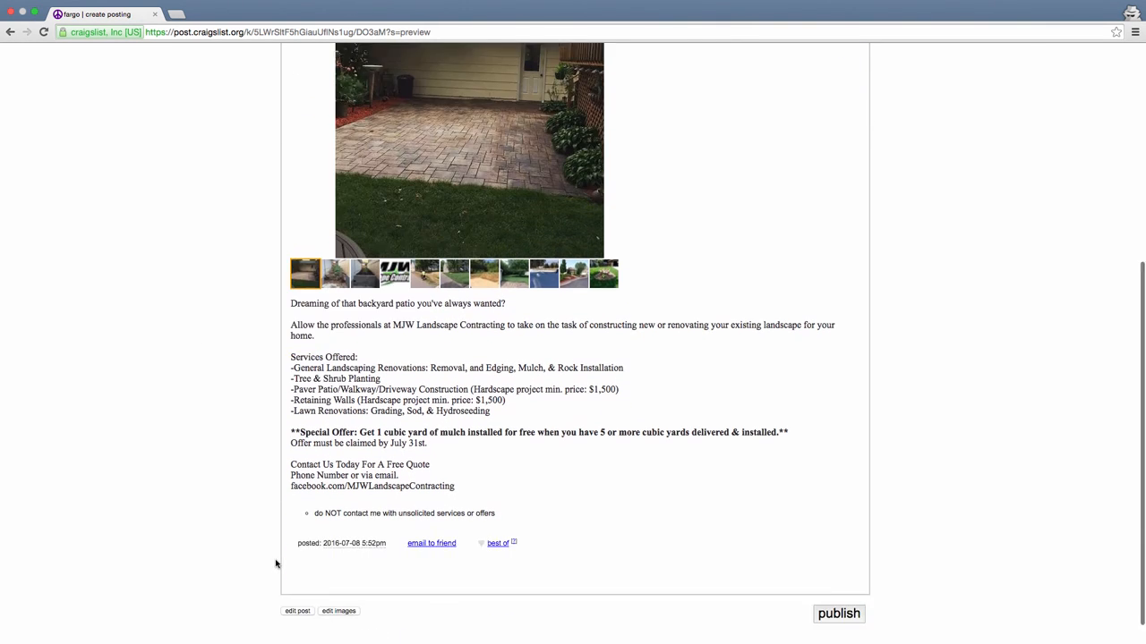
pyautogui.scroll(-3)
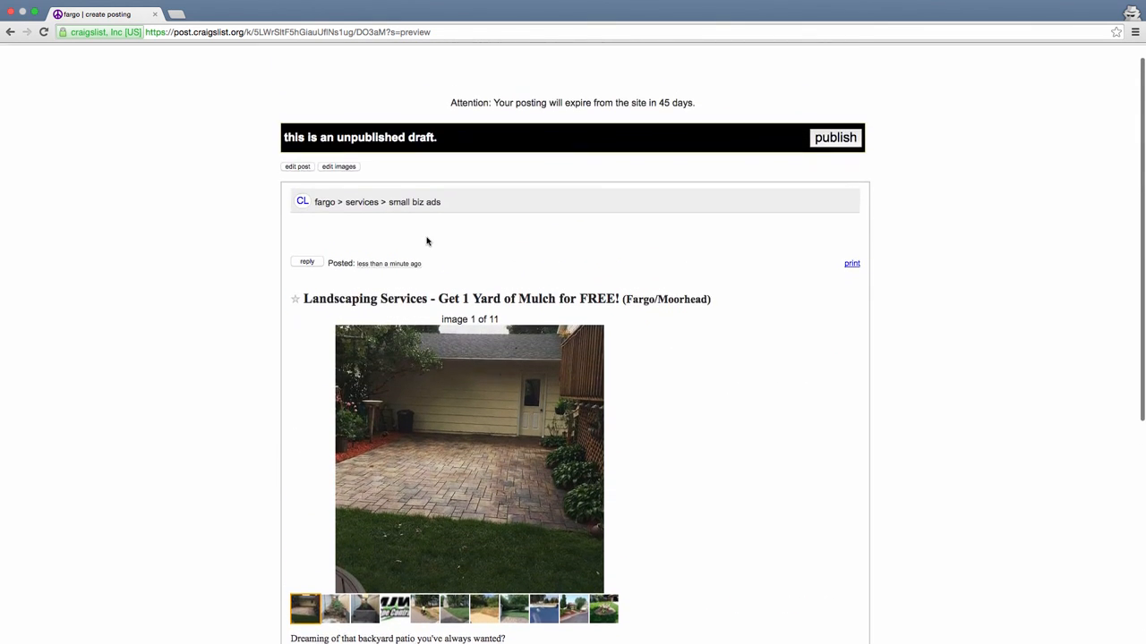
pyautogui.scroll(-3)
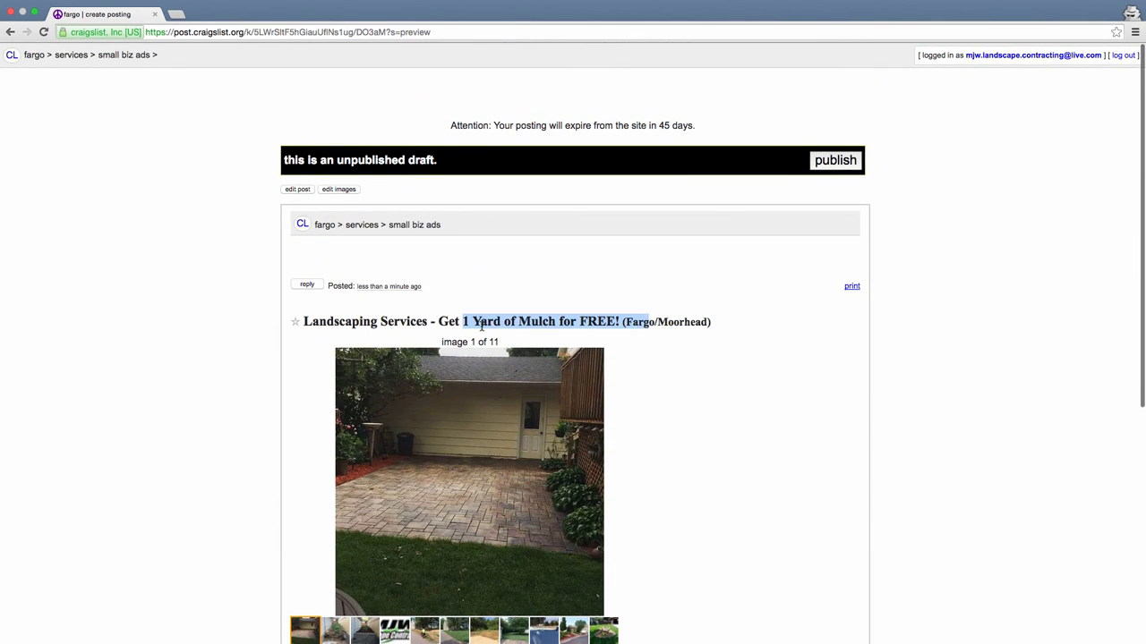
pyautogui.scroll(-3)
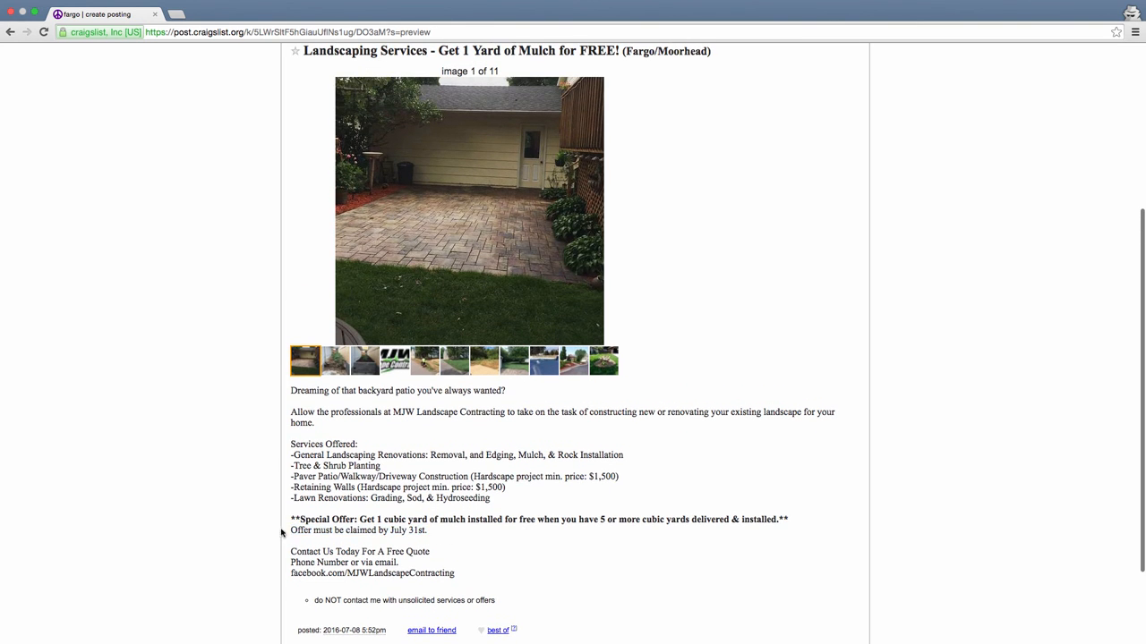
pyautogui.scroll(-3)
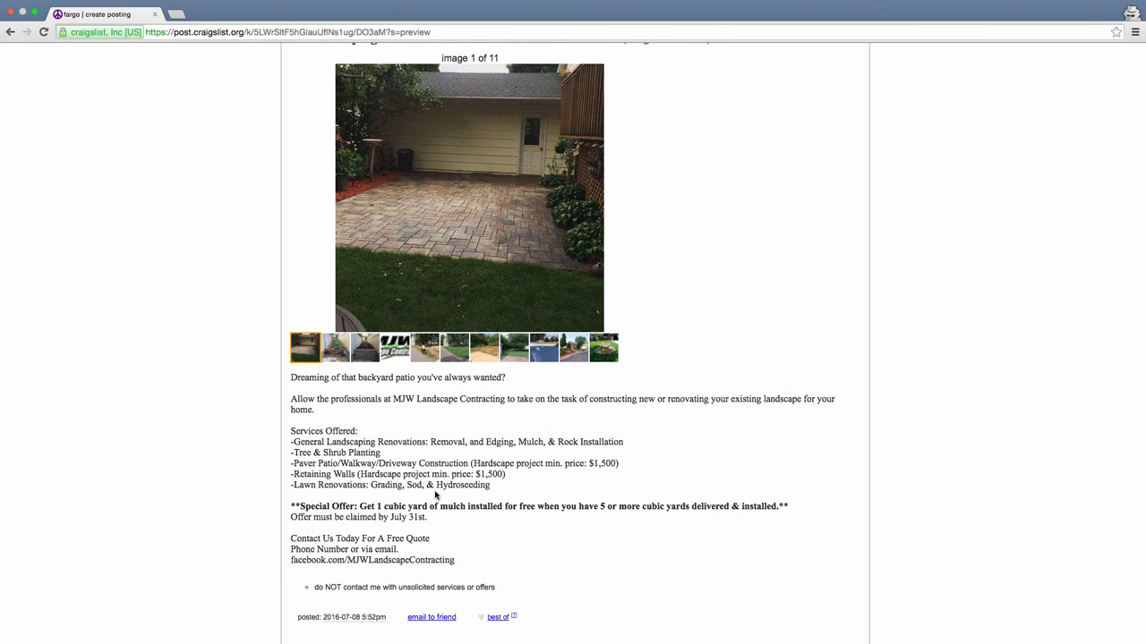
pyautogui.scroll(-3)
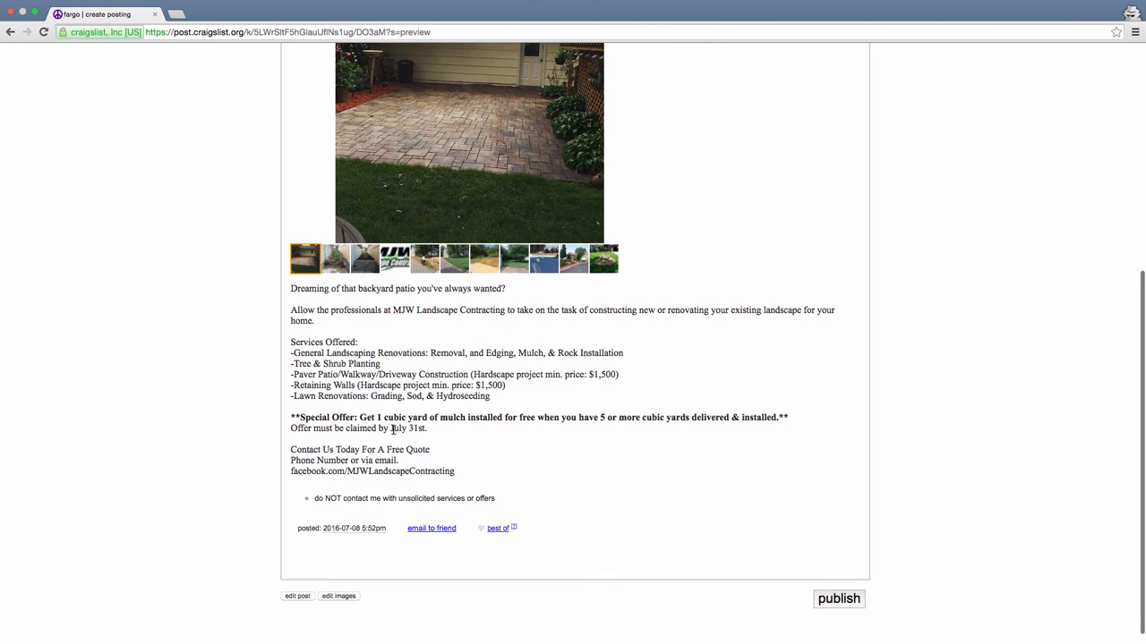
pyautogui.moveTo(347, 428); pyautogui.dragTo(426, 428)
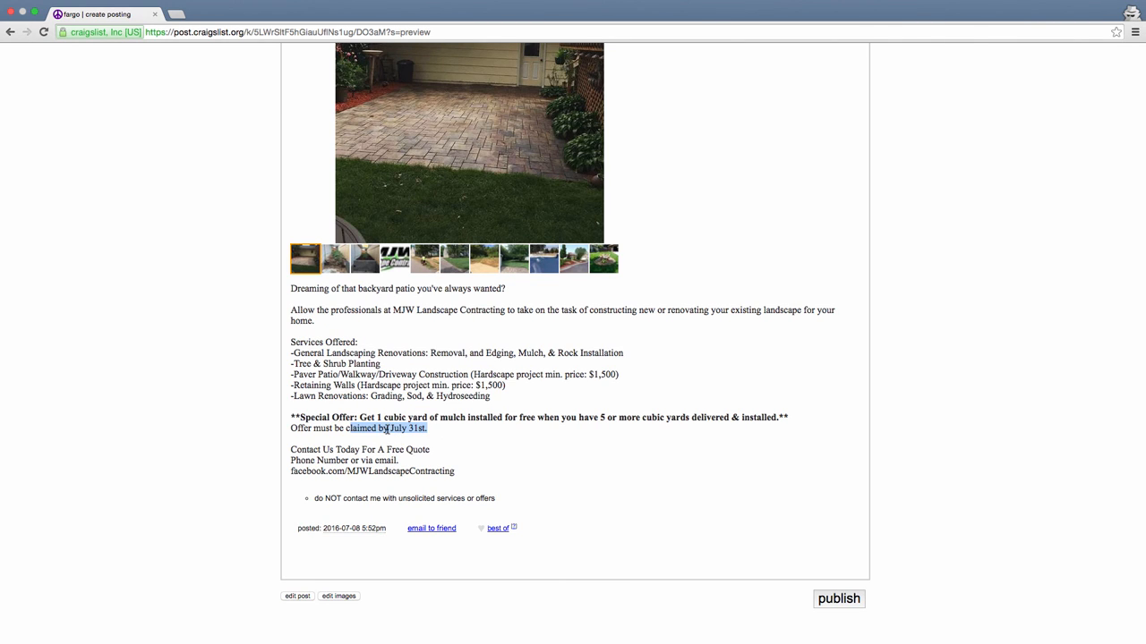
pyautogui.click(326, 426)
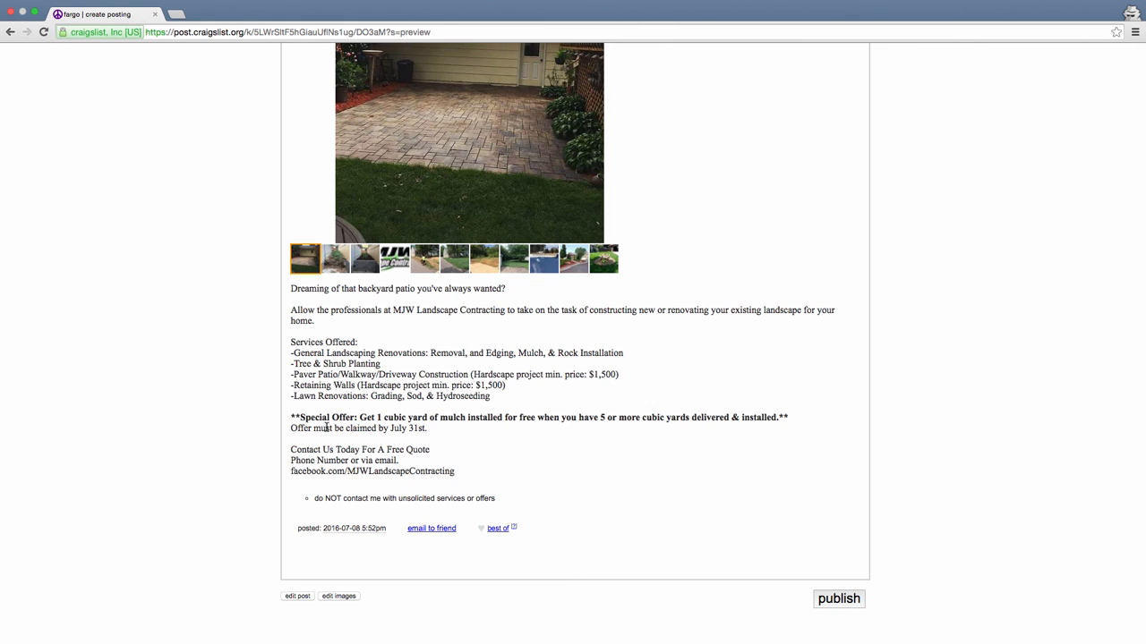
pyautogui.moveTo(351, 448)
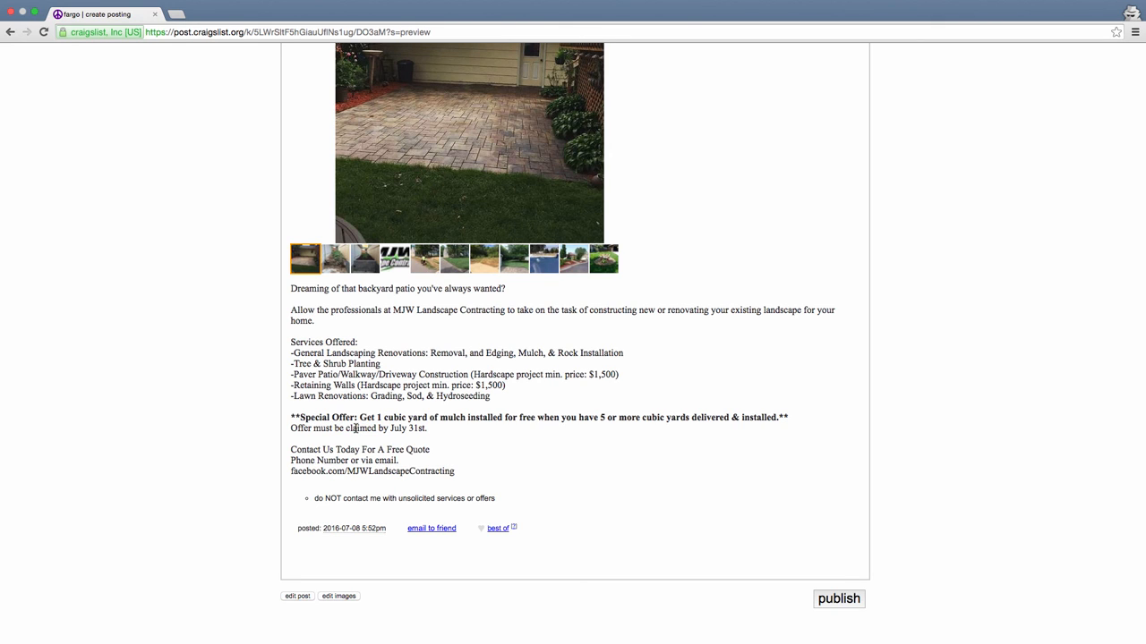
pyautogui.moveTo(290, 450); pyautogui.dragTo(455, 471)
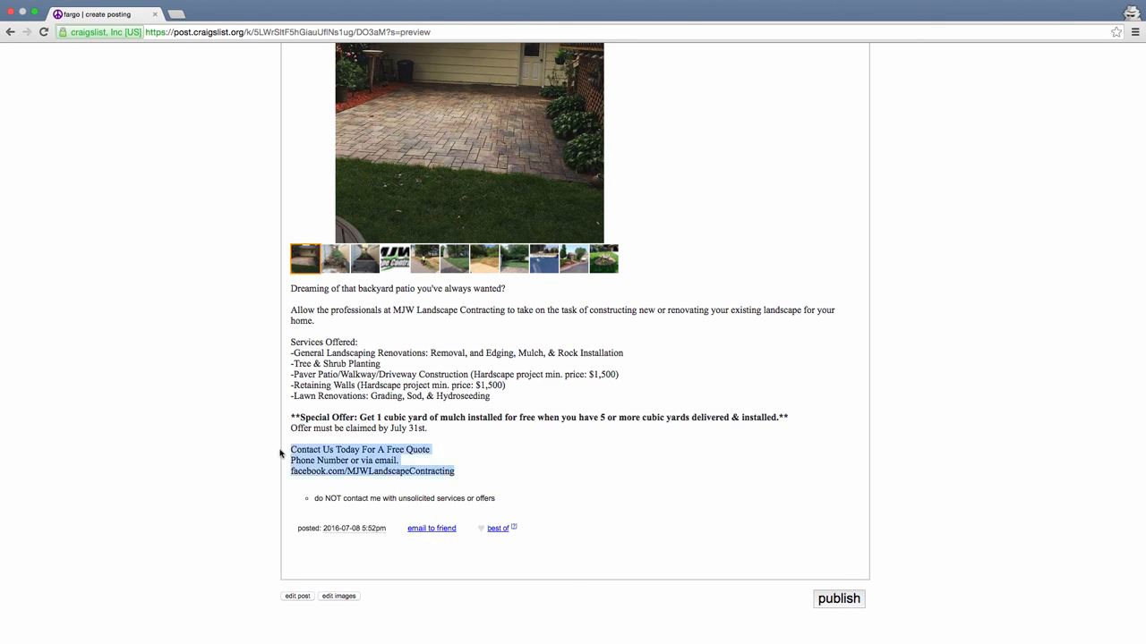
pyautogui.click(838, 598)
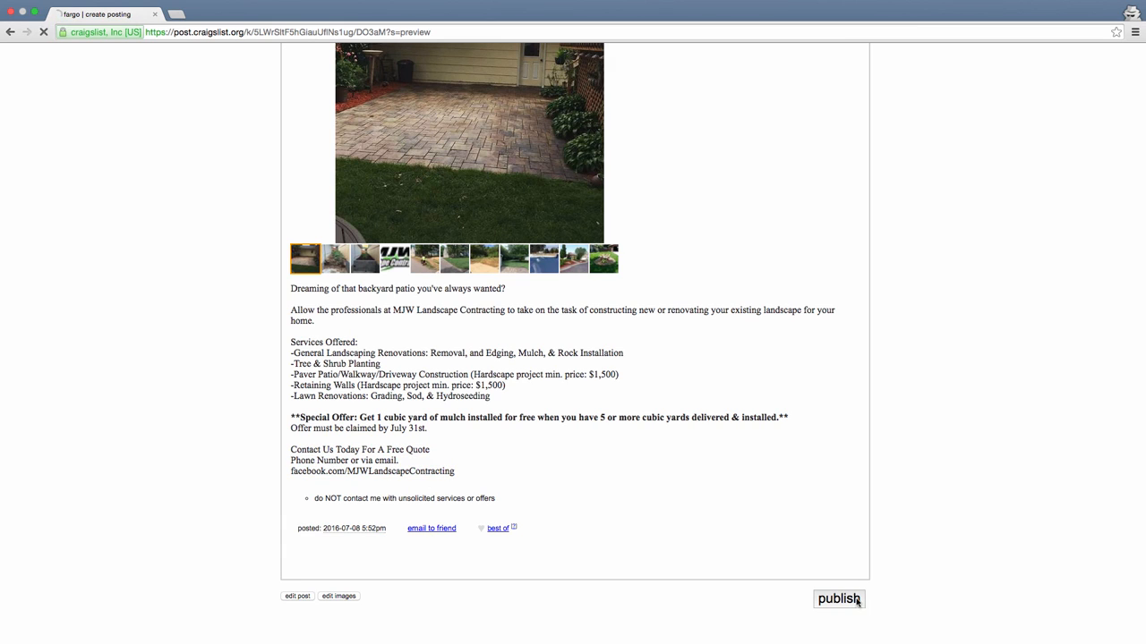
# Publish the ad and follow the 'View your post at' link to the live Fargo listing
pyautogui.click(837, 598)
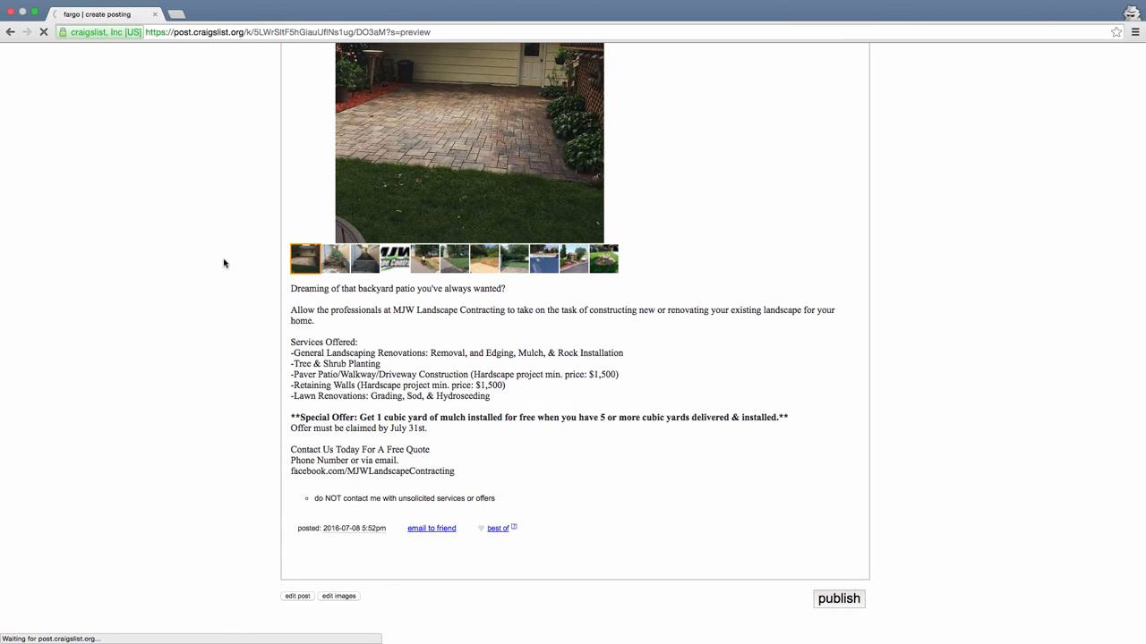
pyautogui.moveTo(204, 265)
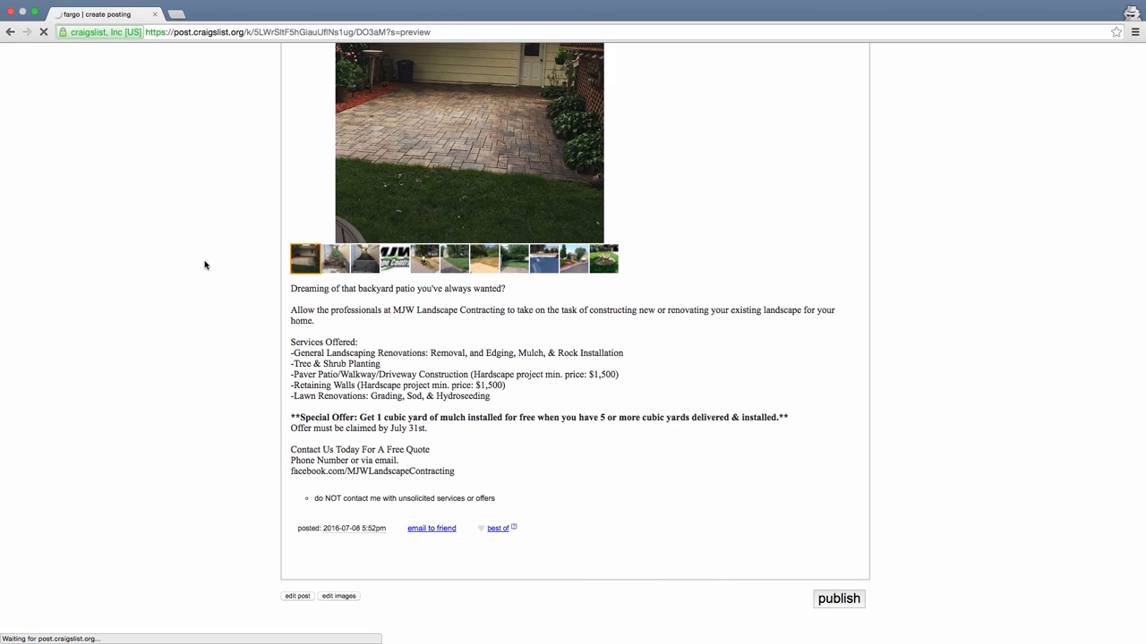
pyautogui.click(838, 598)
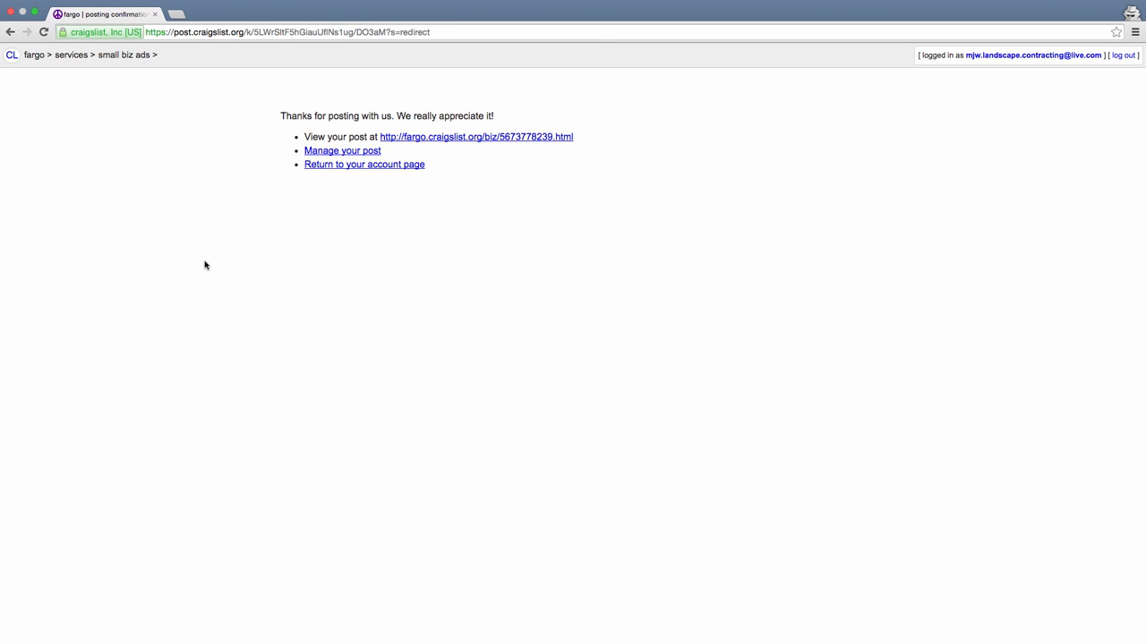
pyautogui.click(476, 136)
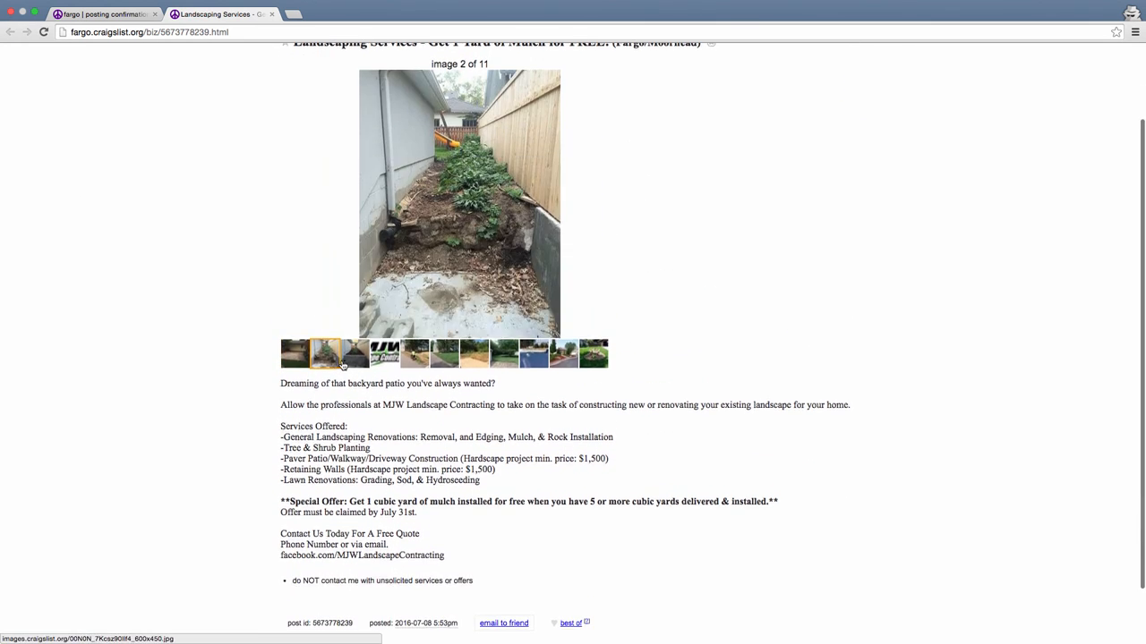
pyautogui.click(355, 369)
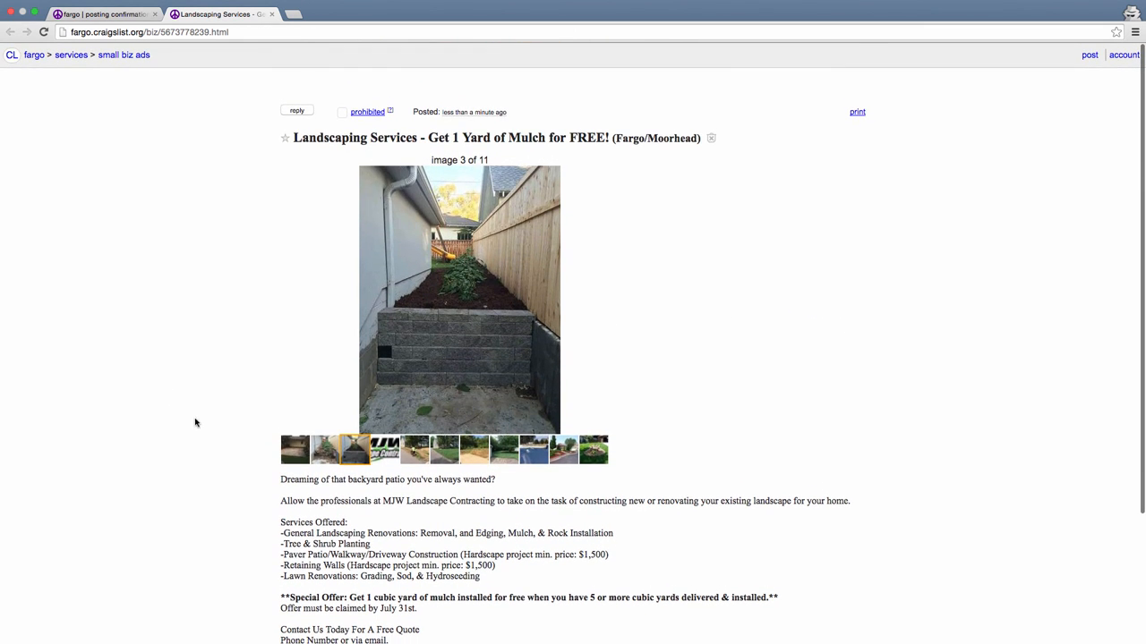
pyautogui.moveTo(399, 120)
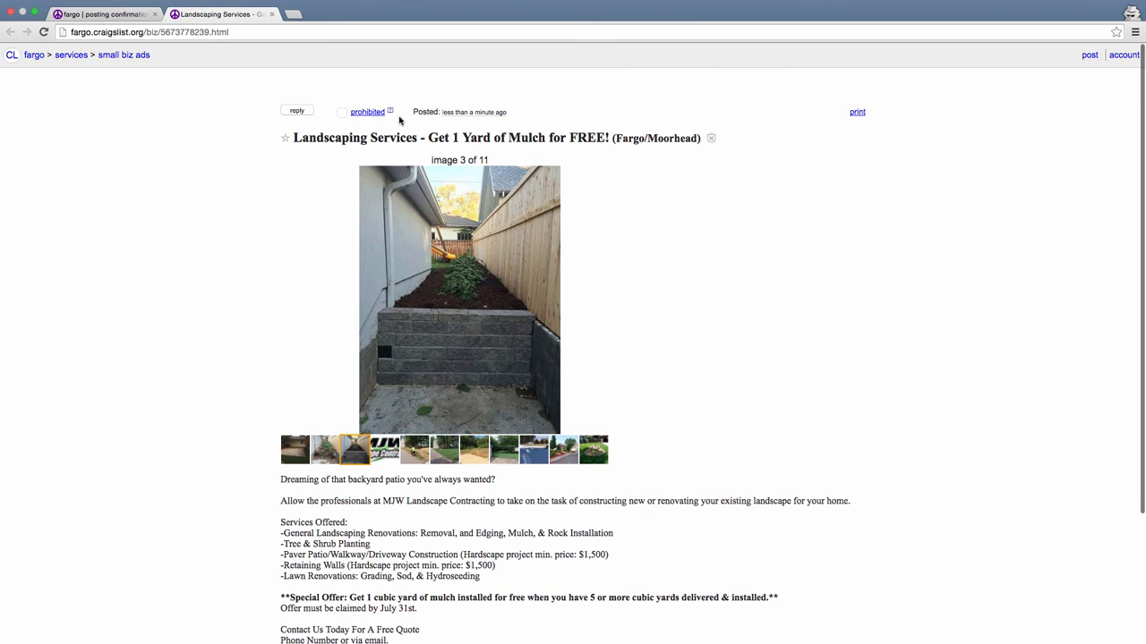
pyautogui.moveTo(100, 71)
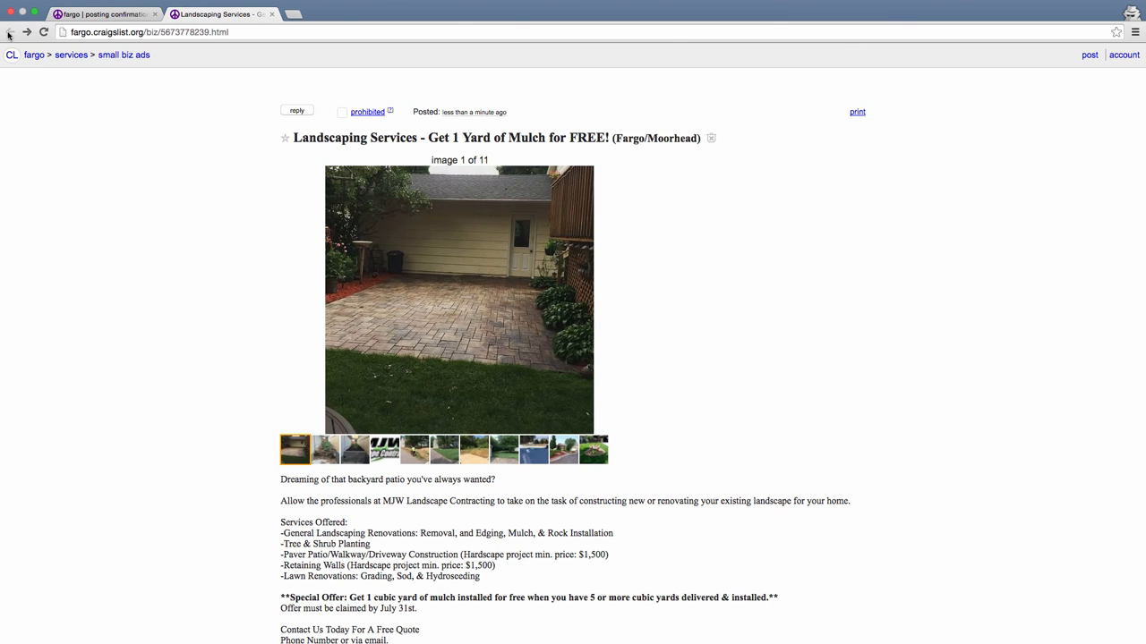
pyautogui.moveTo(201, 265)
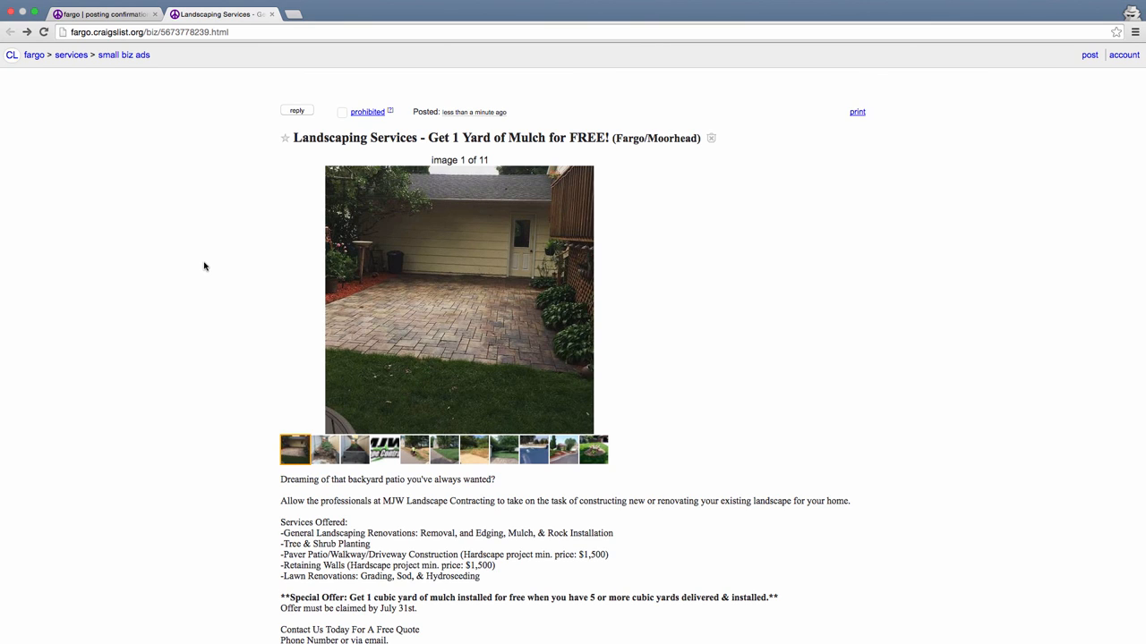
pyautogui.moveTo(207, 269)
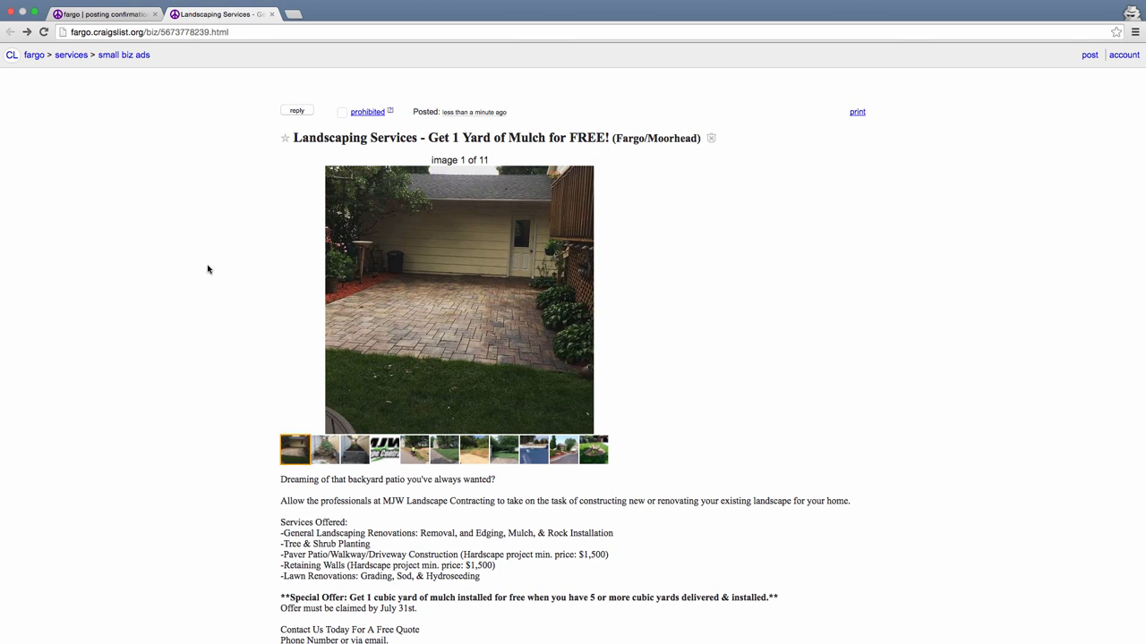
pyautogui.moveTo(204, 195)
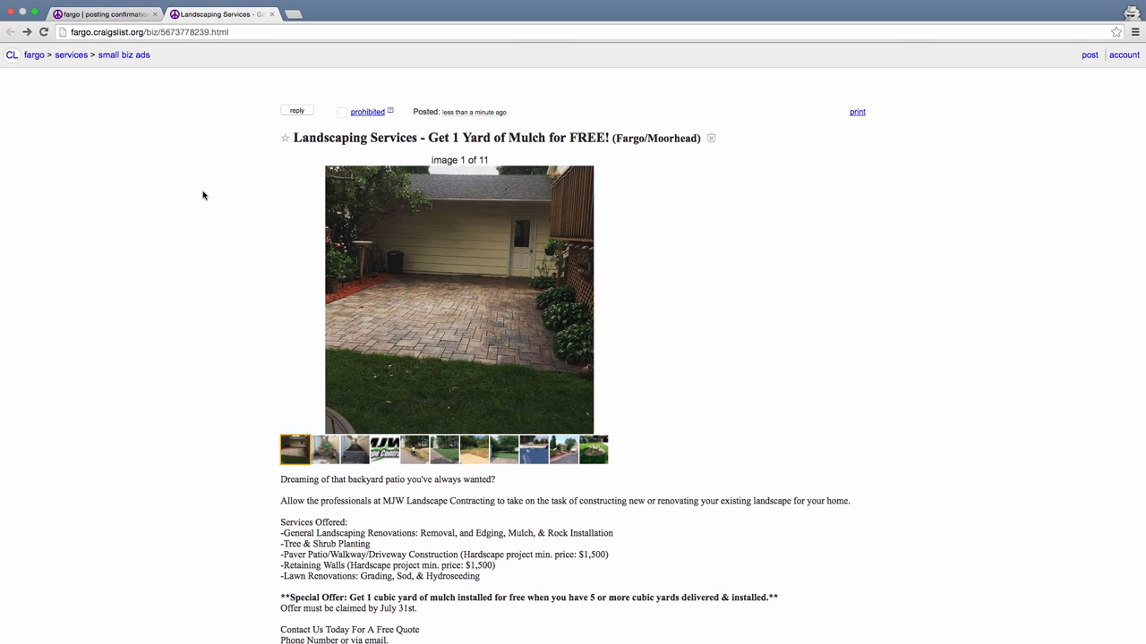
pyautogui.moveTo(201, 193)
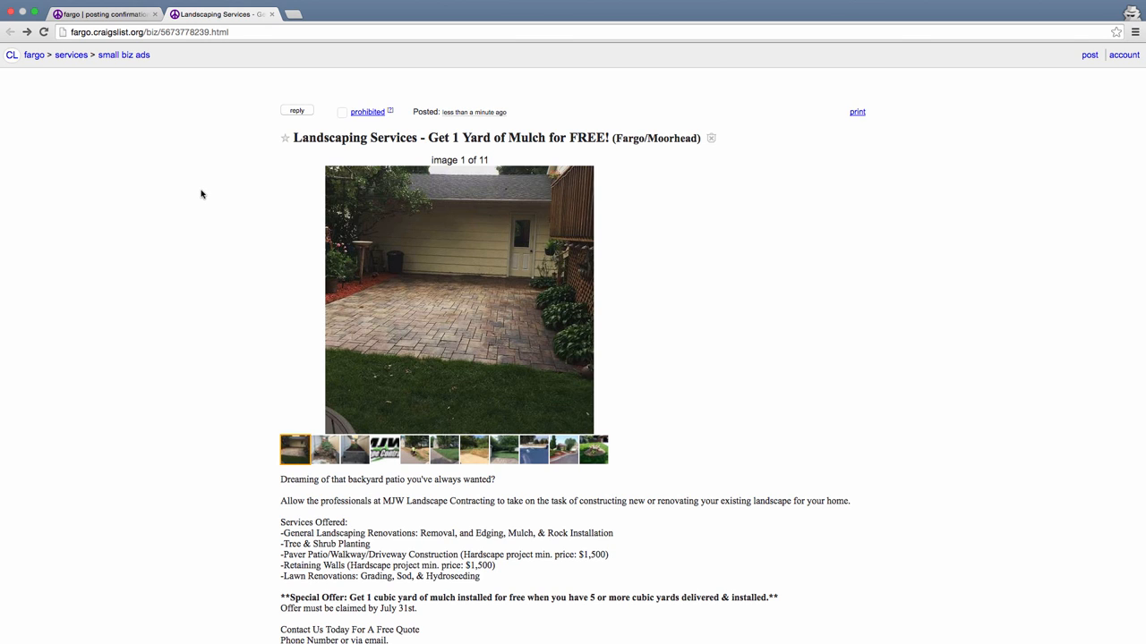